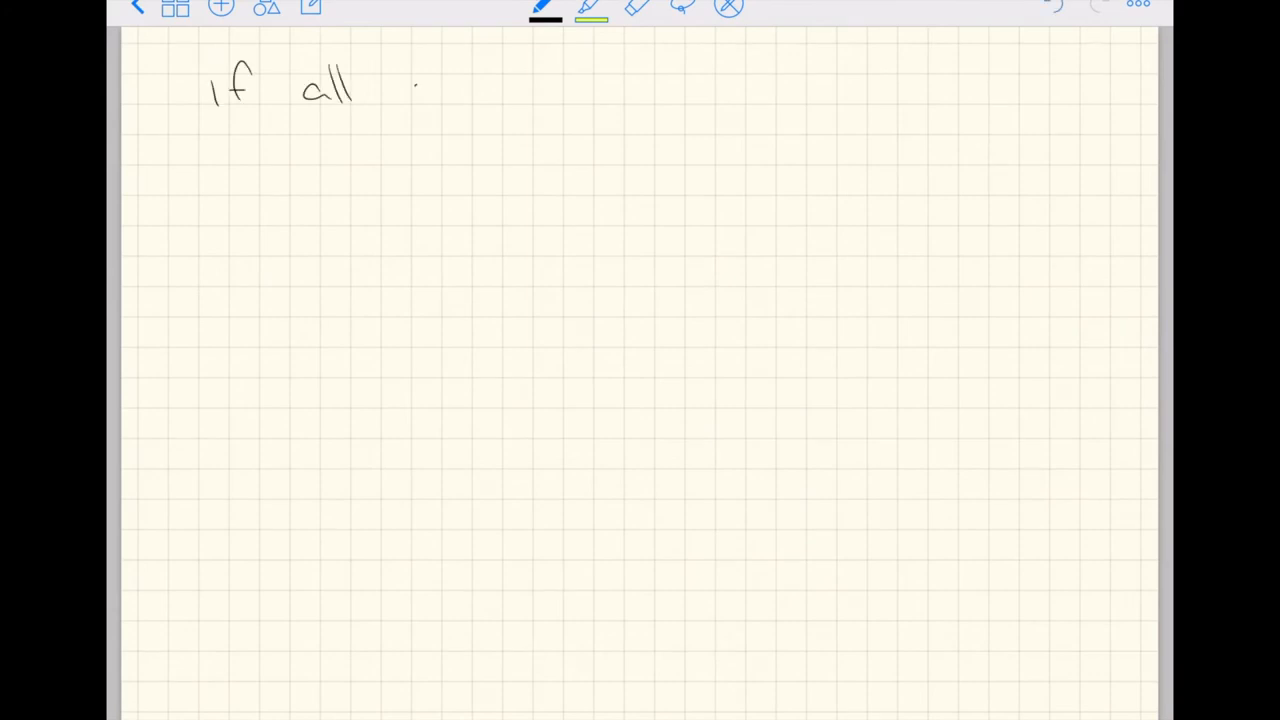
Step: Handwrite 'If all your data consist of 0s or 1s then the mean will give a proportion (percentage).'
{"action": "left_click_drag", "start_coordinate": [410, 90], "coordinate": [590, 95]}
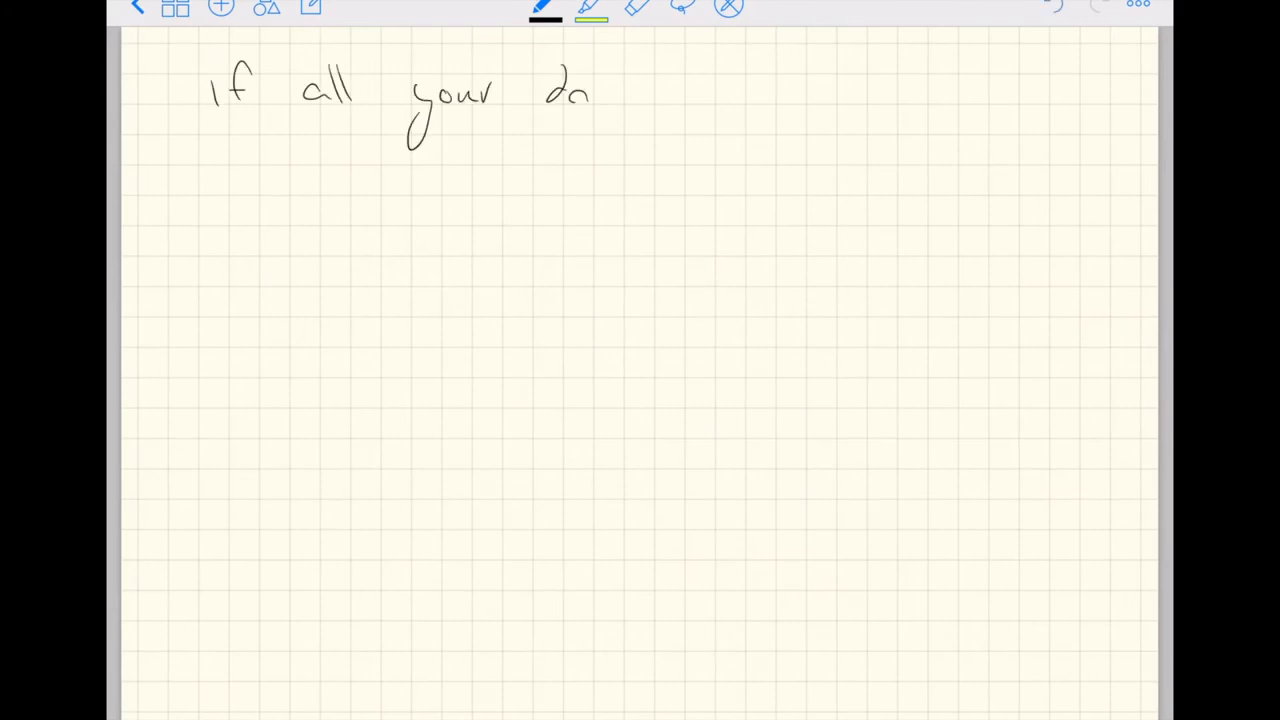
{"action": "left_click_drag", "start_coordinate": [590, 90], "coordinate": [780, 90]}
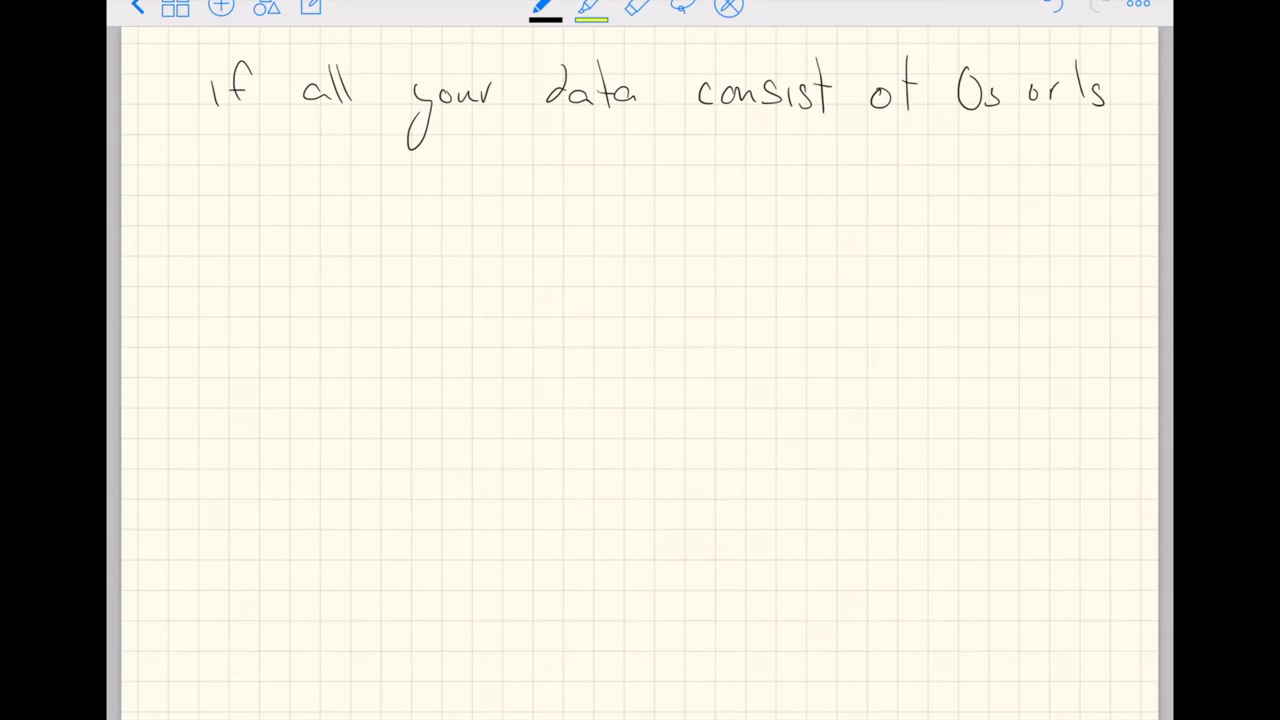
{"action": "left_click_drag", "start_coordinate": [220, 155], "coordinate": [380, 145]}
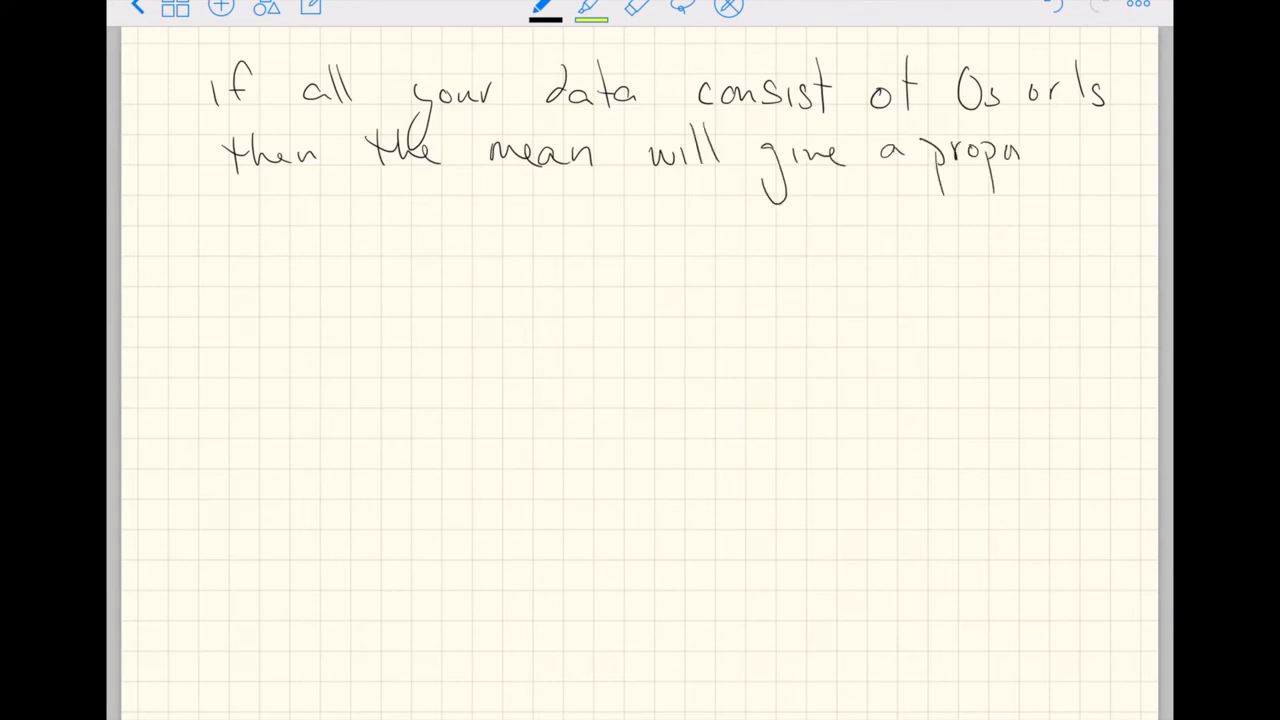
{"action": "left_click_drag", "start_coordinate": [1020, 160], "coordinate": [1085, 150]}
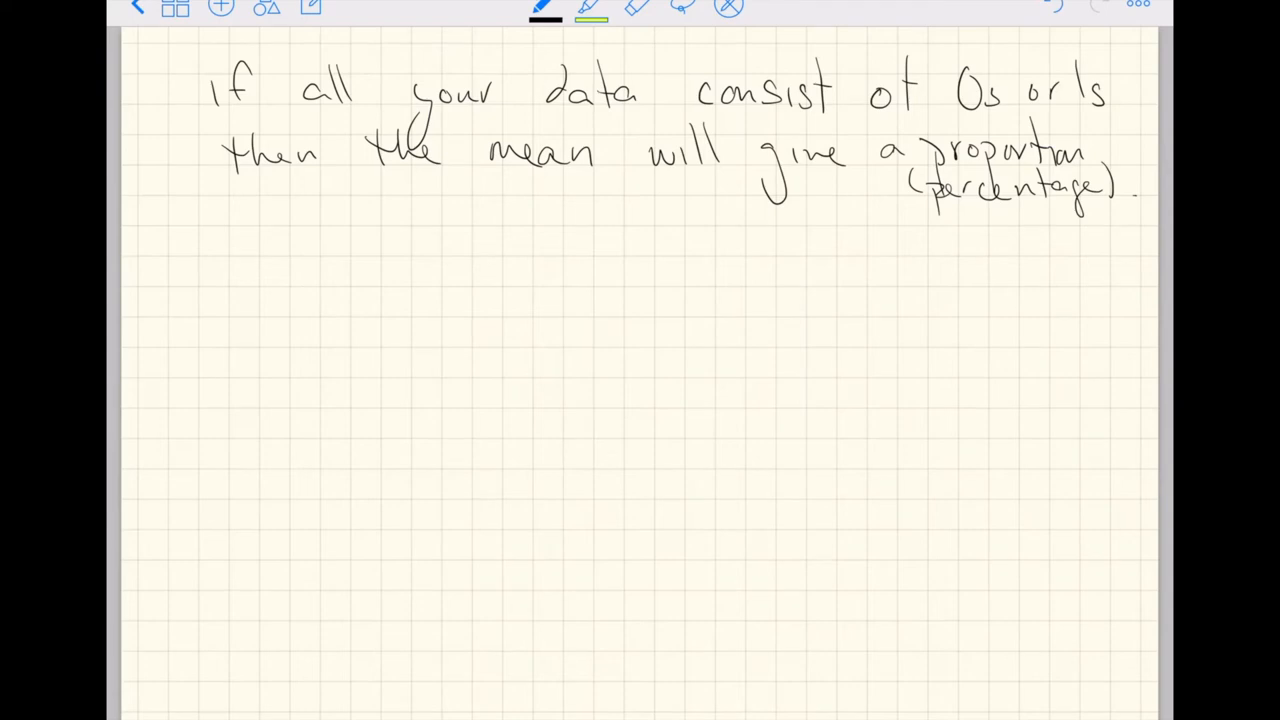
{"action": "left_click_drag", "start_coordinate": [290, 290], "coordinate": [310, 320]}
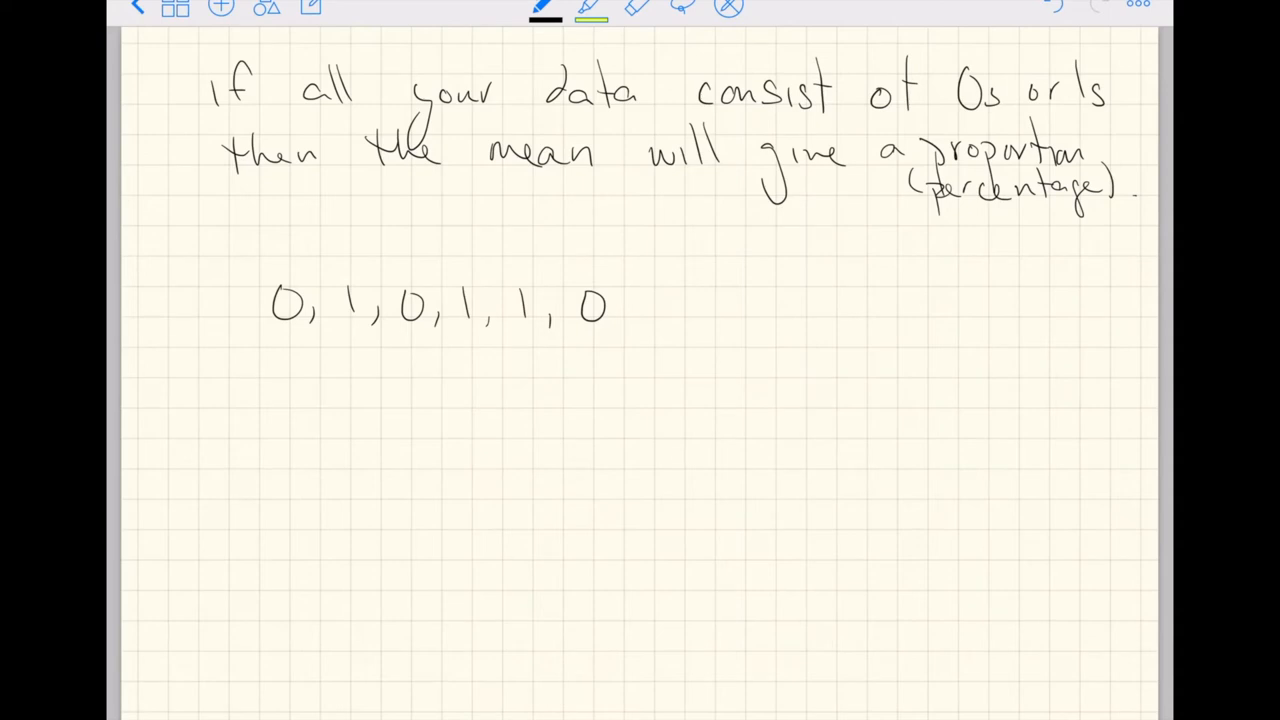
Step: Handwrite 'proportion = 3/6' beneath the 0, 1, 0, 1, 1, 0 example
{"action": "left_click_drag", "start_coordinate": [178, 400], "coordinate": [172, 440]}
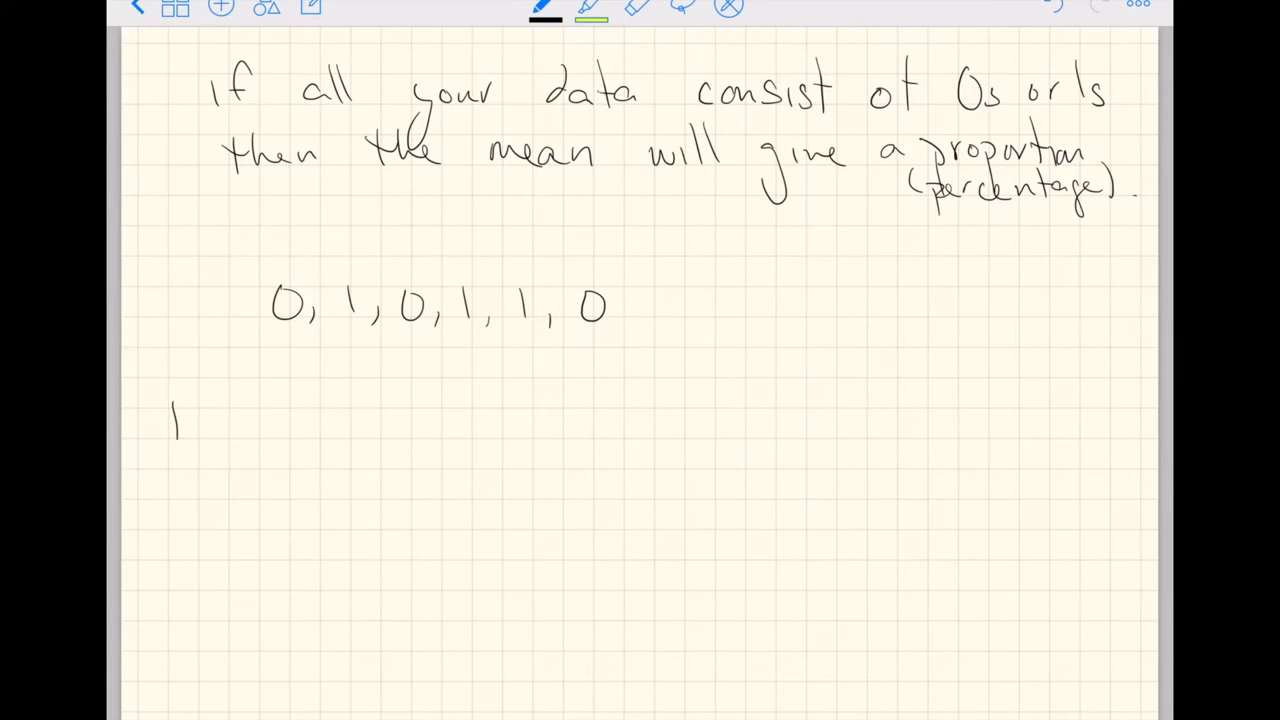
{"action": "left_click_drag", "start_coordinate": [170, 420], "coordinate": [250, 415]}
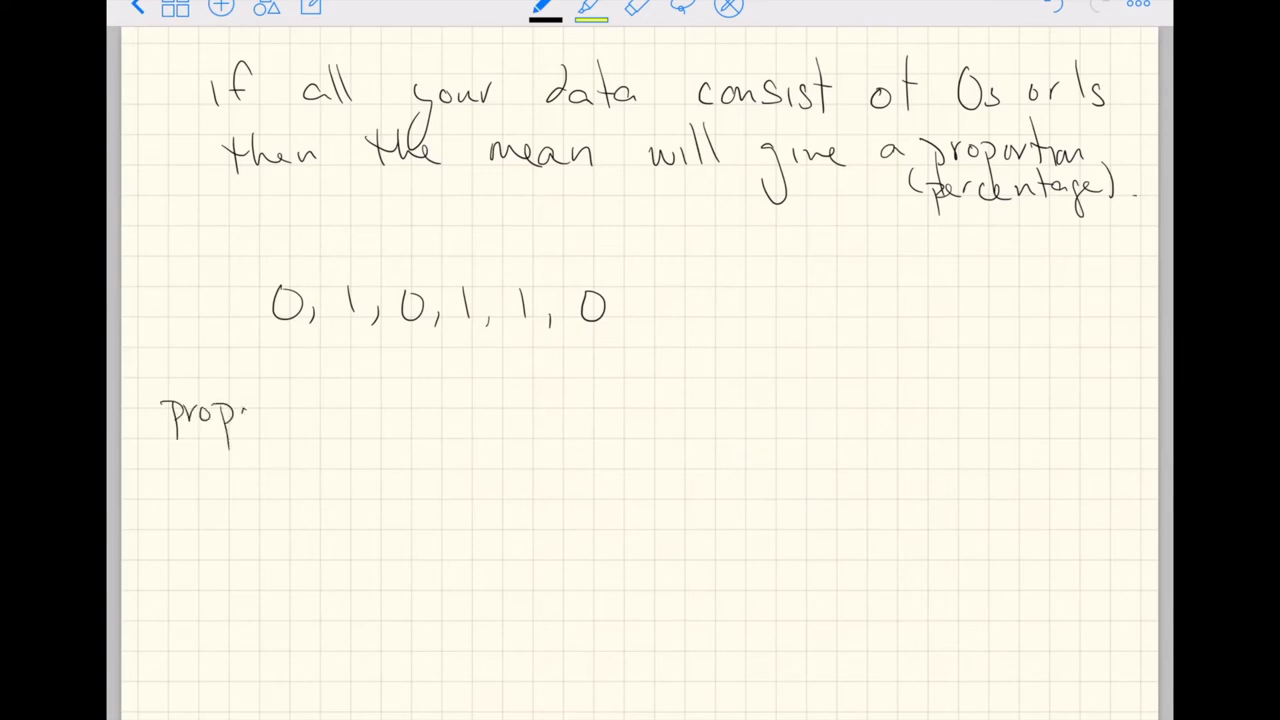
{"action": "left_click_drag", "start_coordinate": [250, 415], "coordinate": [380, 415]}
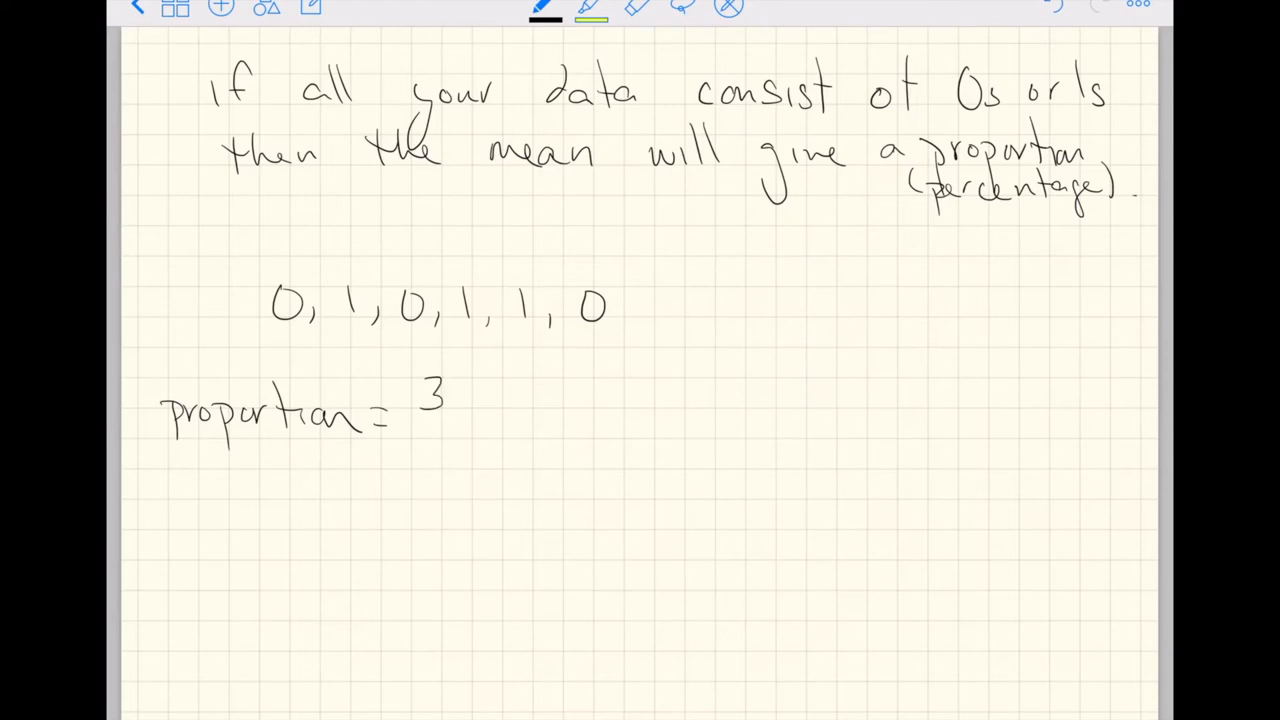
{"action": "left_click_drag", "start_coordinate": [450, 385], "coordinate": [465, 440]}
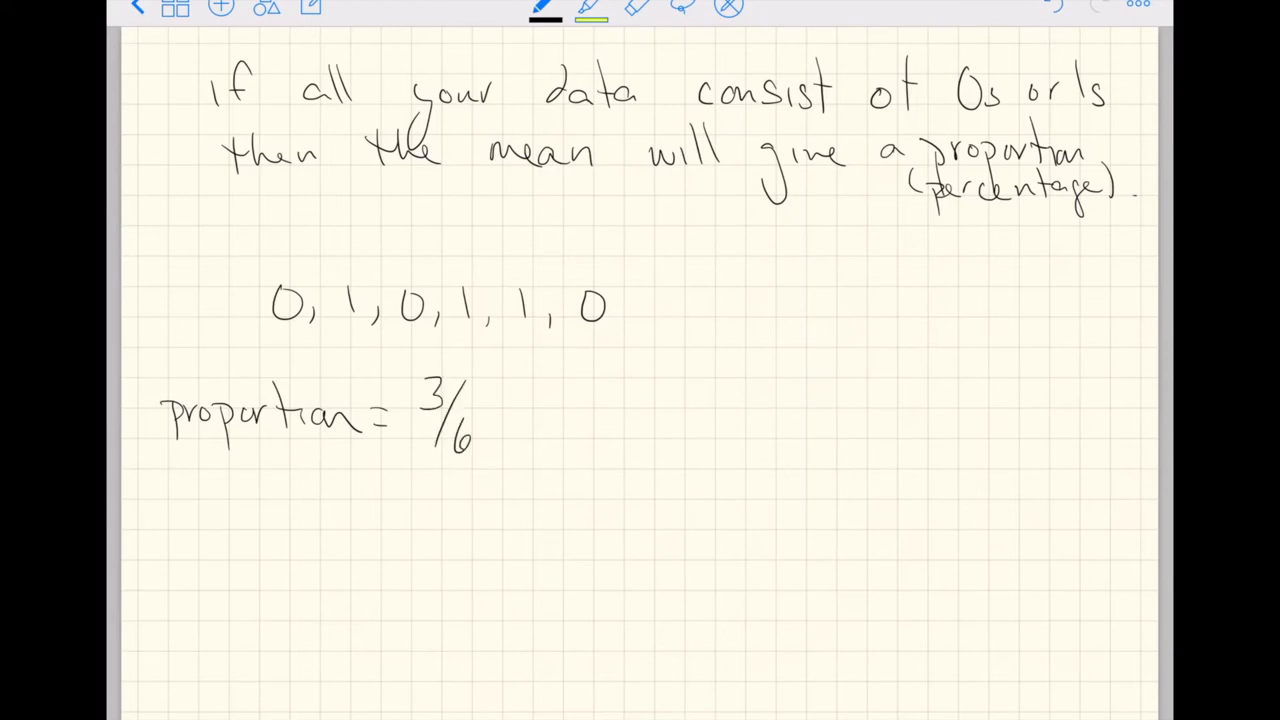
{"action": "left_click_drag", "start_coordinate": [500, 420], "coordinate": [620, 420]}
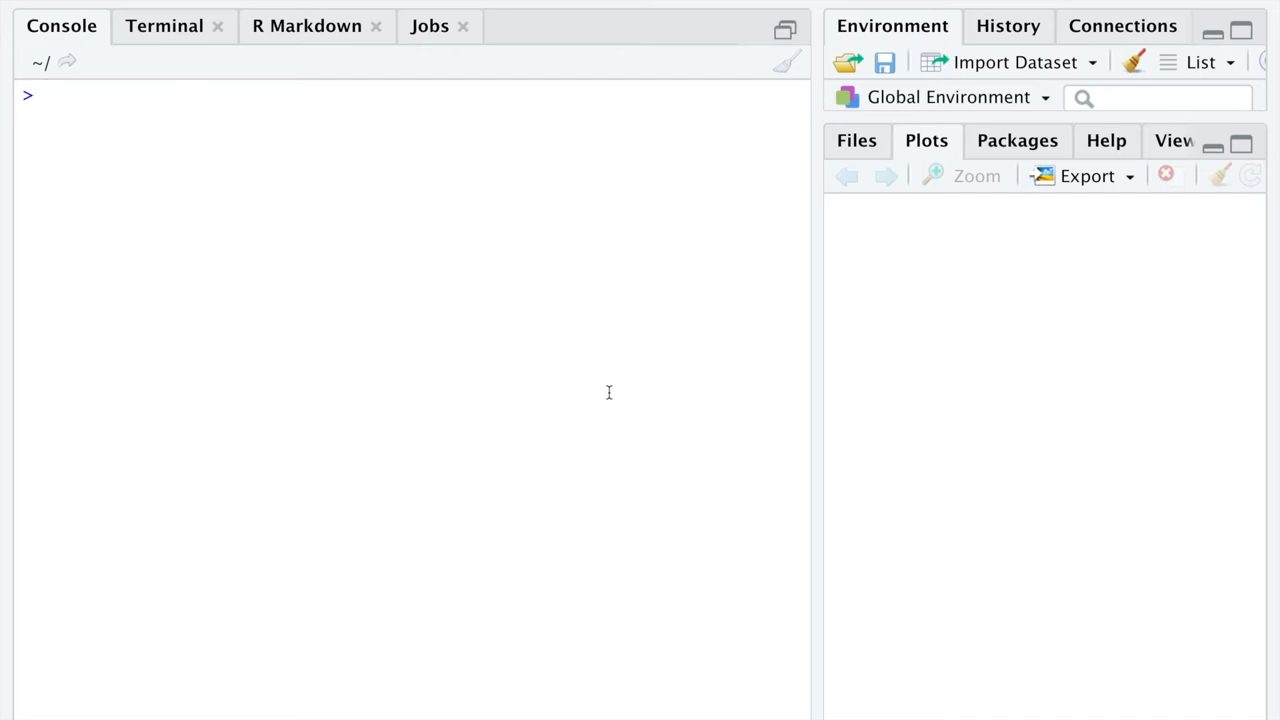
Step: Run x <- 2, then print x to show [1] 2
{"action": "type", "text": "x"}
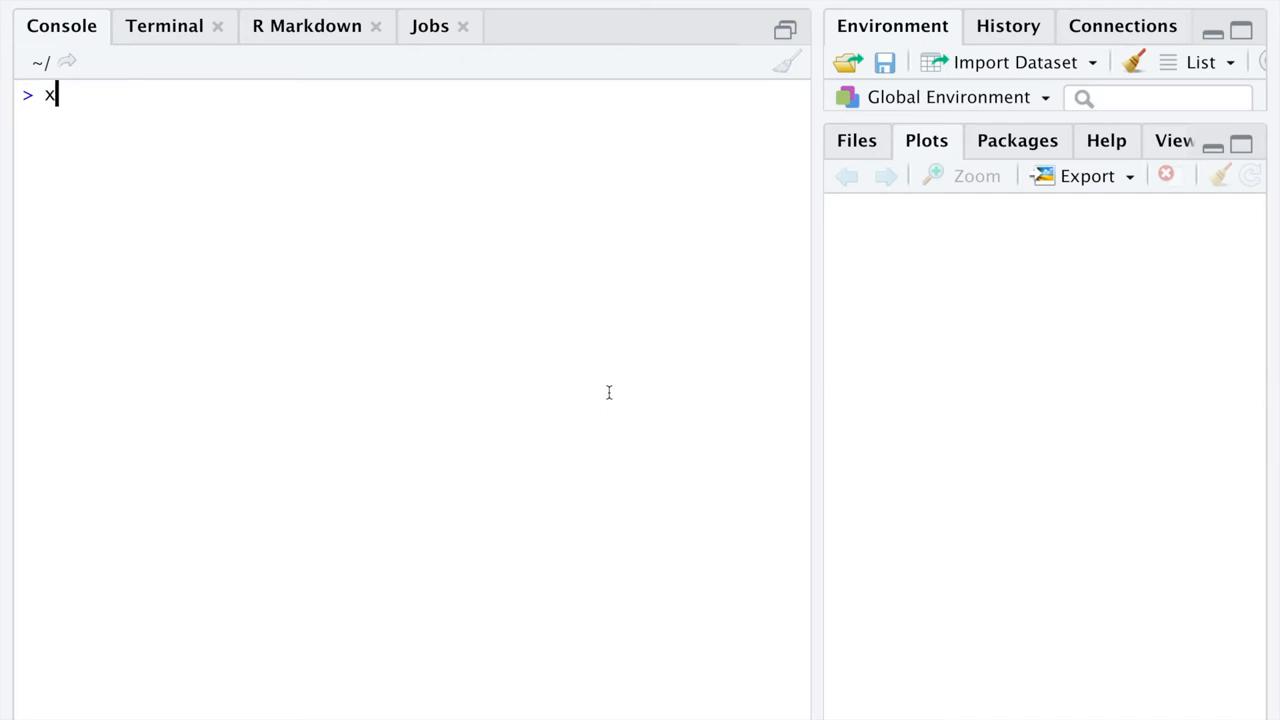
{"action": "type", "text": "<- 2"}
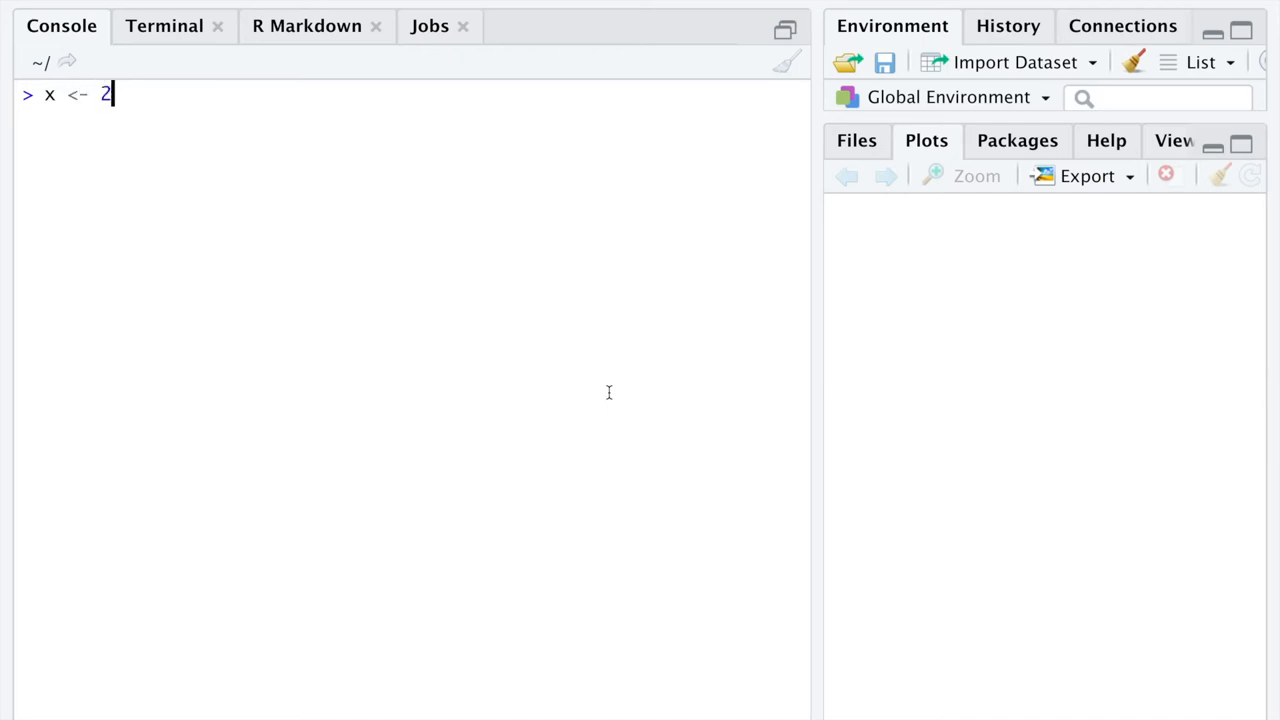
{"action": "key", "text": "Return"}
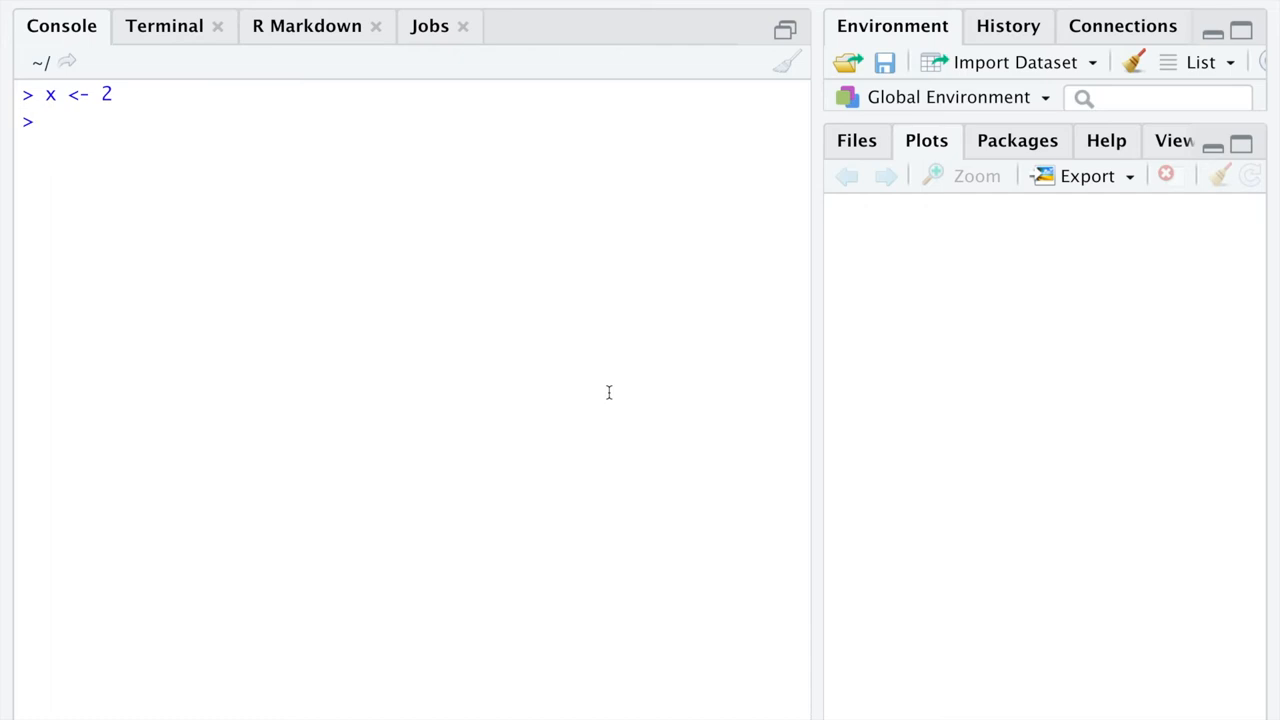
{"action": "key", "text": "Return"}
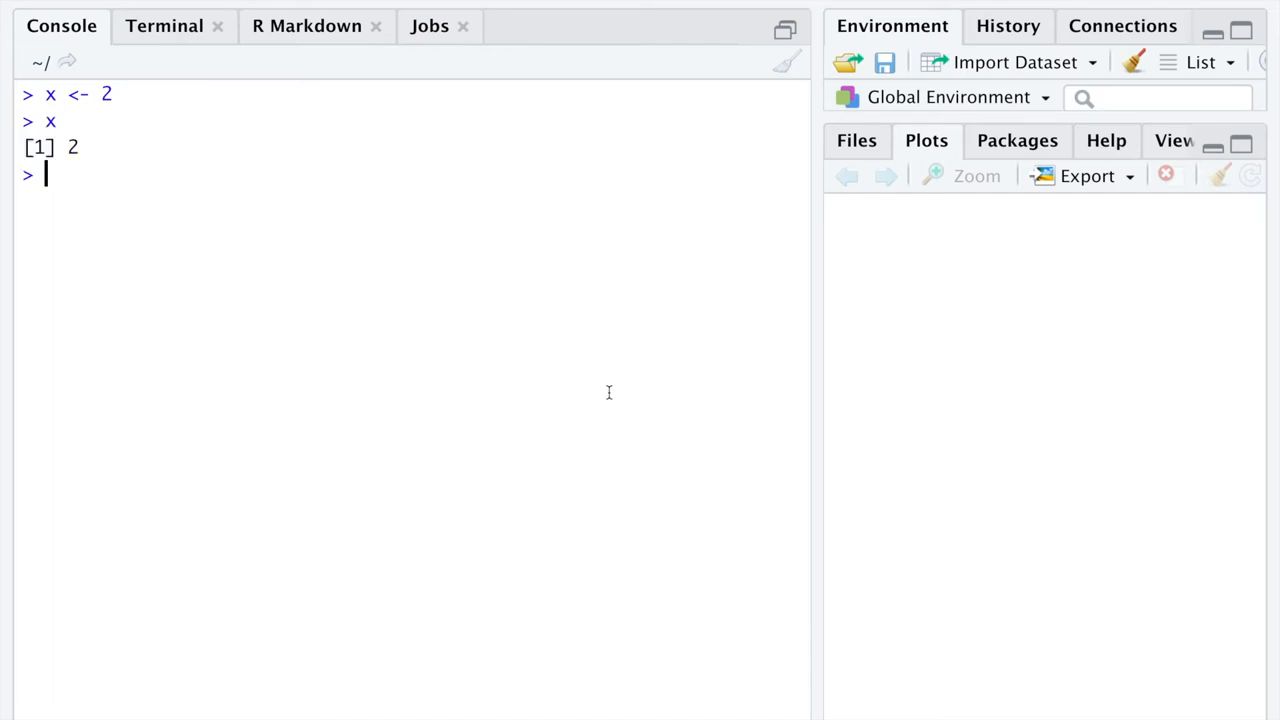
{"action": "double_click", "coordinate": [68, 93]}
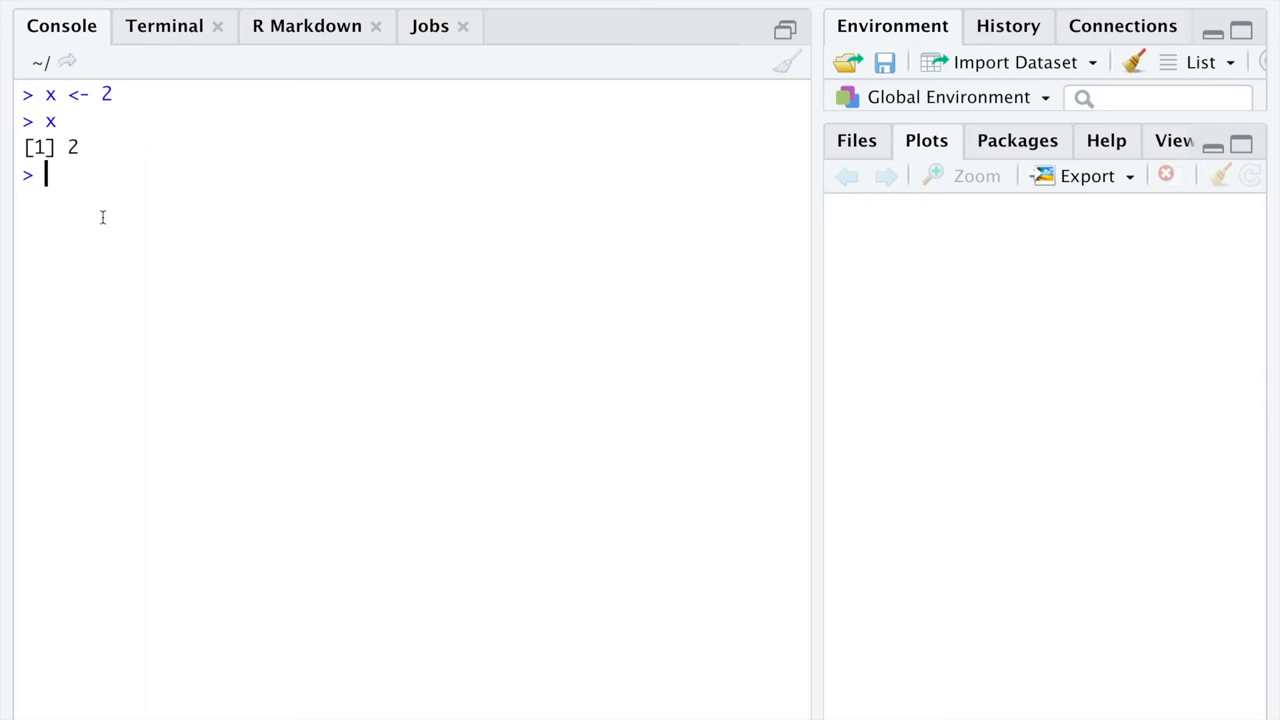
{"action": "type", "text": "x <- 5.3234"}
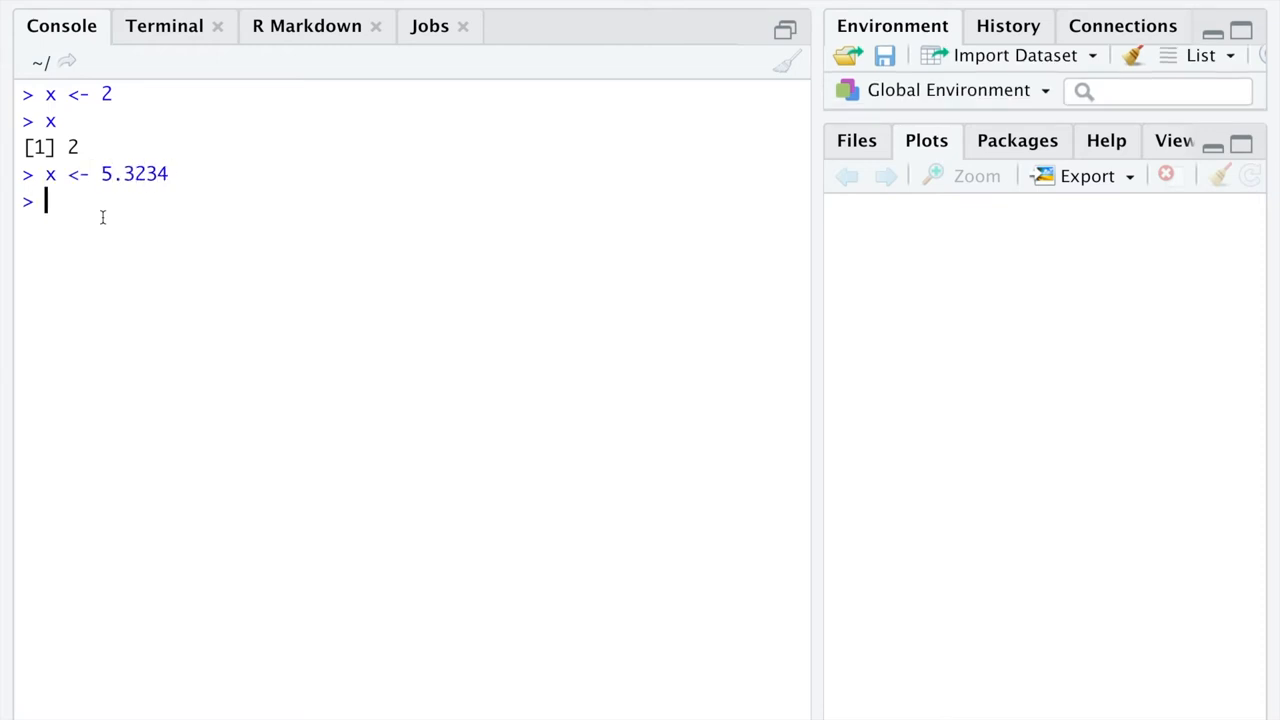
{"action": "key", "text": "Return"}
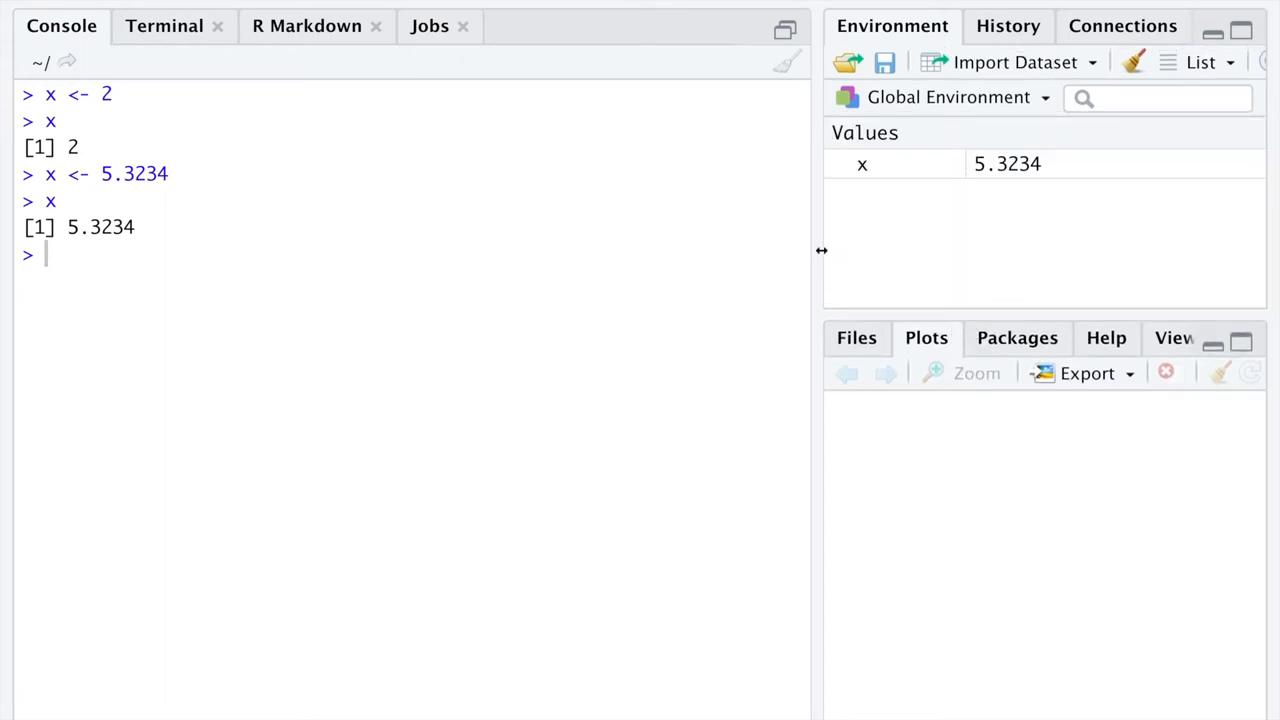
{"action": "left_click_drag", "start_coordinate": [821, 250], "coordinate": [681, 250]}
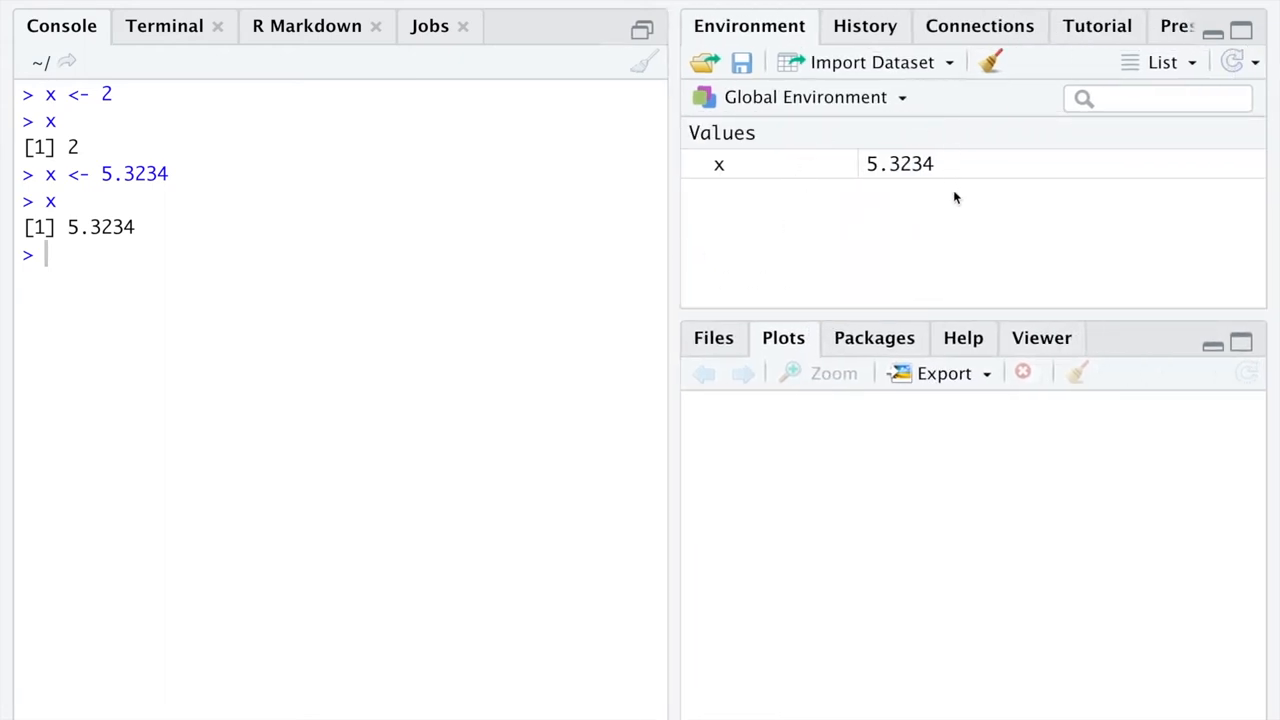
{"action": "mouse_move", "coordinate": [943, 120]}
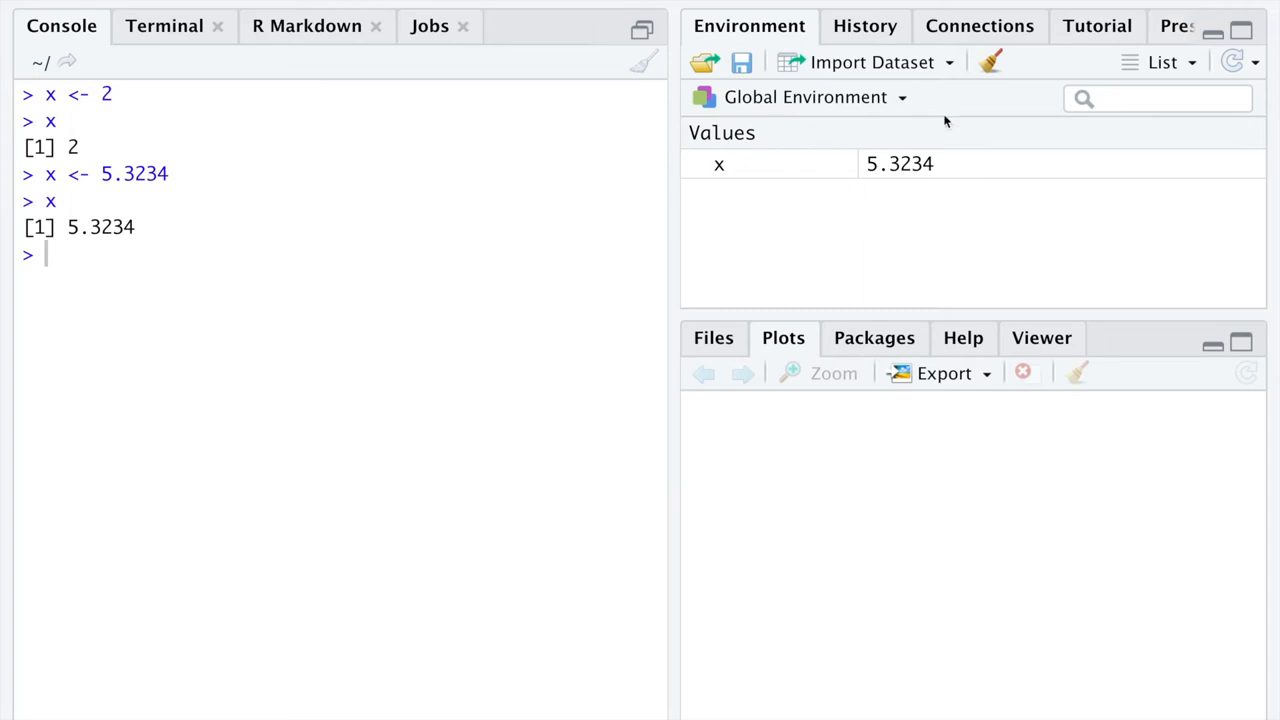
{"action": "mouse_move", "coordinate": [930, 160]}
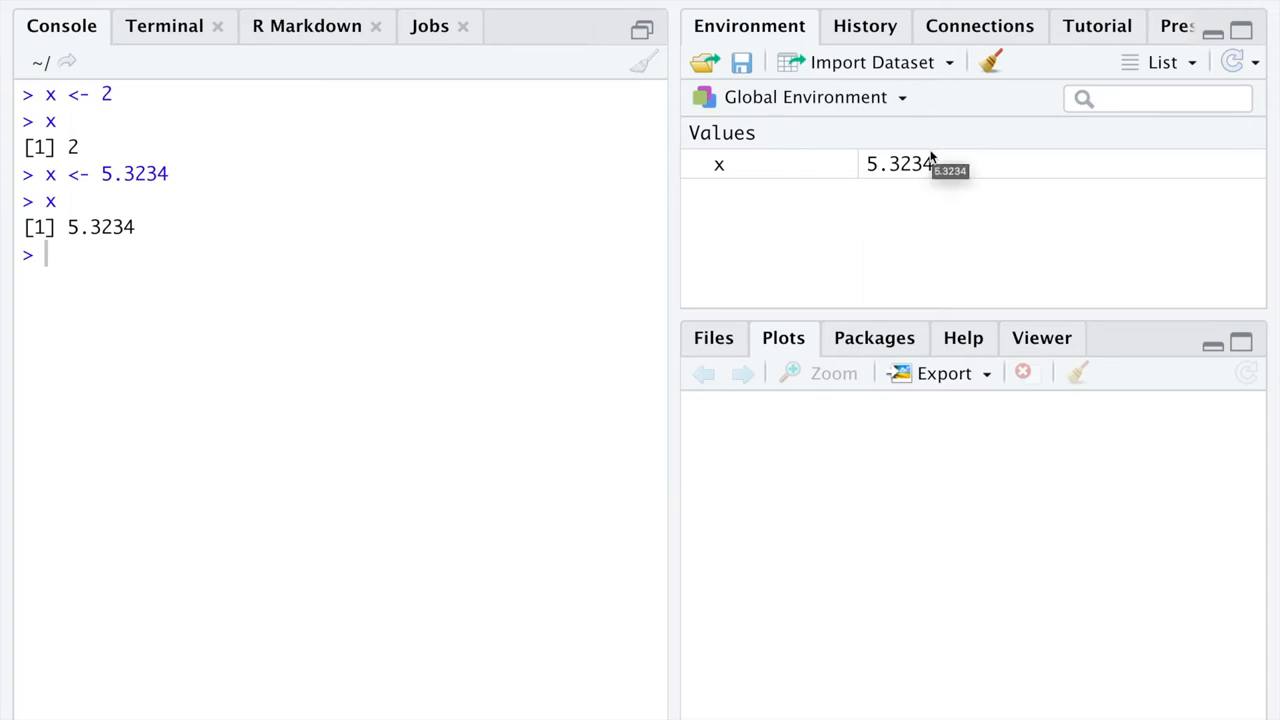
{"action": "mouse_move", "coordinate": [864, 136]}
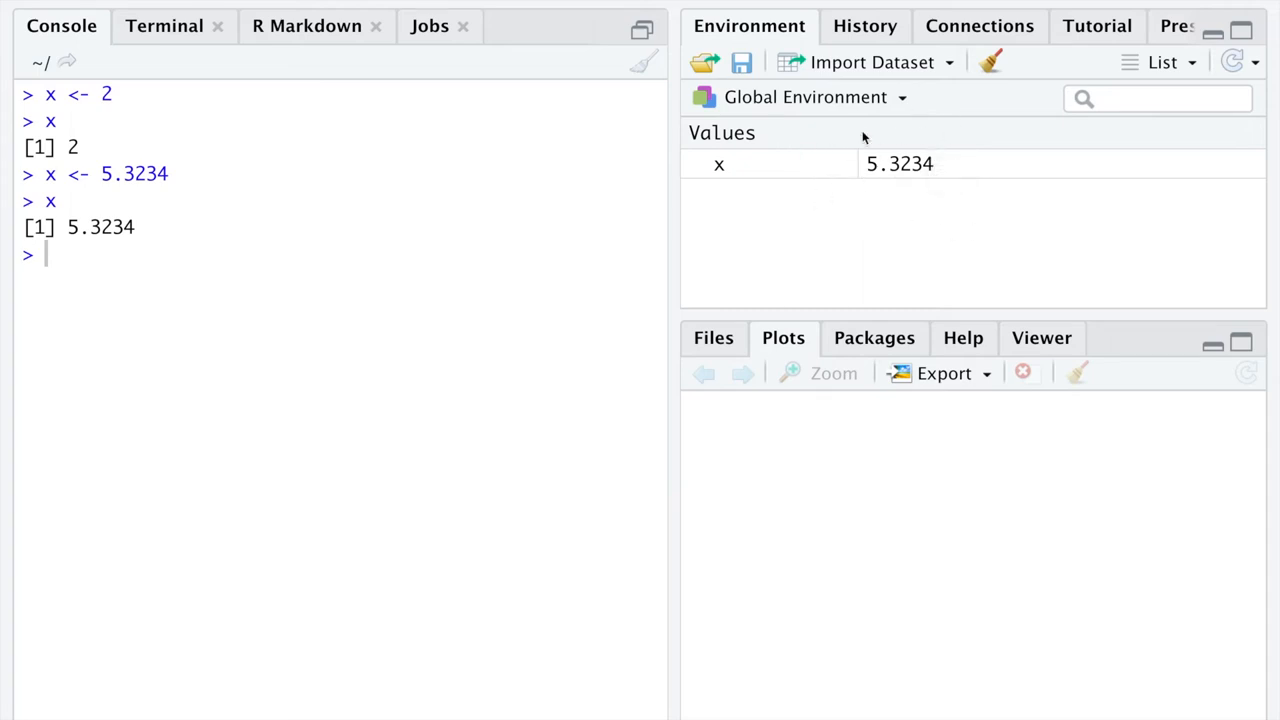
{"action": "mouse_move", "coordinate": [775, 100]}
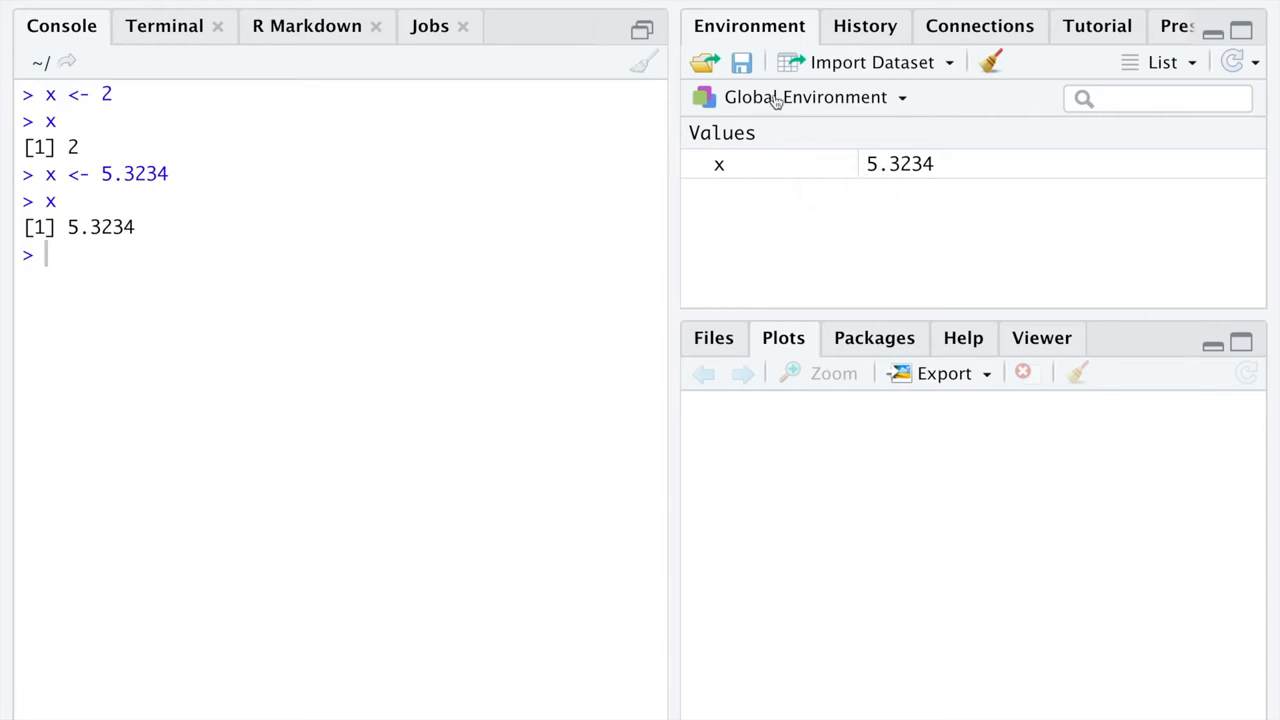
{"action": "mouse_move", "coordinate": [742, 170]}
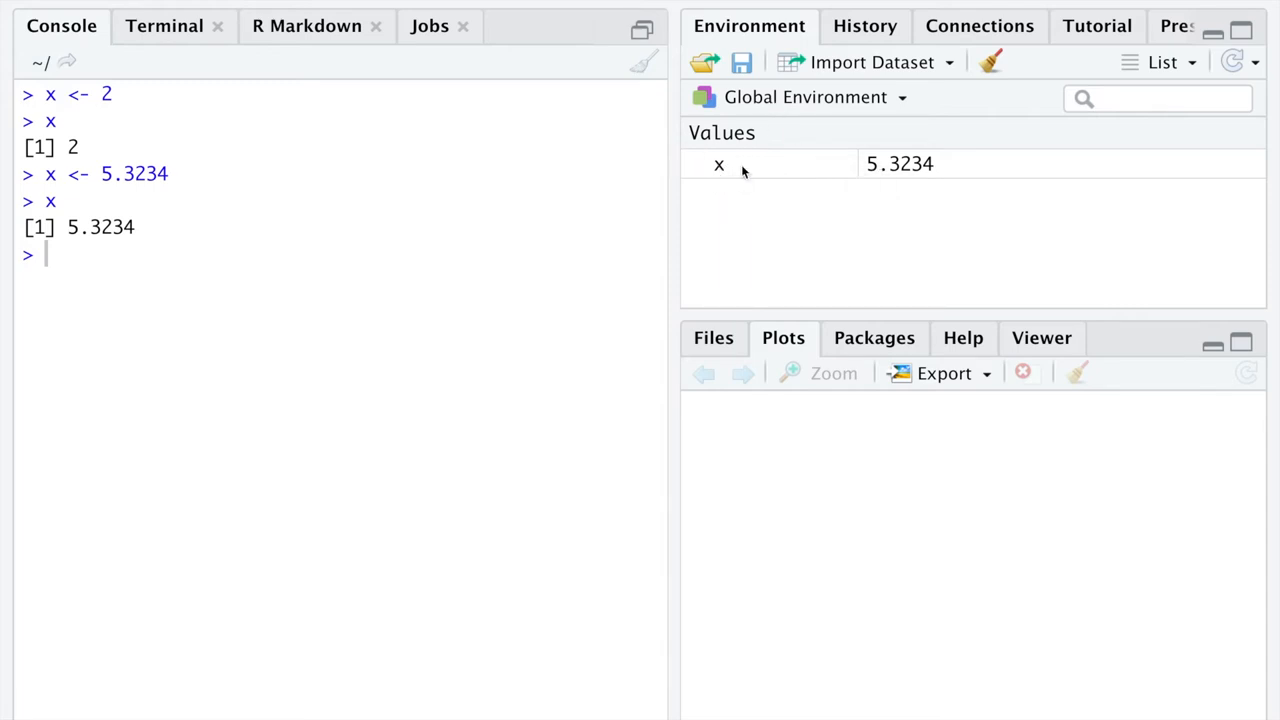
{"action": "mouse_move", "coordinate": [873, 183]}
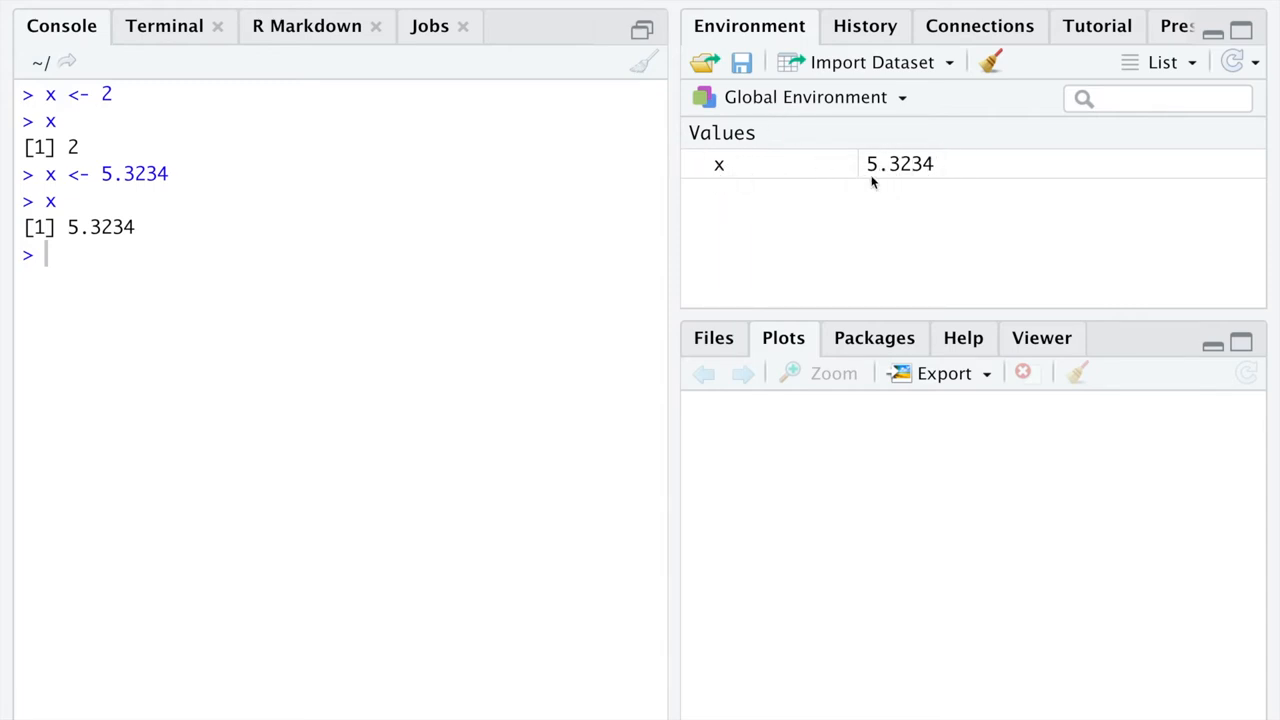
{"action": "mouse_move", "coordinate": [826, 187]}
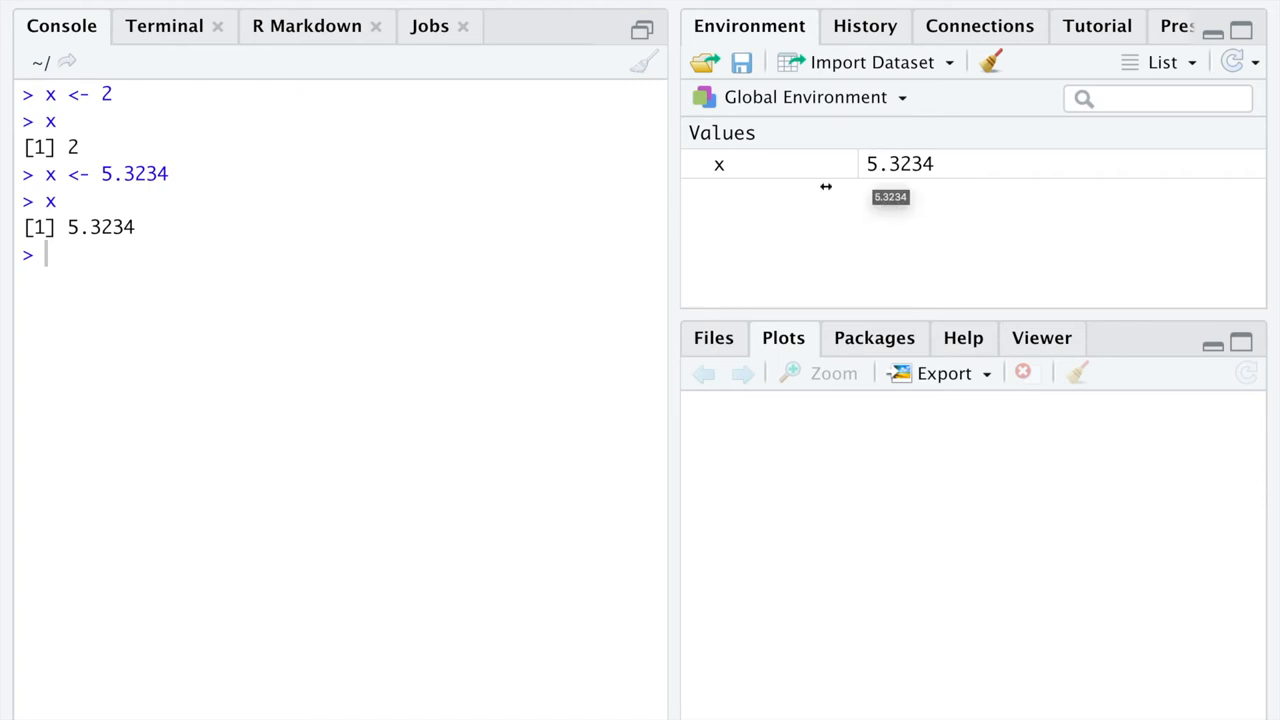
{"action": "type", "text": "x <-"}
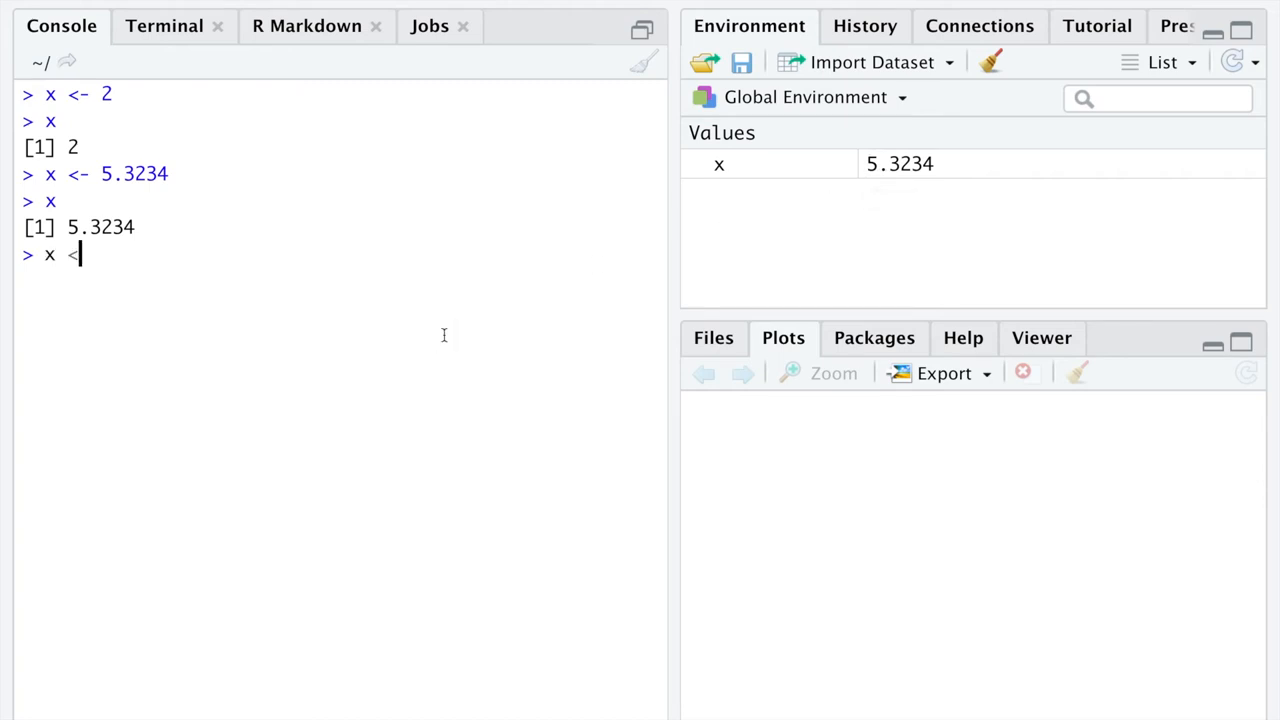
{"action": "key", "text": "Return"}
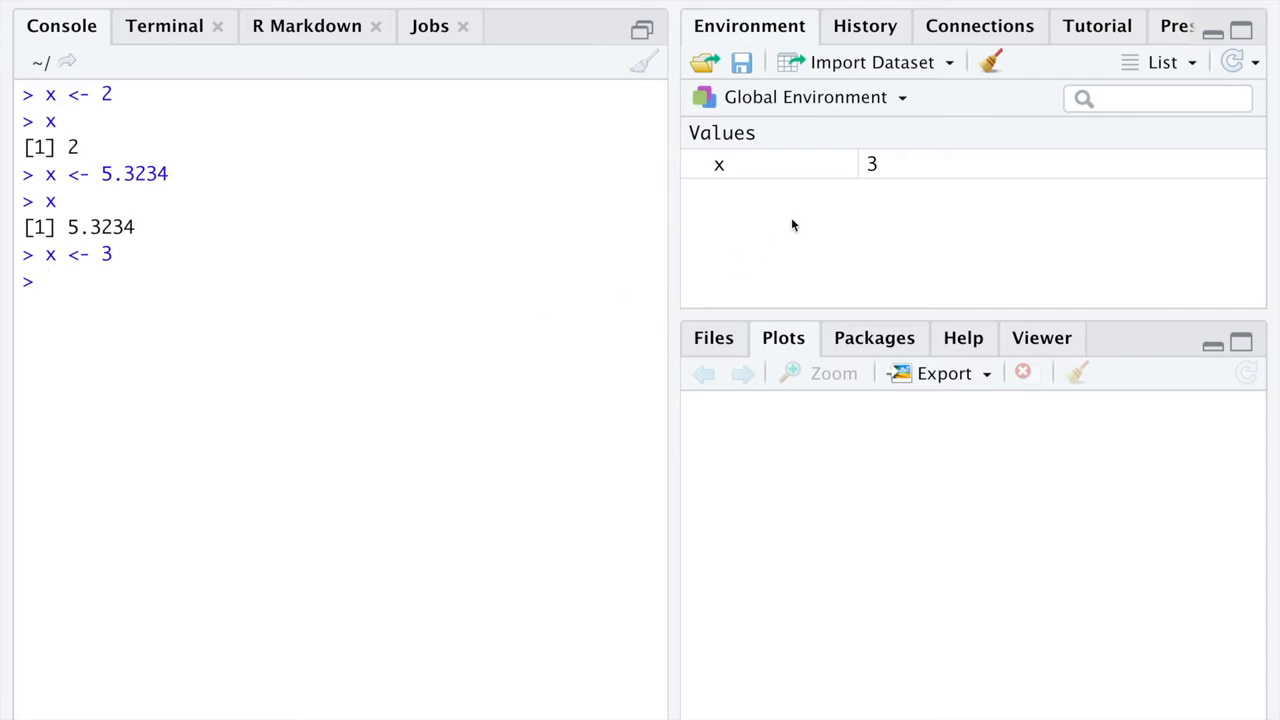
{"action": "mouse_move", "coordinate": [770, 197]}
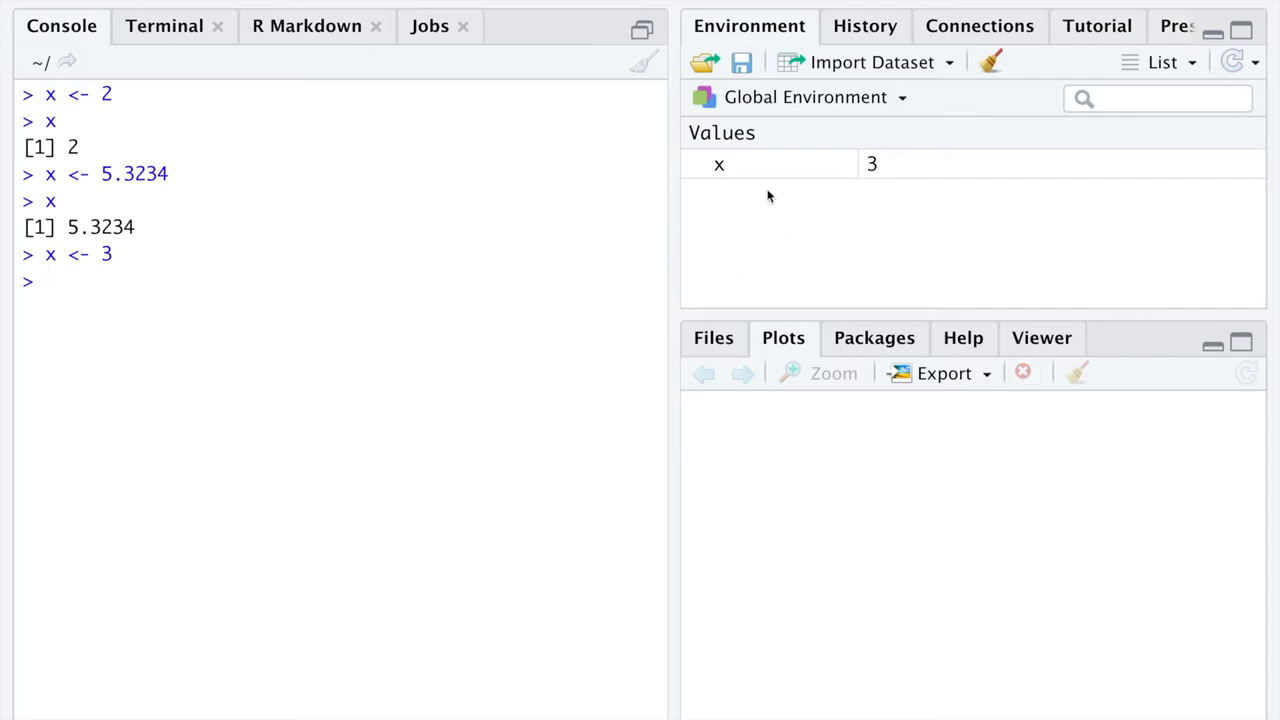
{"action": "mouse_move", "coordinate": [882, 178]}
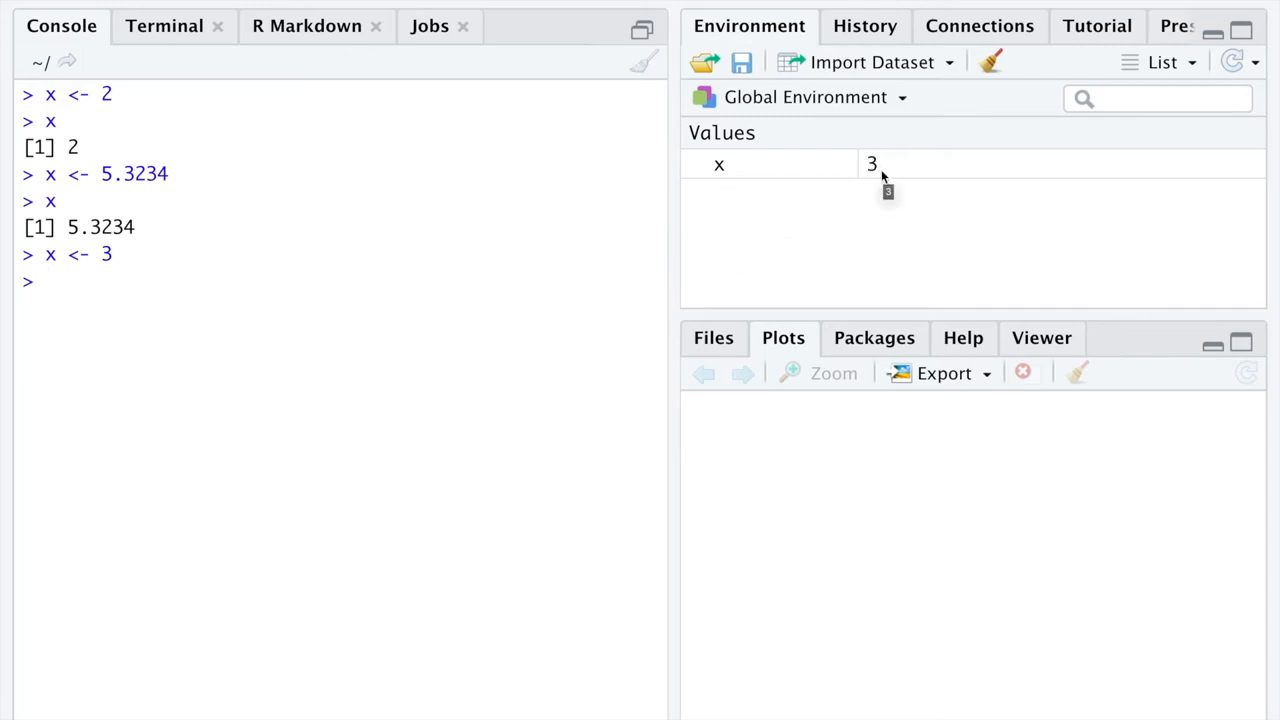
{"action": "mouse_move", "coordinate": [718, 165]}
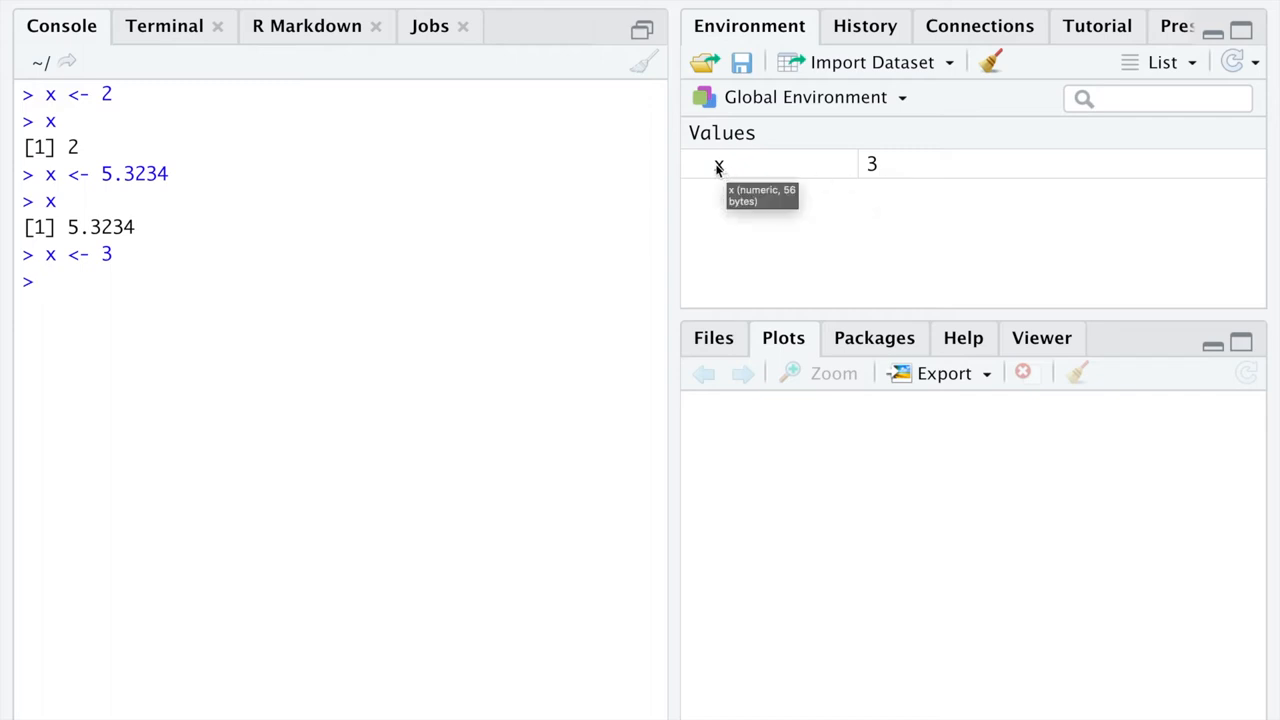
{"action": "mouse_move", "coordinate": [884, 165]}
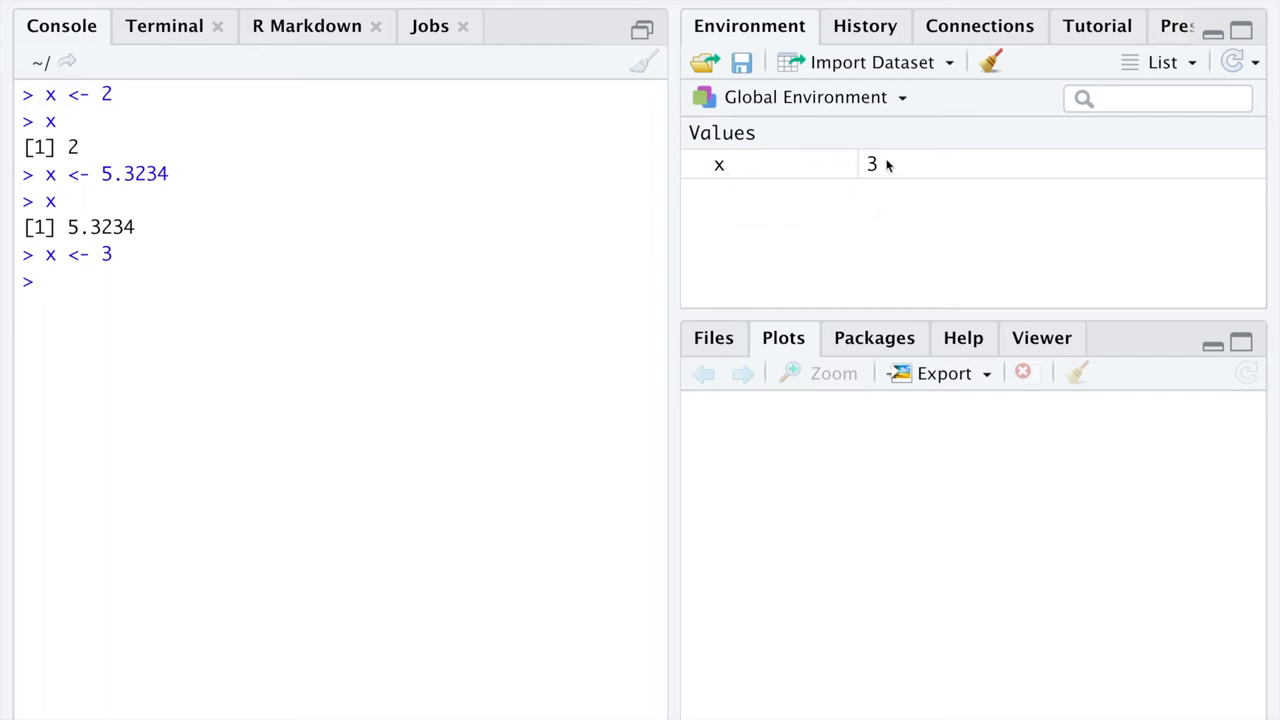
{"action": "mouse_move", "coordinate": [888, 190]}
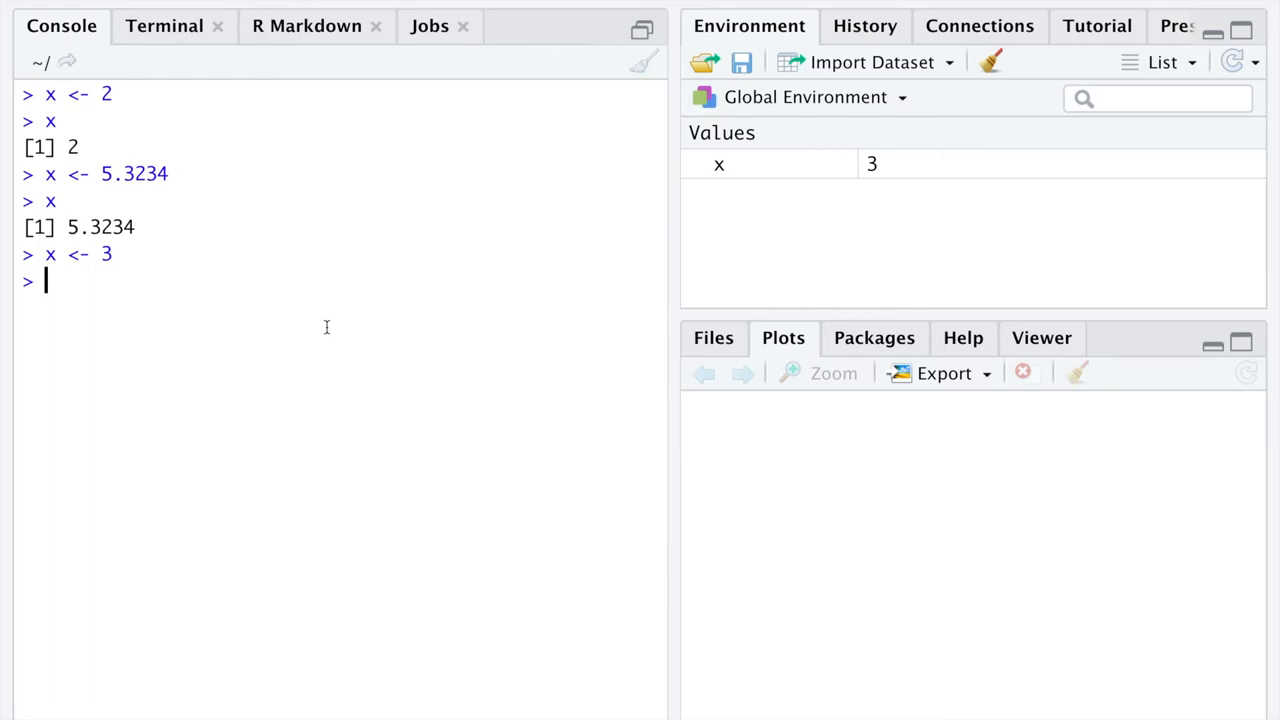
Step: Assign y <- 2 and start the assignment lukeskywalker <-
{"action": "type", "text": "y <- 2"}
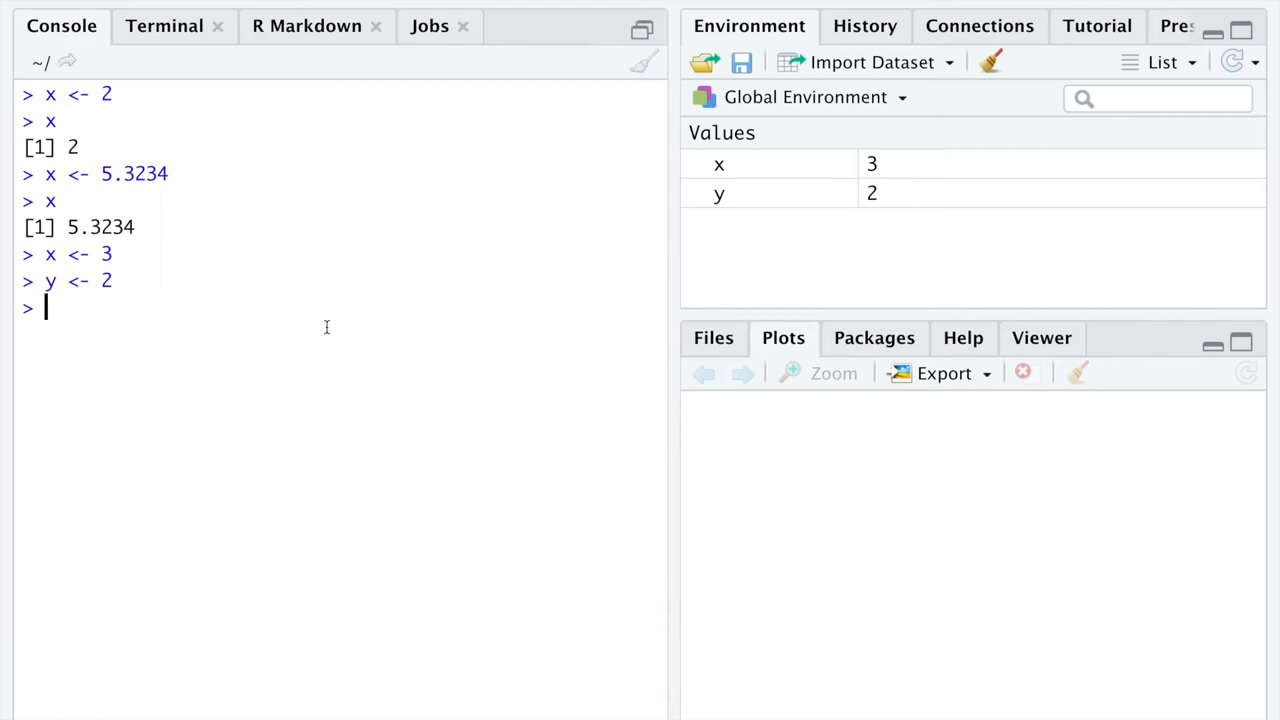
{"action": "type", "text": "lukw"}
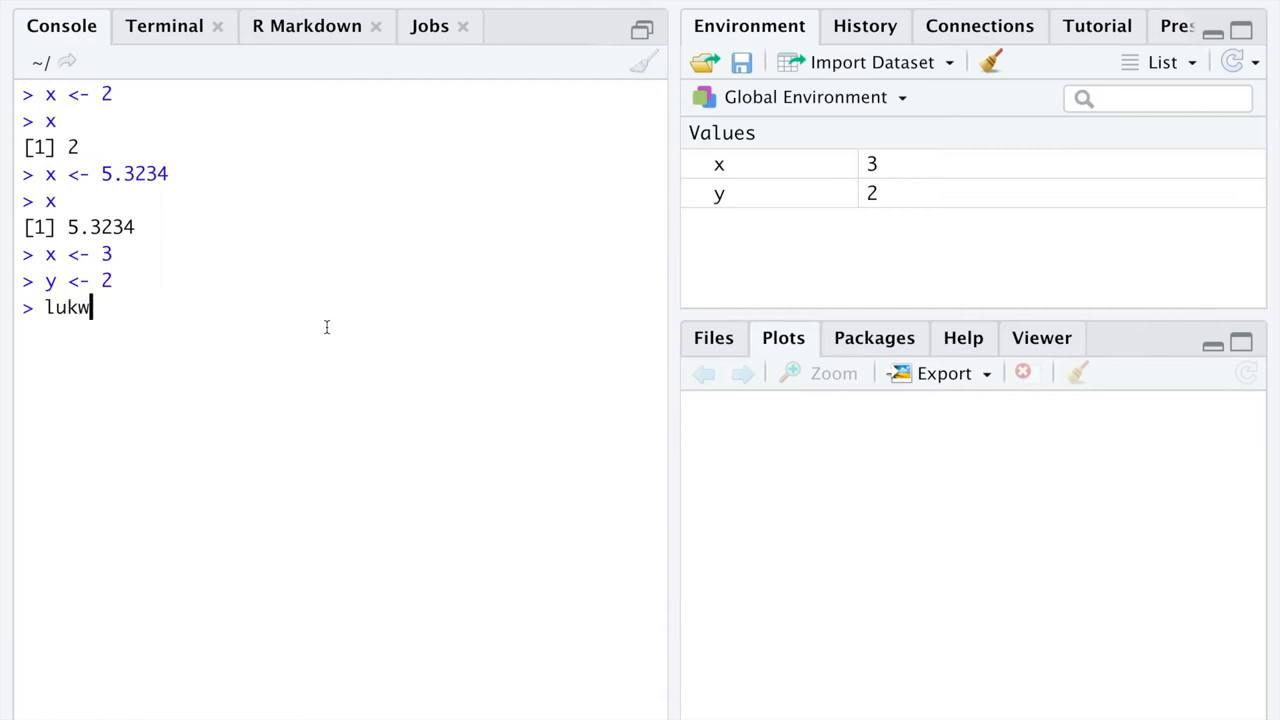
{"action": "type", "text": "eskyw"}
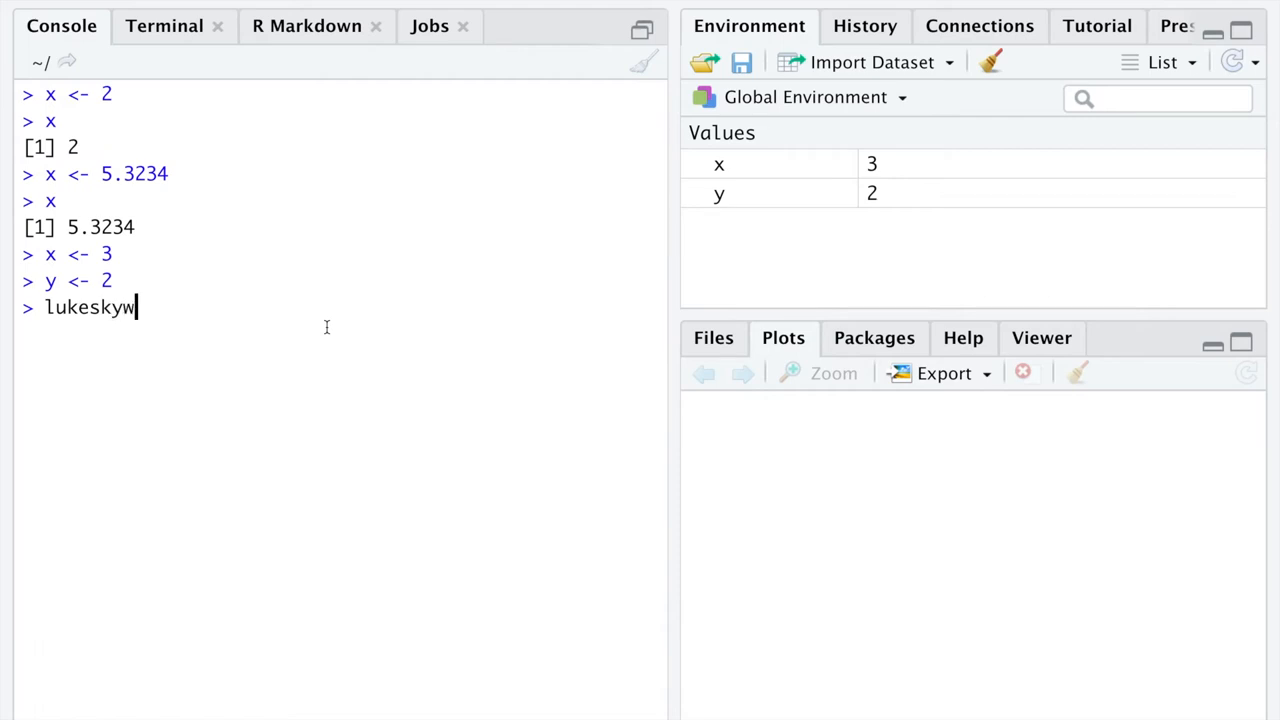
{"action": "type", "text": "alker <- 675"}
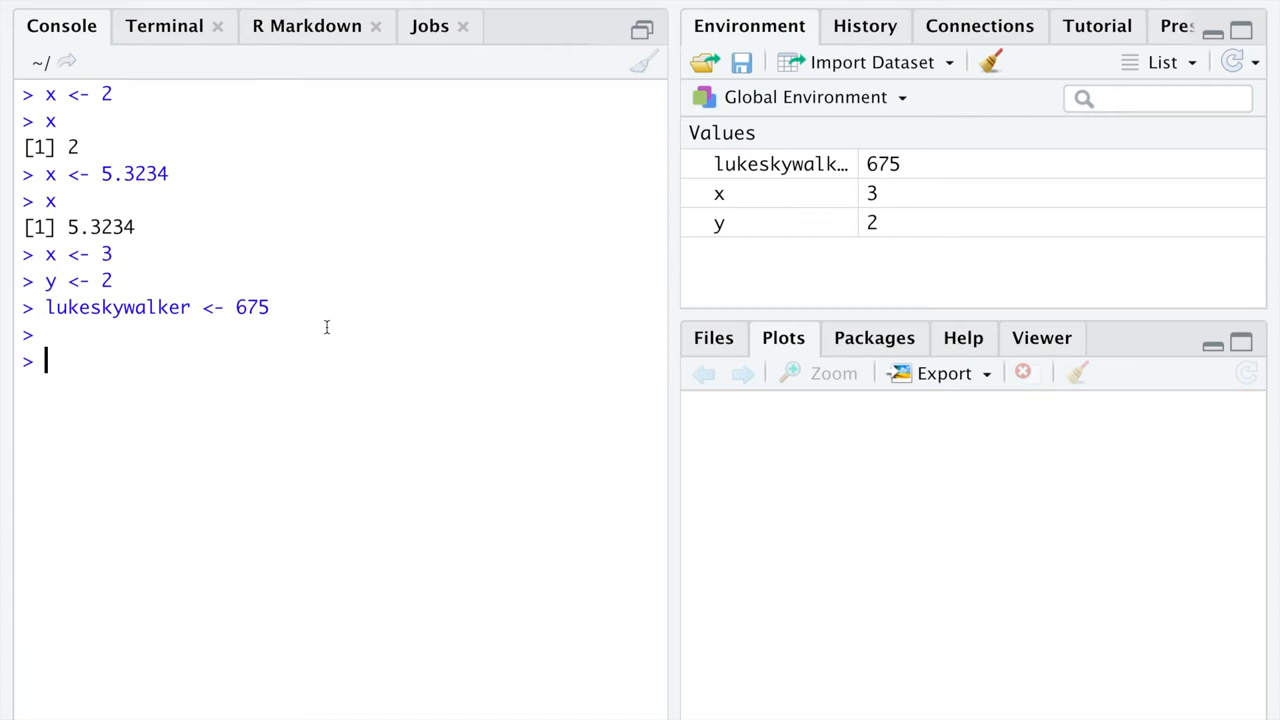
Step: Begin a new assignment to x with x <-
{"action": "type", "text": "x <-"}
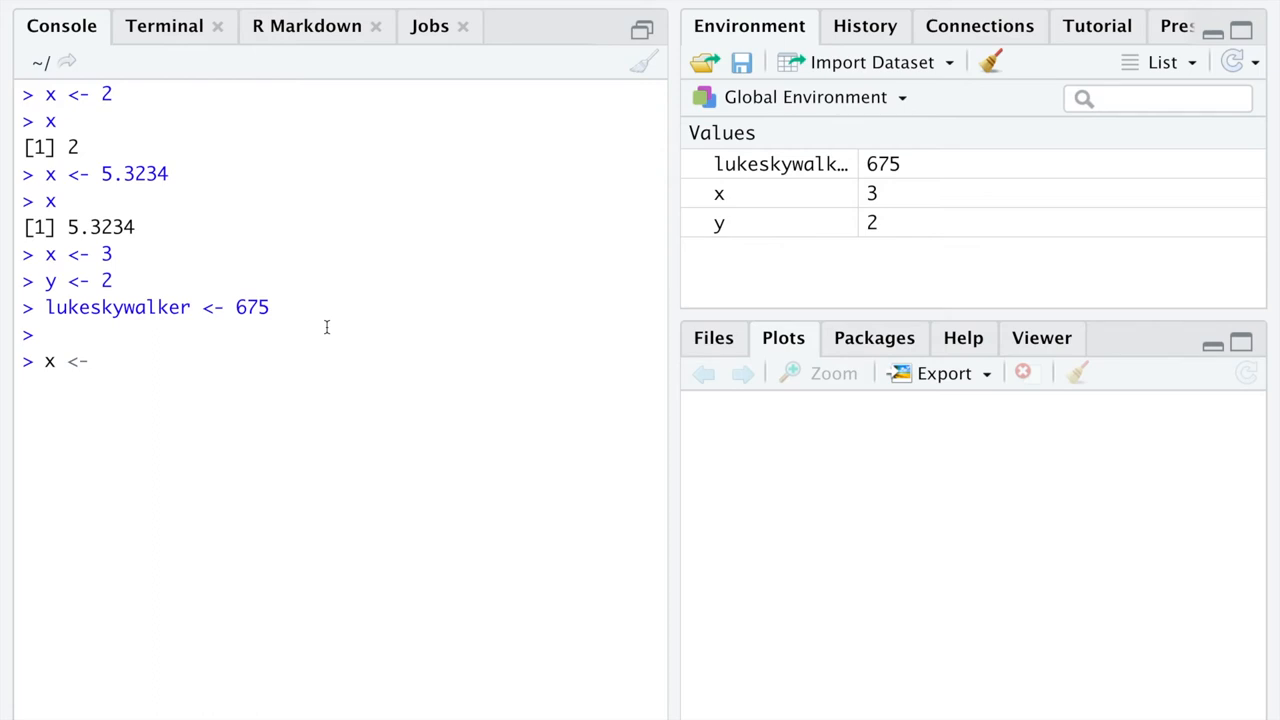
Step: Assign x <- c(1, 2, 4, 6.576, 8, 8)
{"action": "type", "text": "c("}
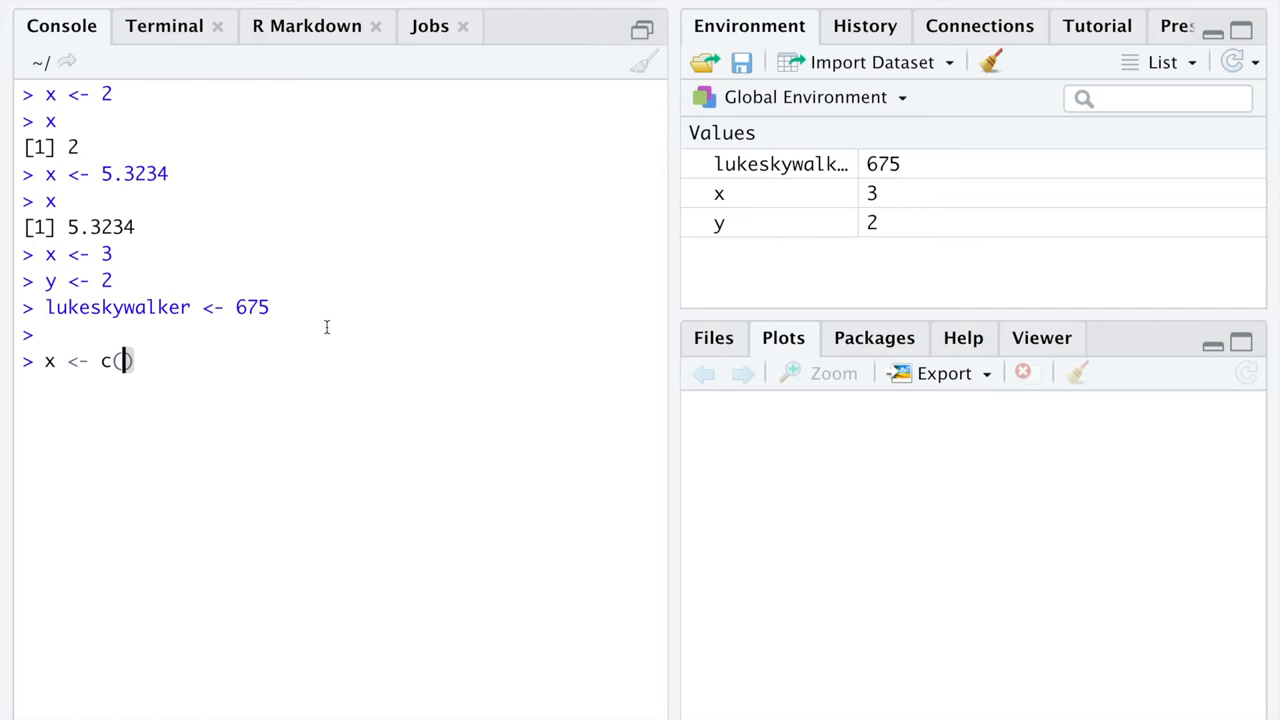
{"action": "type", "text": "1, 2,"}
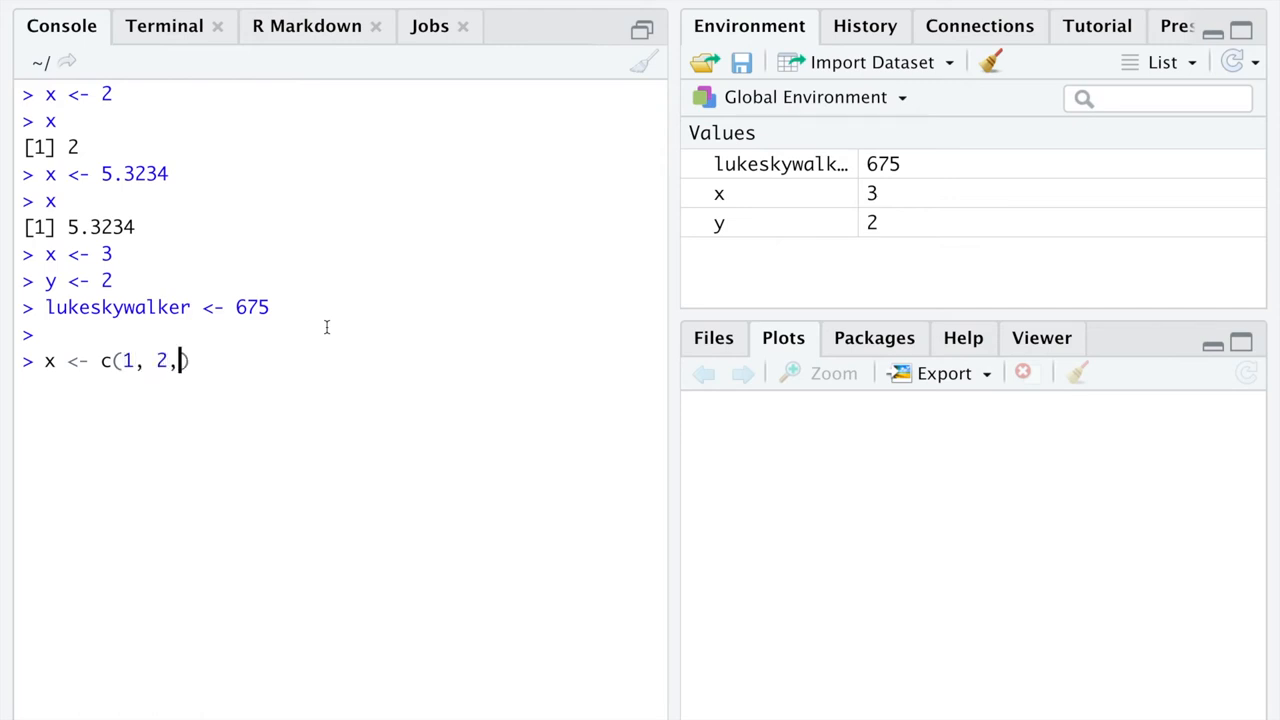
{"action": "type", "text": "4"}
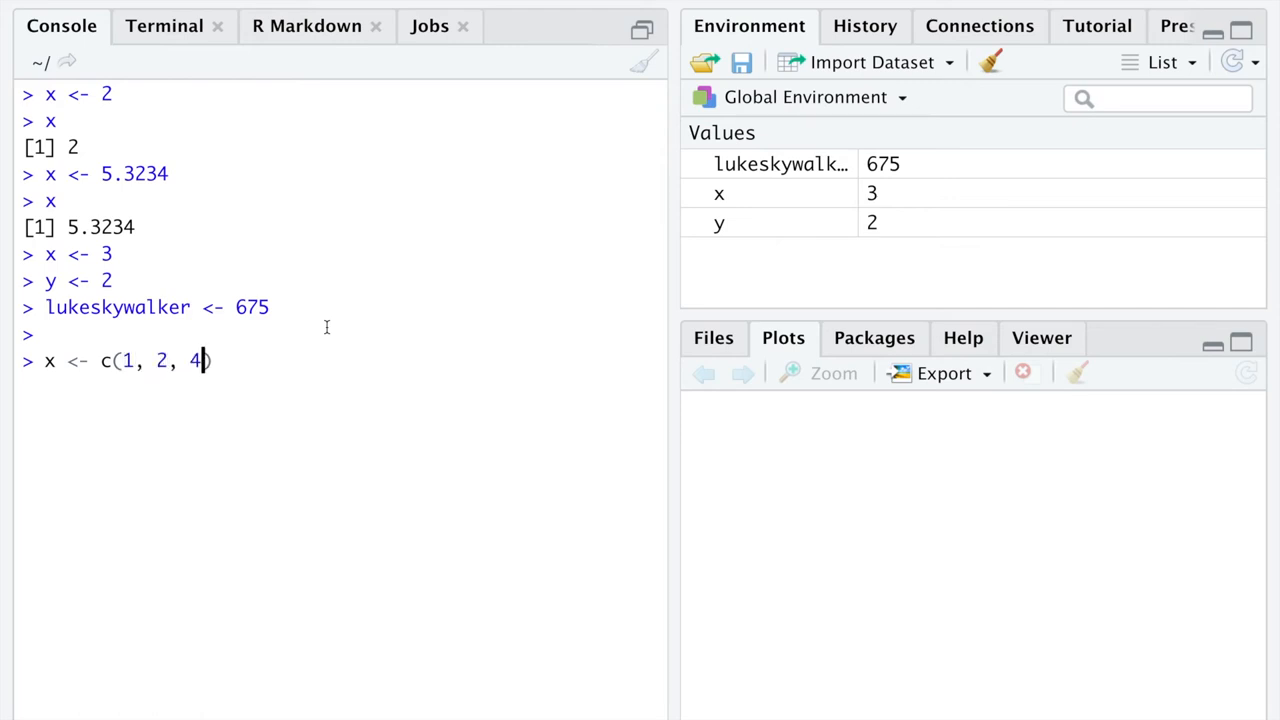
{"action": "type", "text": ", 6.576"}
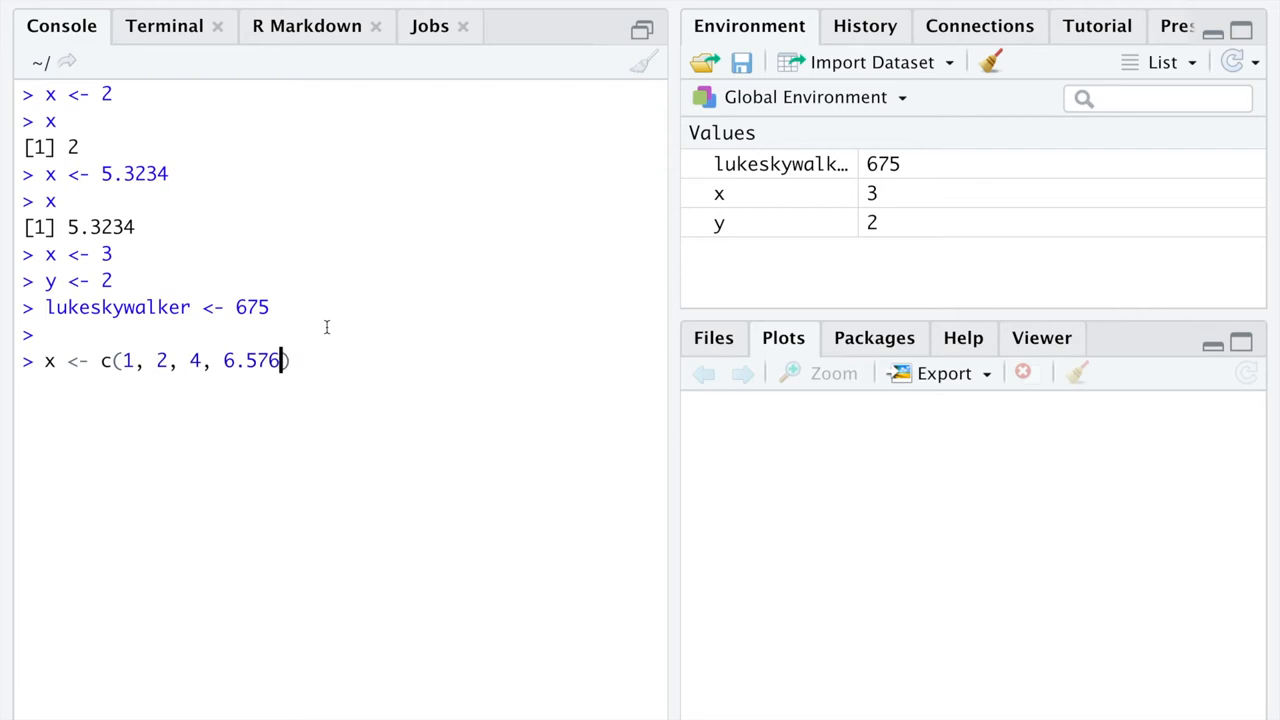
{"action": "type", "text": ", 8"}
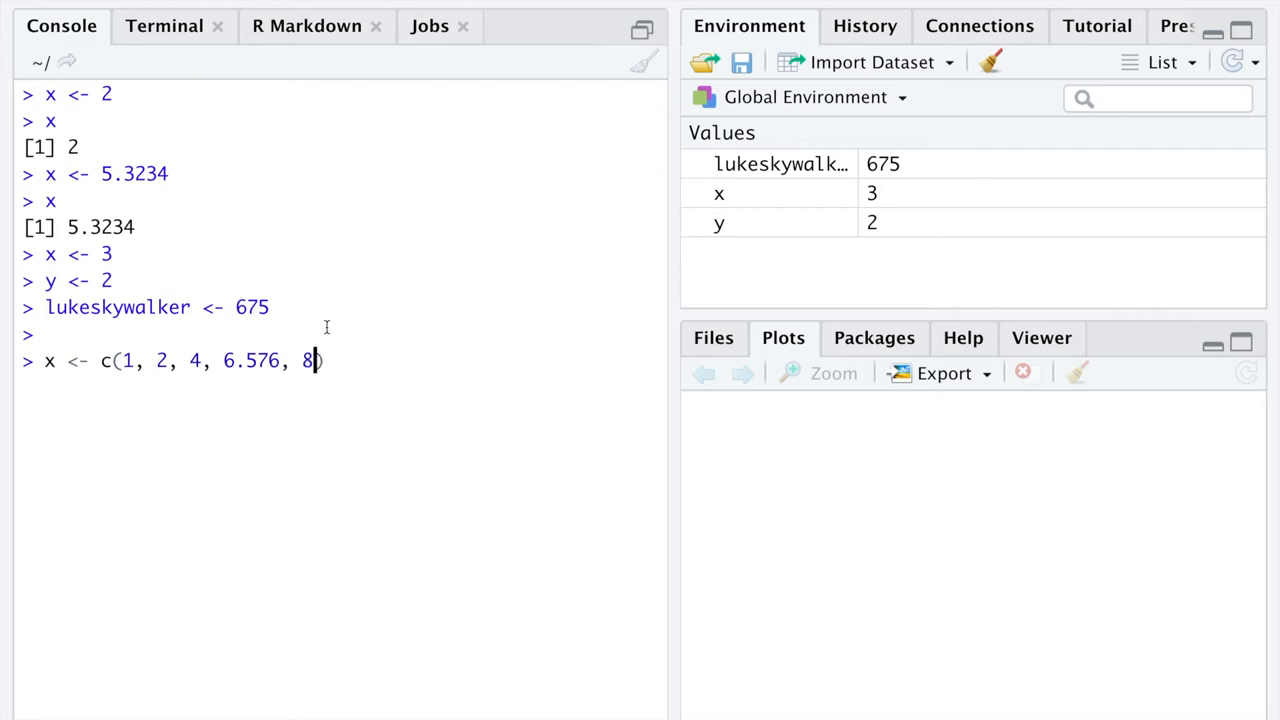
{"action": "key", "text": "Return"}
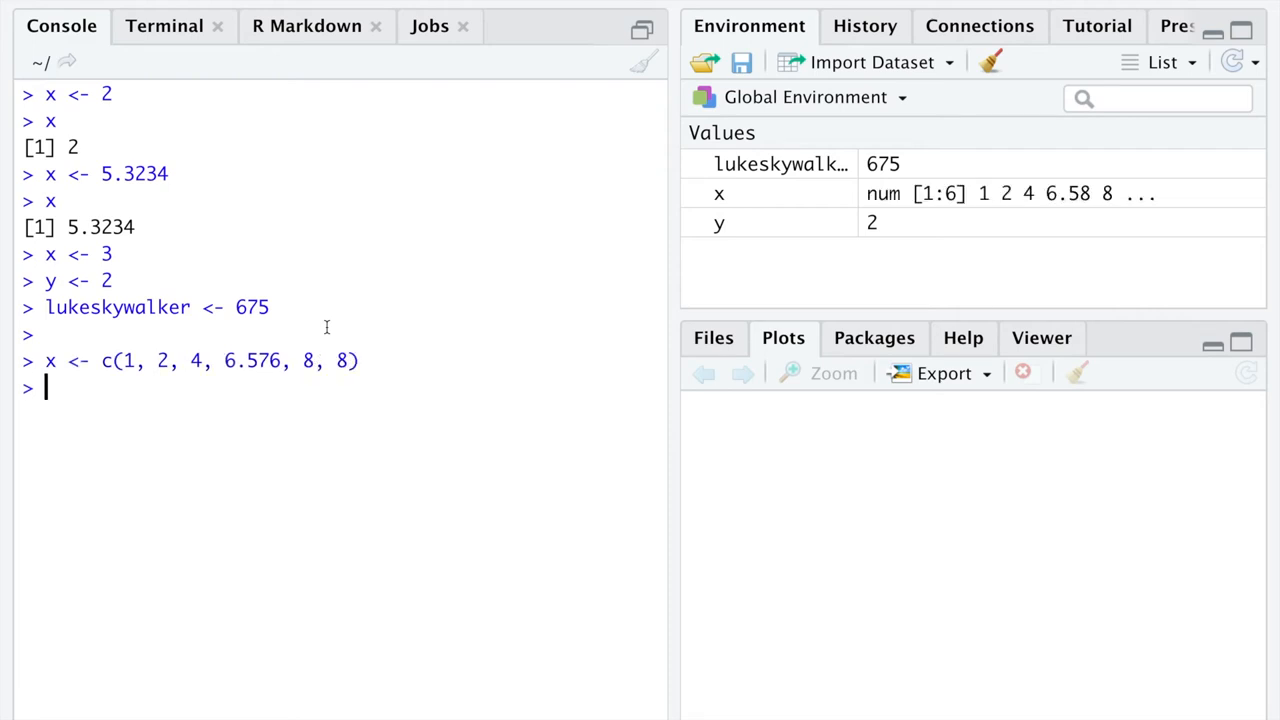
Step: Compute the mean, median, sd and IQR of x, then clear the console
{"action": "type", "text": "mean(x"}
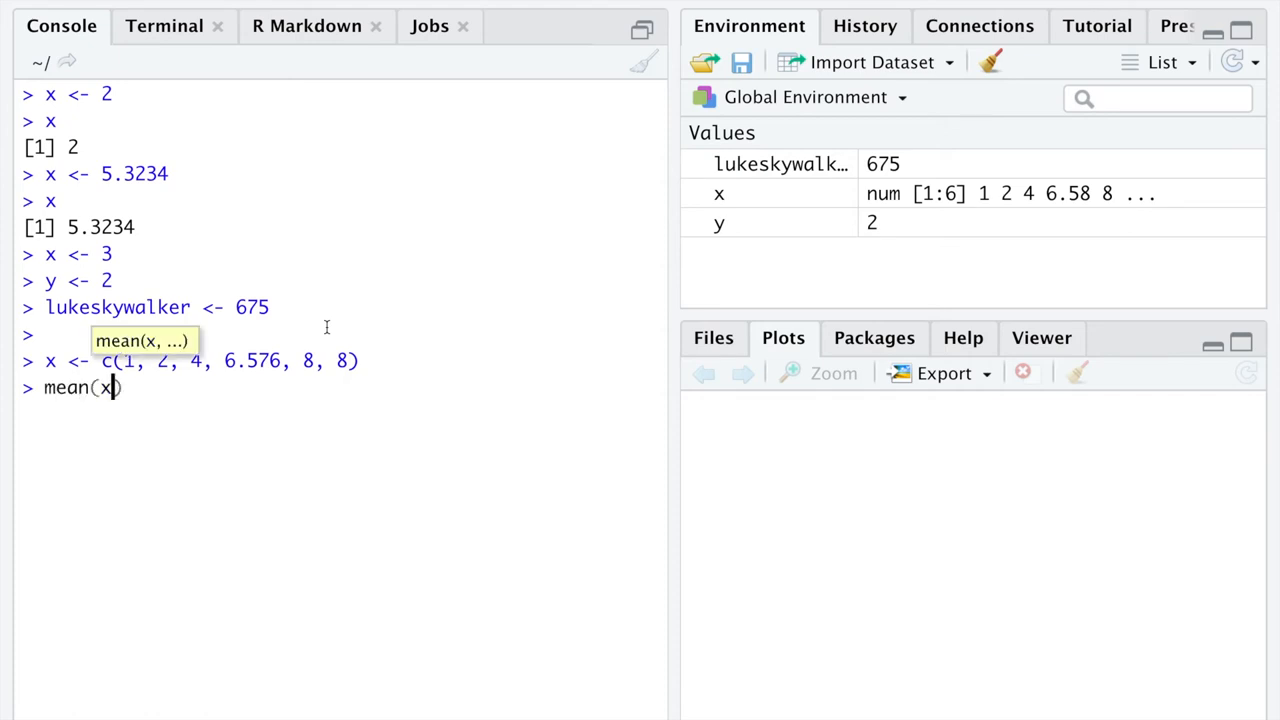
{"action": "key", "text": "Return"}
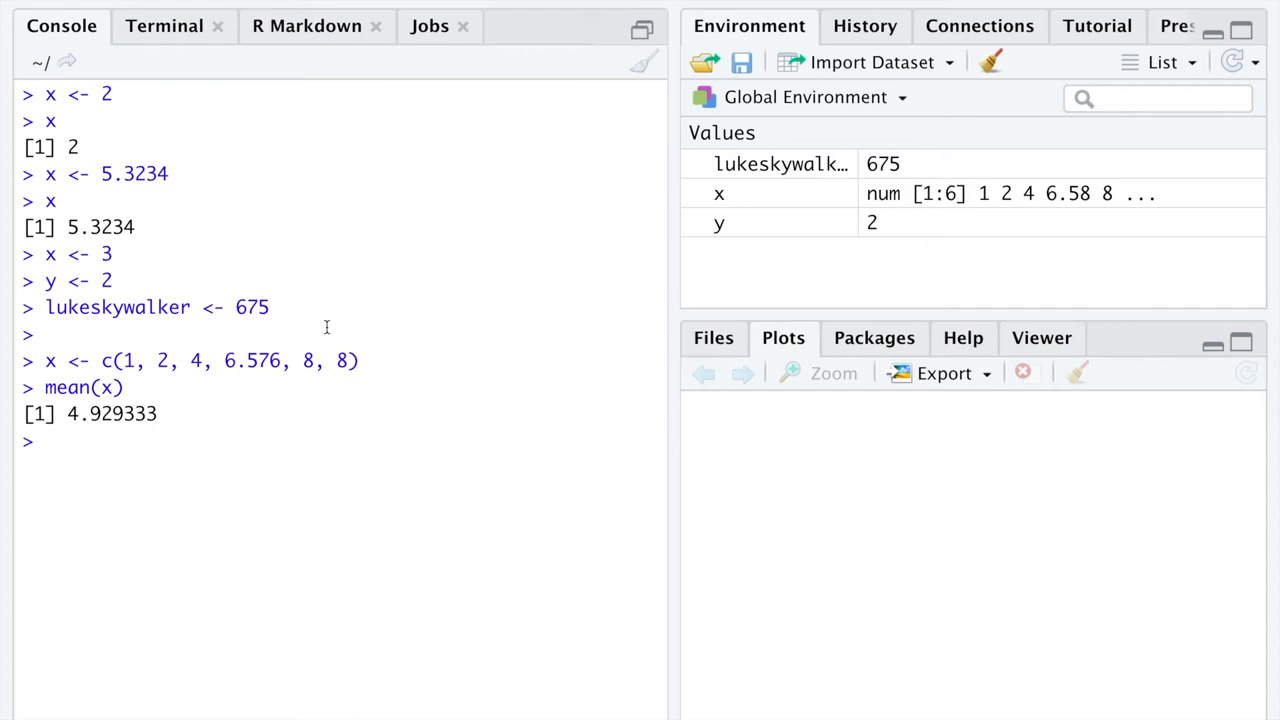
{"action": "type", "text": "median(x"}
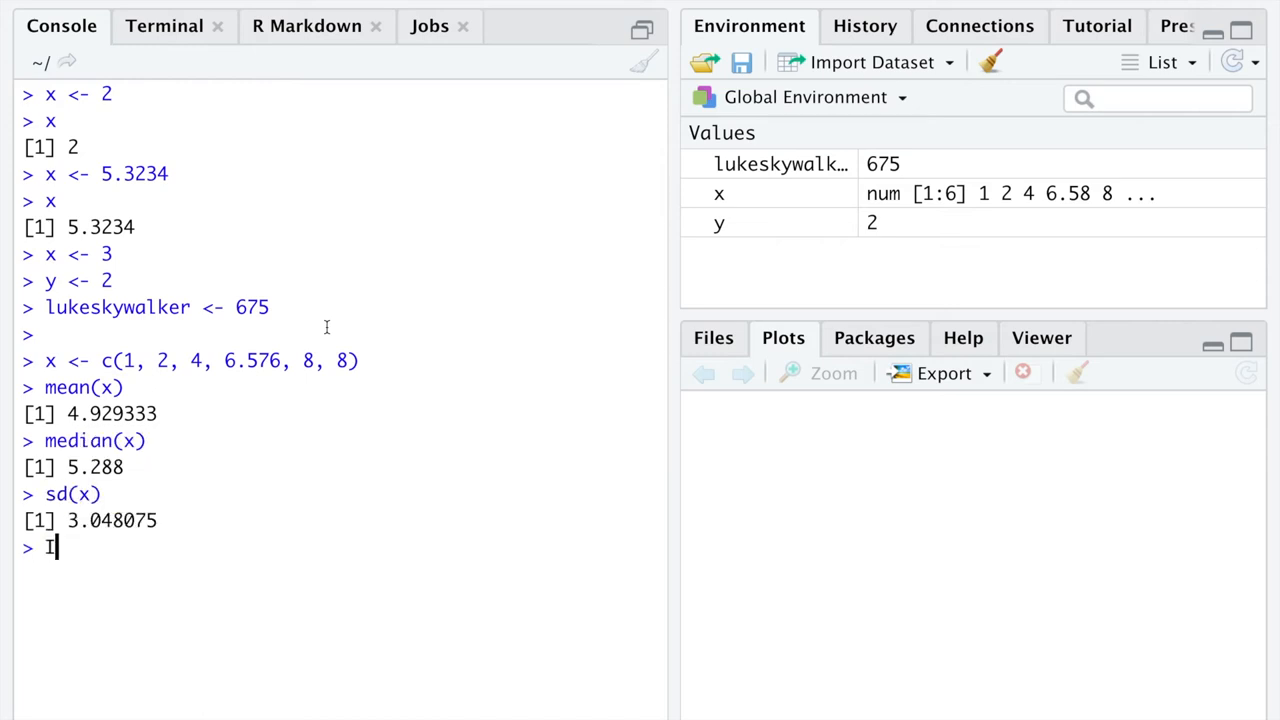
{"action": "key", "text": "Return"}
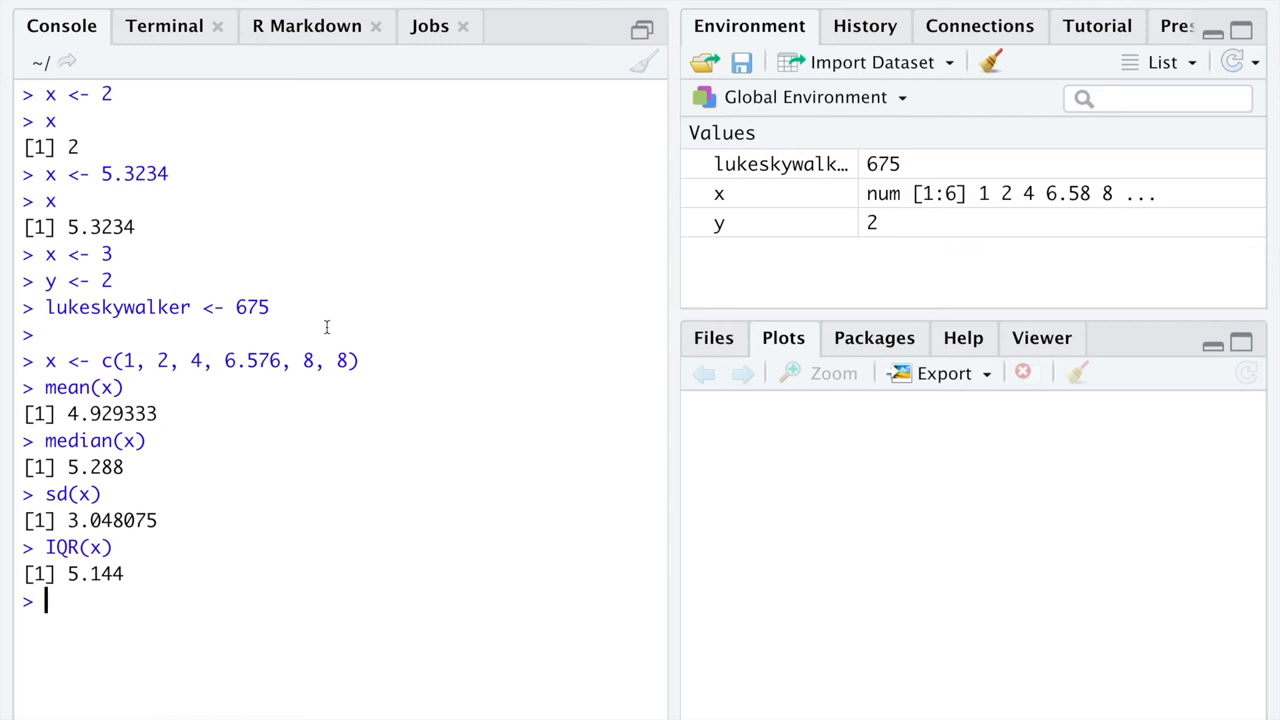
{"action": "key", "text": "ctrl+l"}
{"action": "type", "text": "x <- c("}
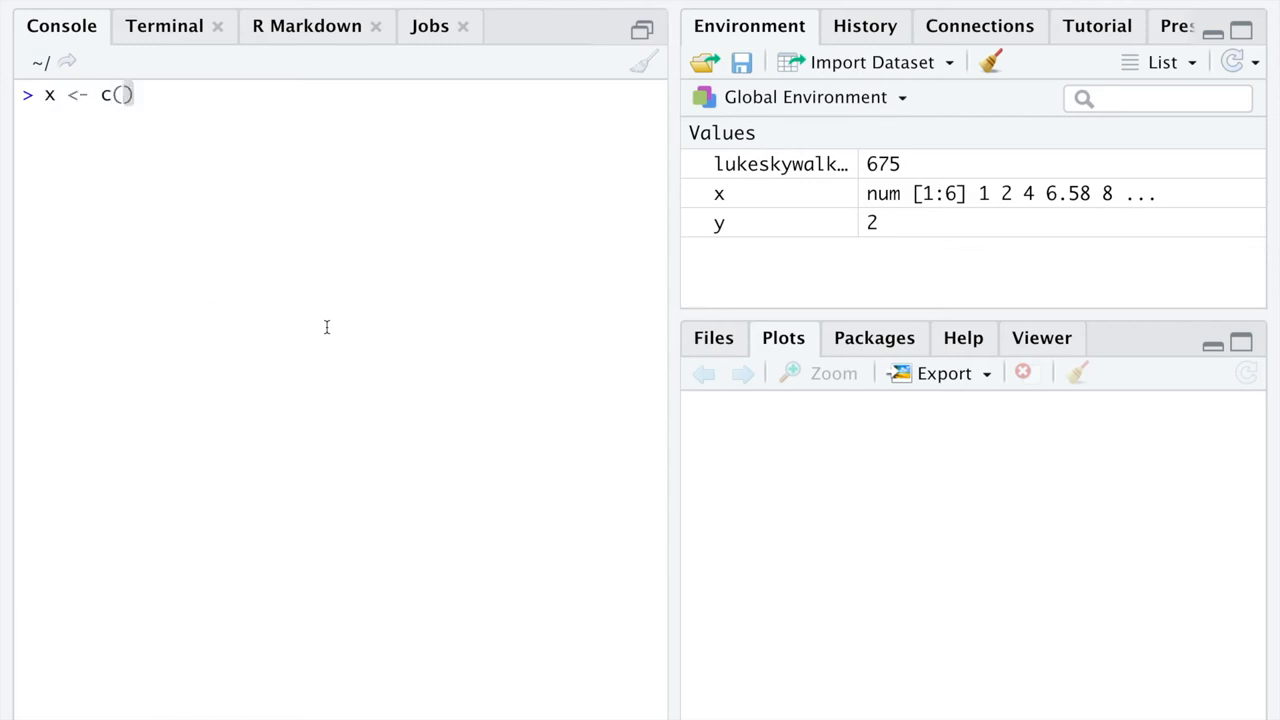
Step: Reassign x to c(0, 1, 0, 1, 1, 0), get mean 0.5, and begin assigning y
{"action": "type", "text": "0,"}
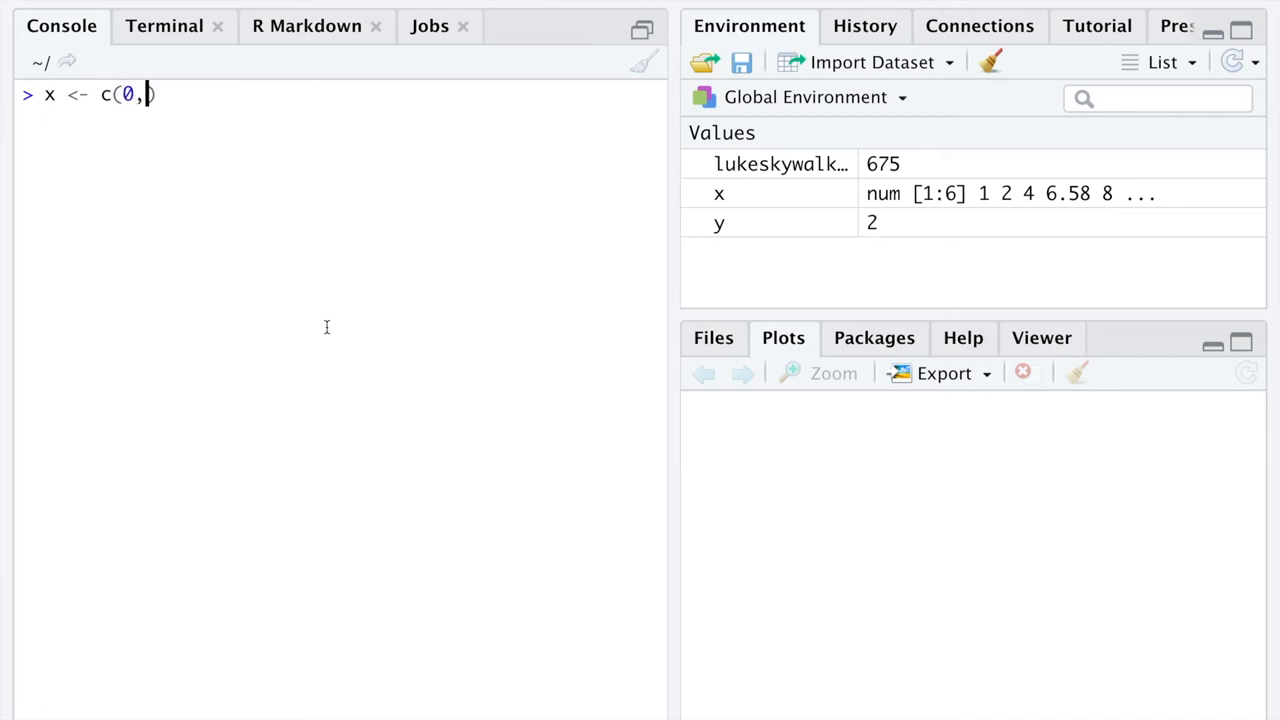
{"action": "type", "text": "1, 0, 1, 1, 0"}
{"action": "type", "text": "mean(x"}
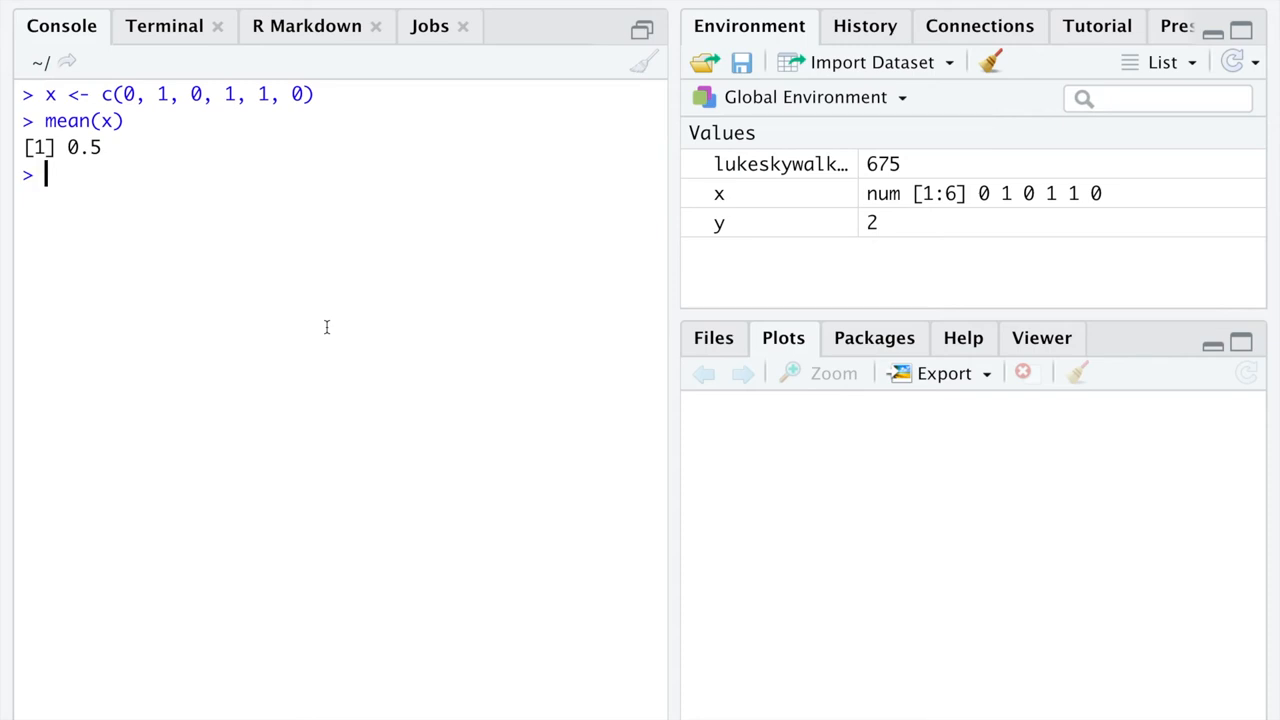
{"action": "type", "text": "y <-"}
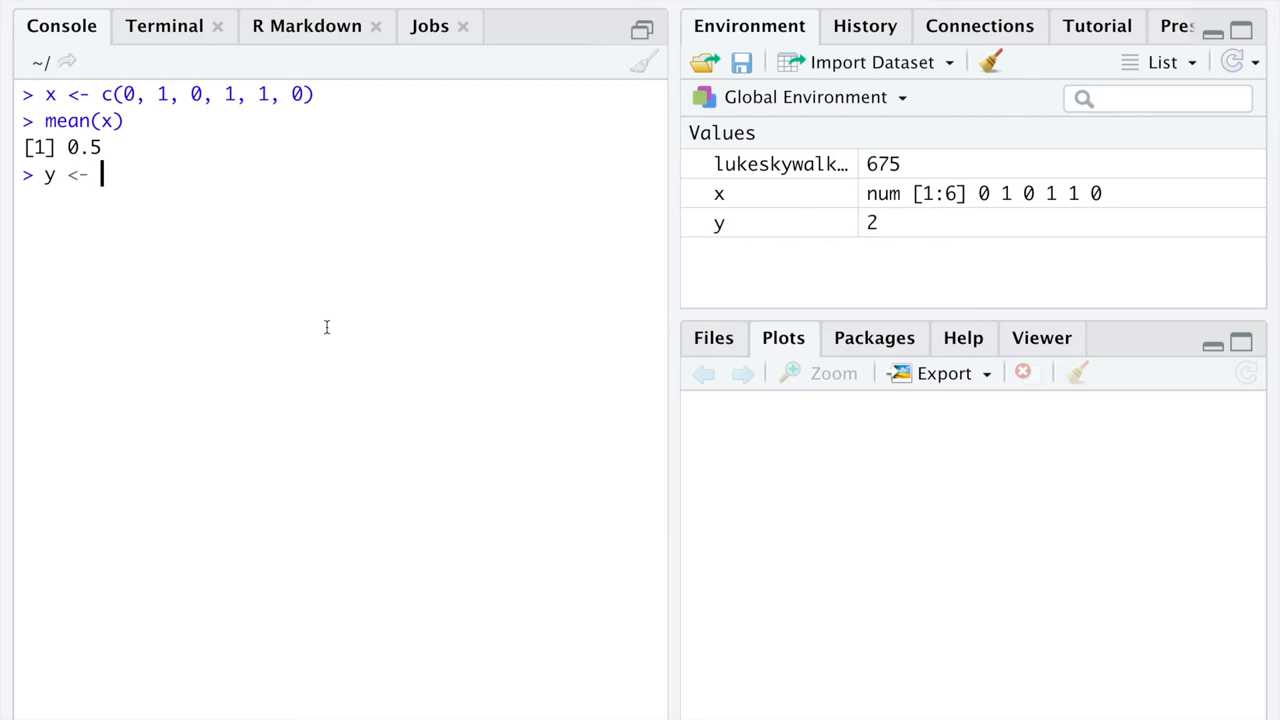
Step: Store an eight-number vector in y, beginning 5, 6, 7, 8, 2
{"action": "type", "text": "c("}
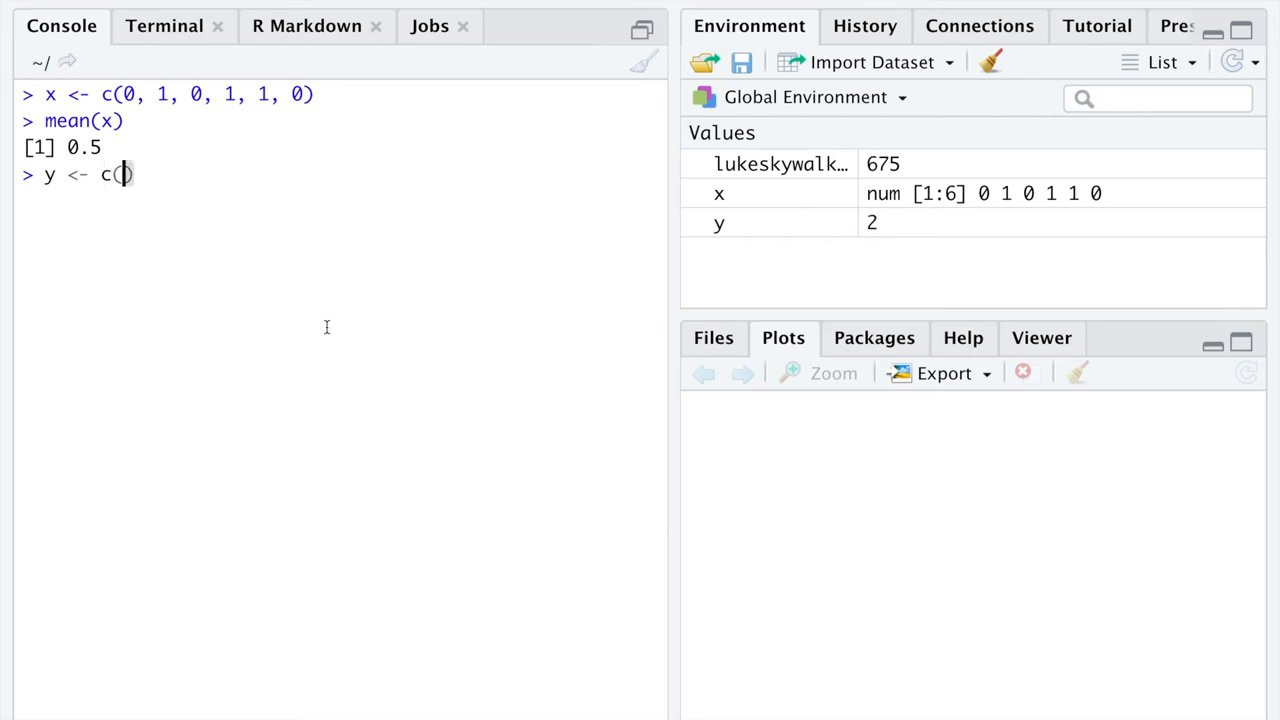
{"action": "type", "text": "5, 6,"}
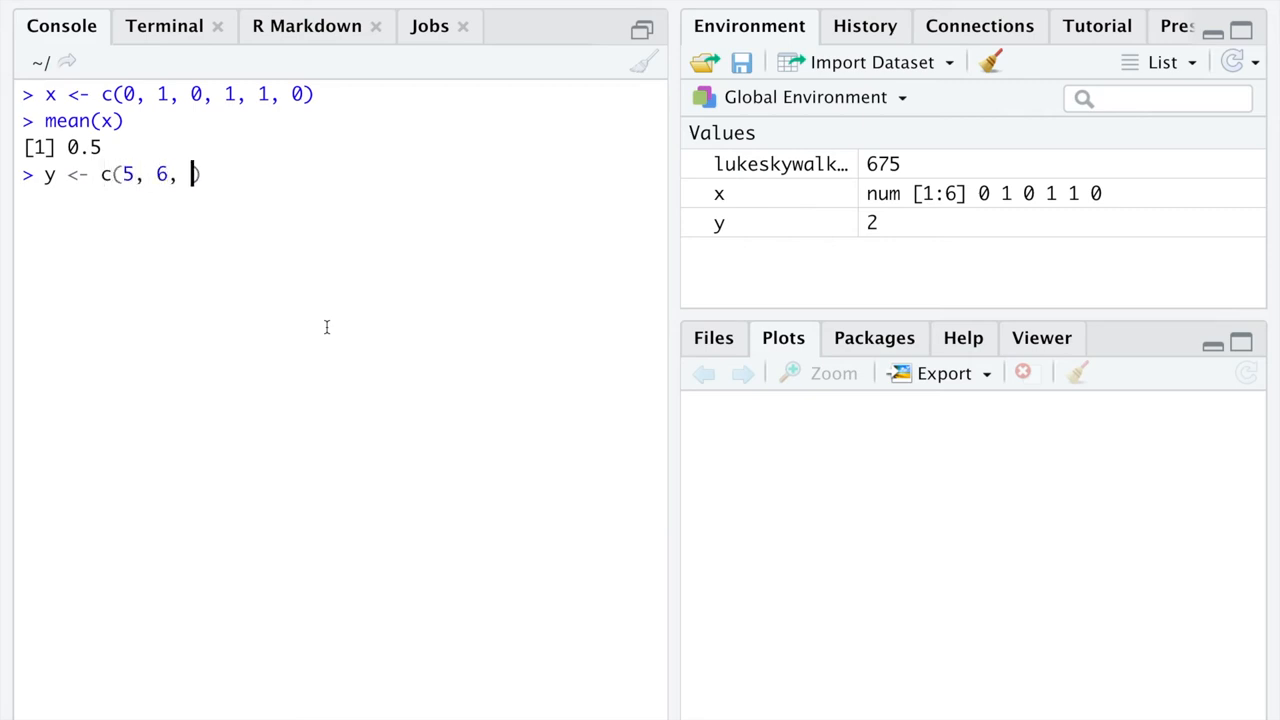
{"action": "type", "text": "7, 8, 2, 3, 4, 1"}
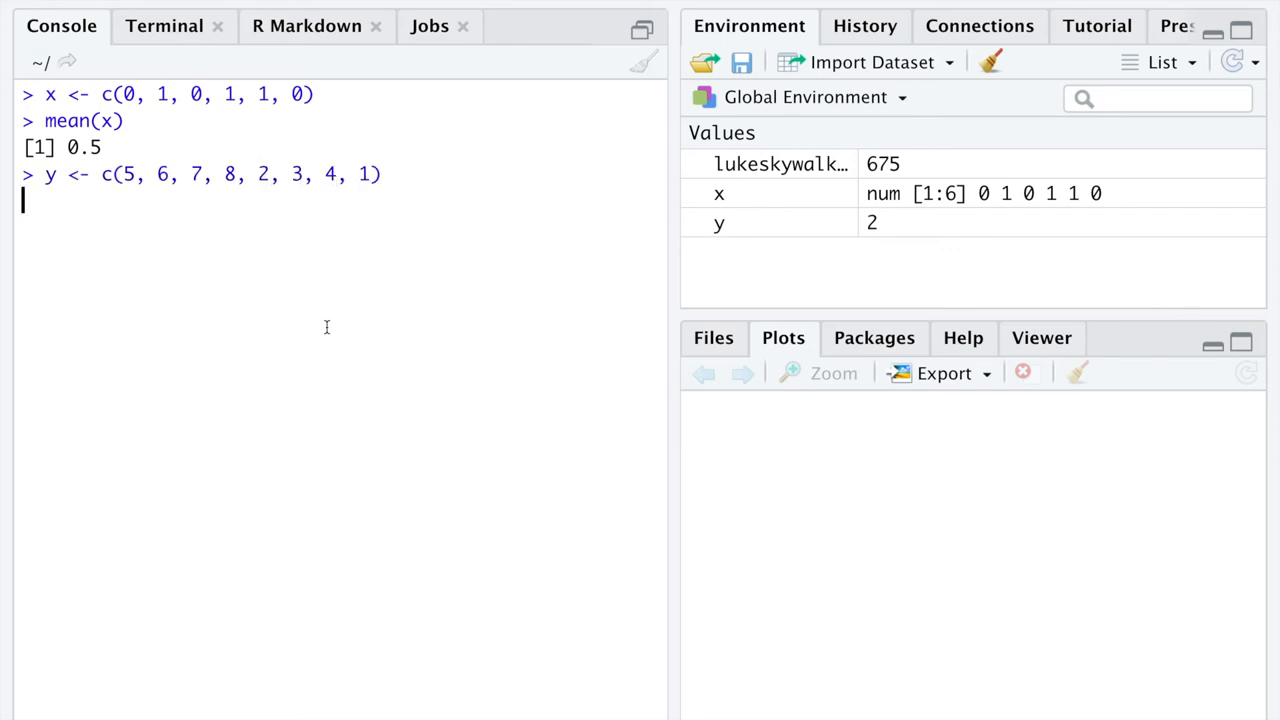
{"action": "key", "text": "Return"}
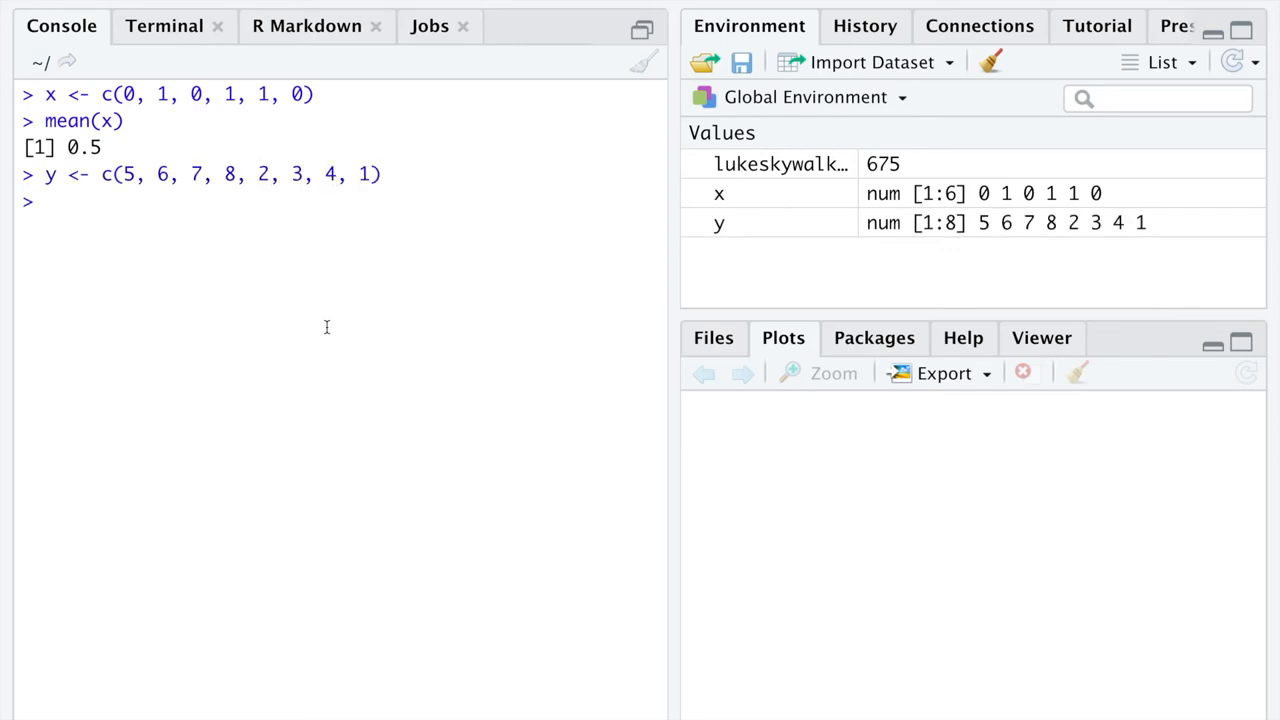
Step: Run y < 5 and save that comparison as z
{"action": "type", "text": "y <"}
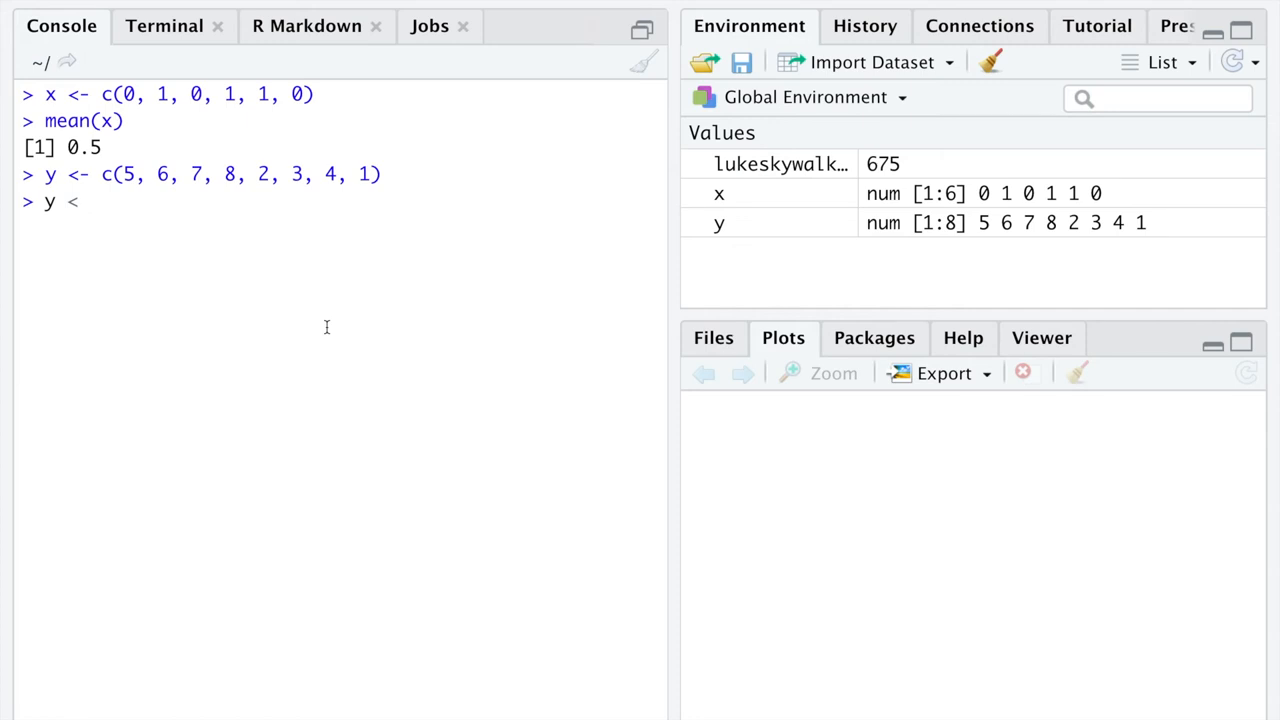
{"action": "type", "text": "5"}
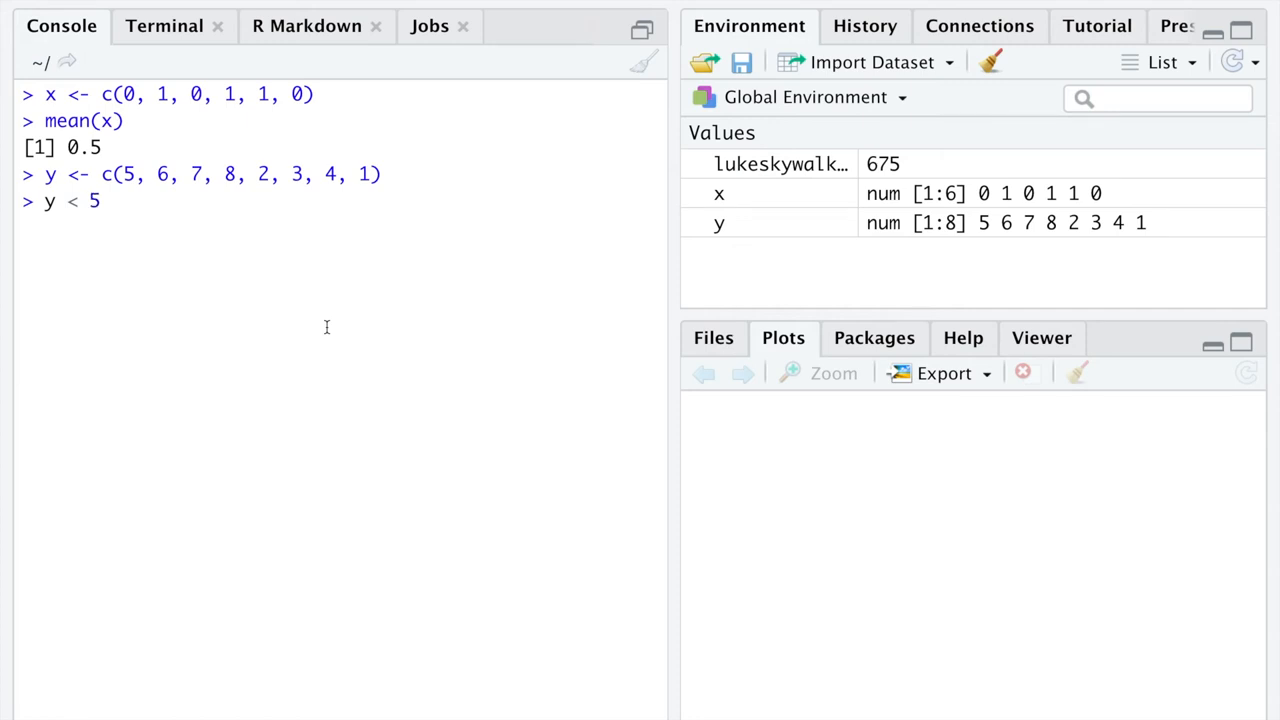
{"action": "key", "text": "Return"}
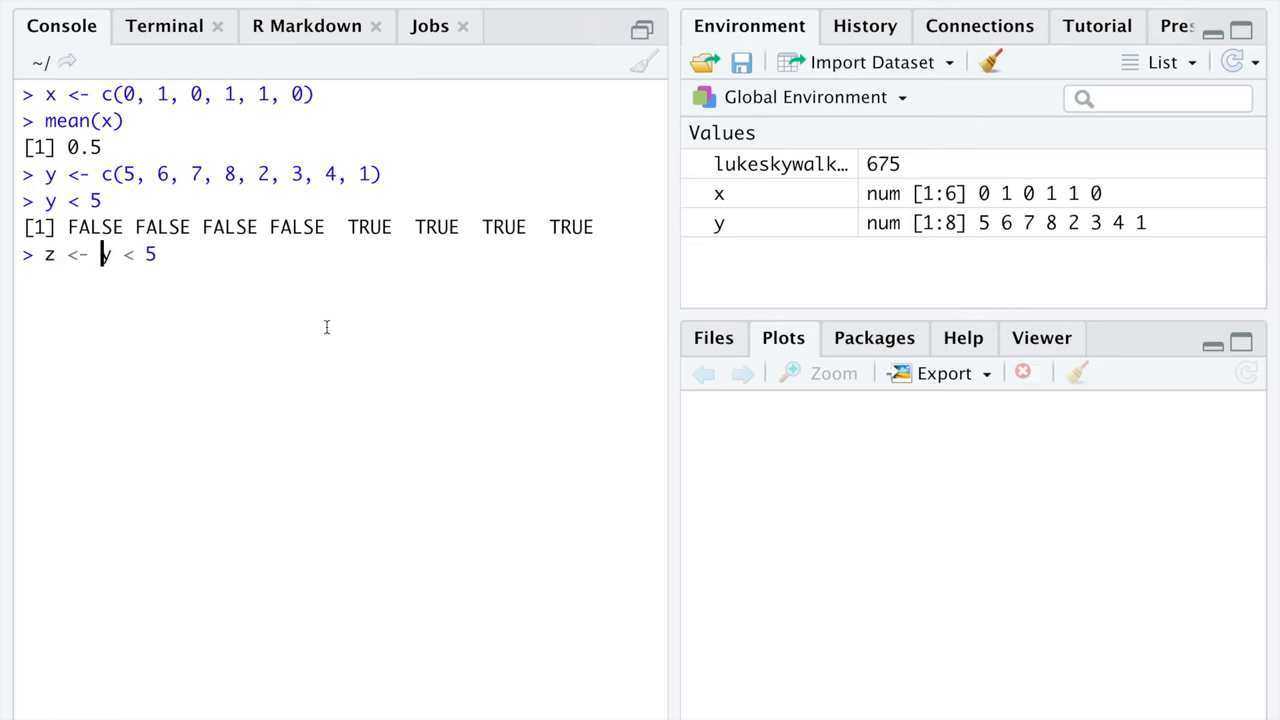
{"action": "key", "text": "Return"}
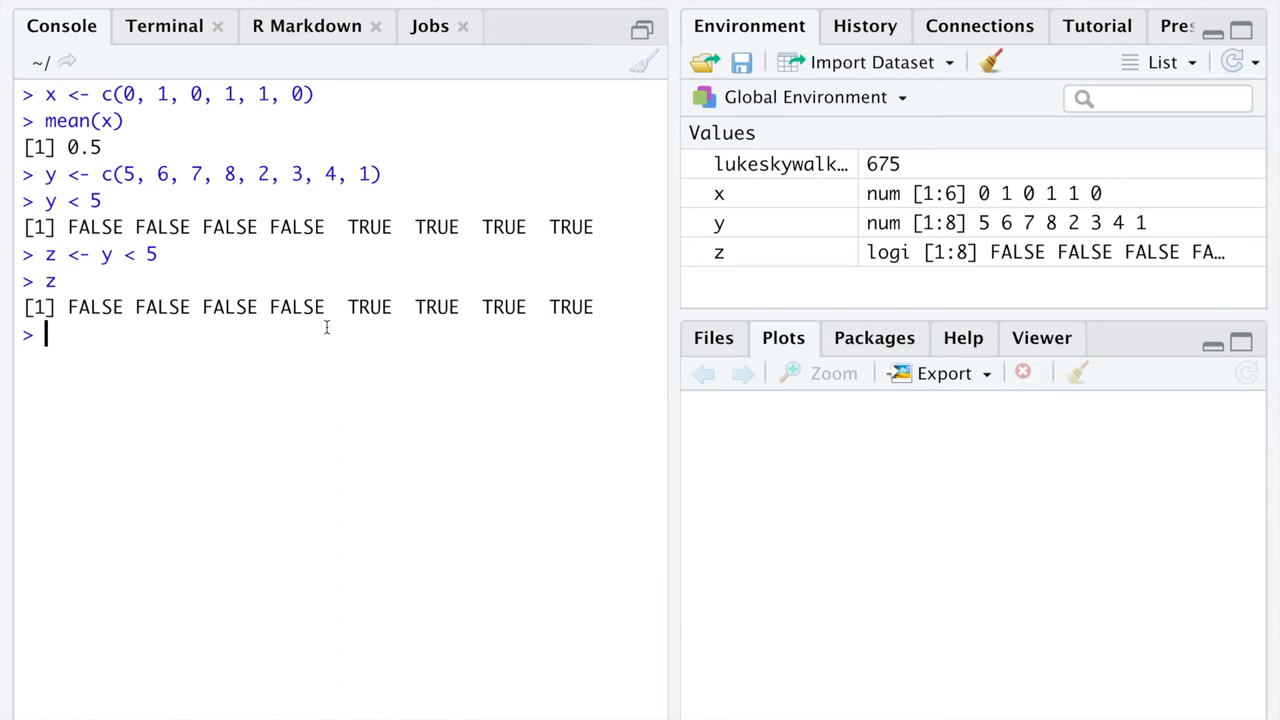
{"action": "mouse_move", "coordinate": [224, 305]}
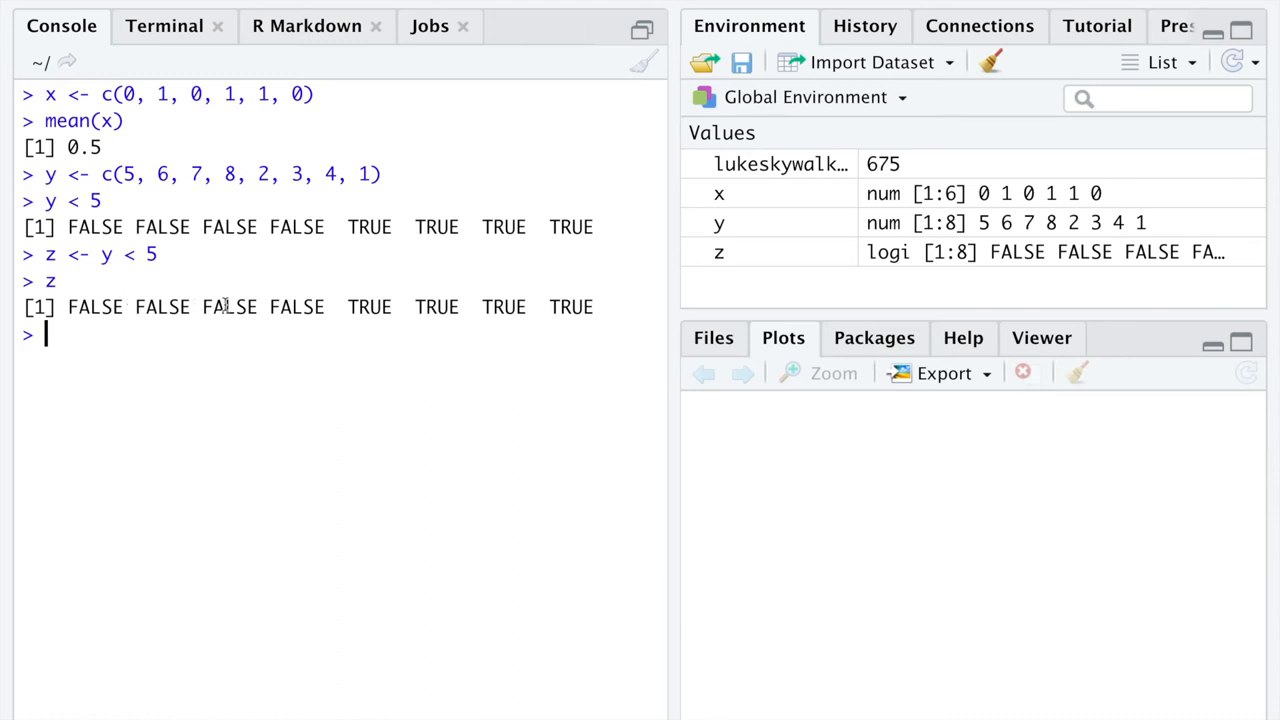
{"action": "double_click", "coordinate": [193, 173]}
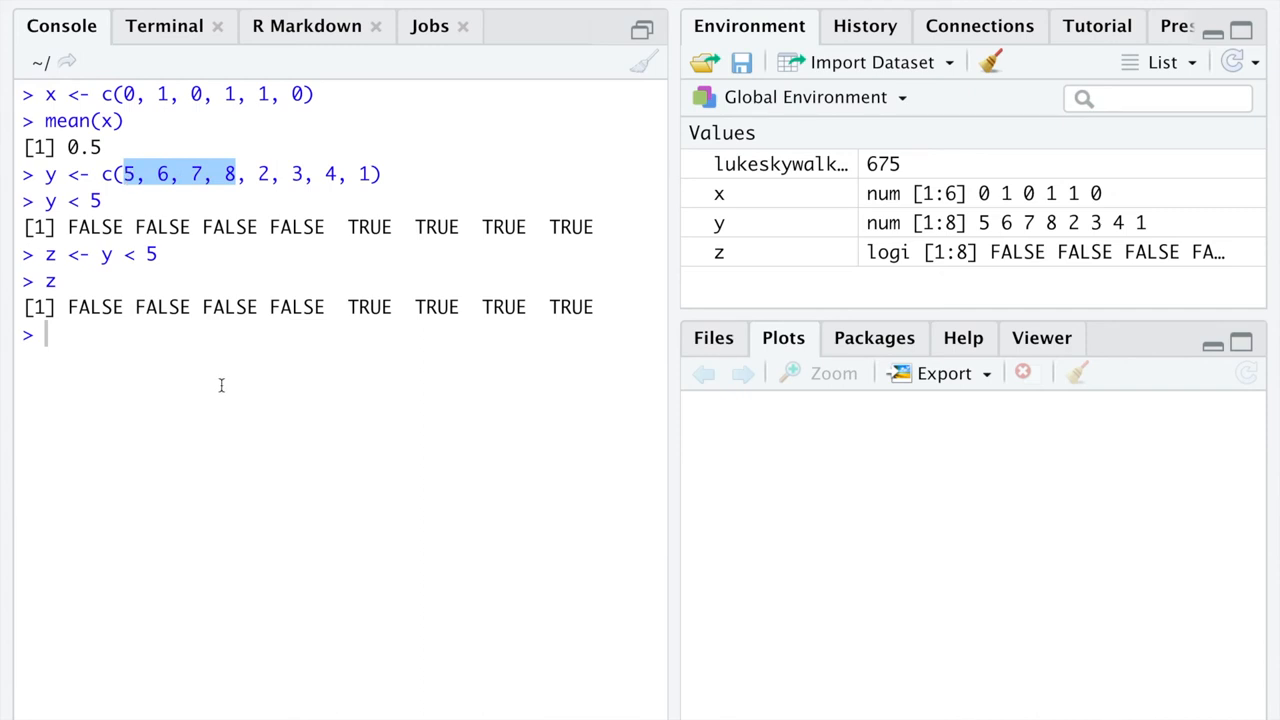
{"action": "mouse_move", "coordinate": [334, 318]}
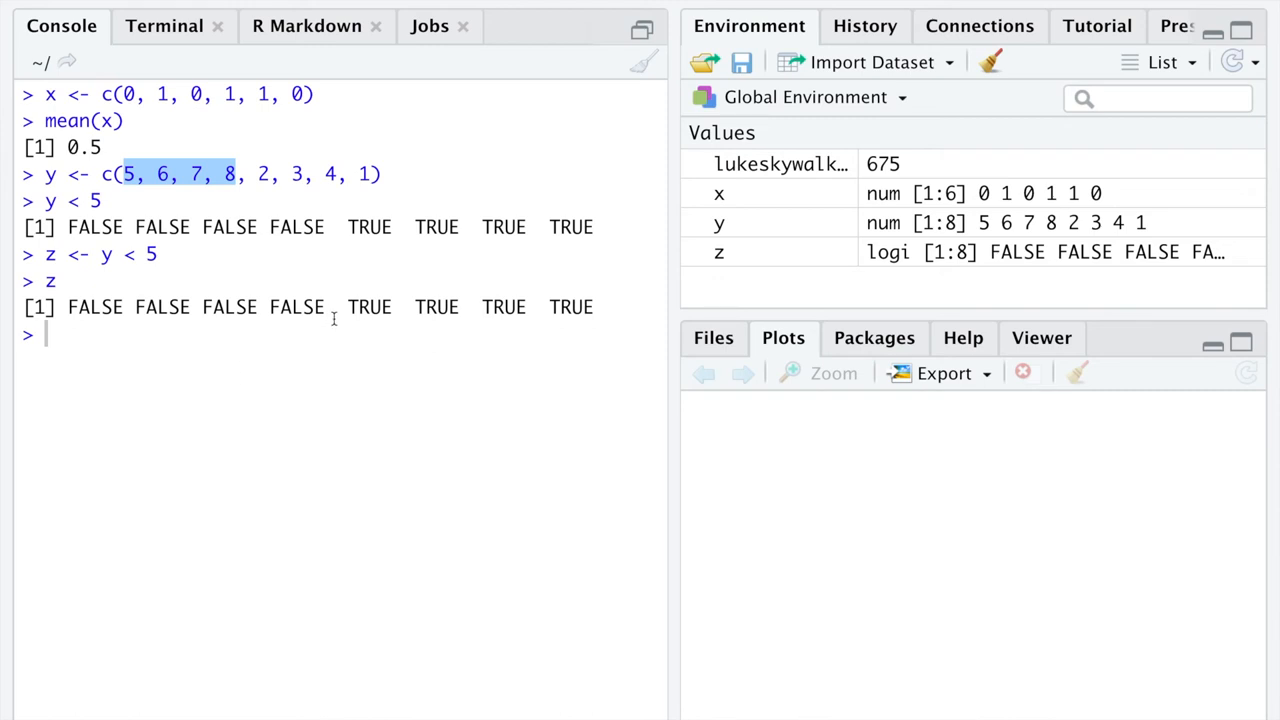
{"action": "left_click_drag", "start_coordinate": [349, 307], "coordinate": [595, 307]}
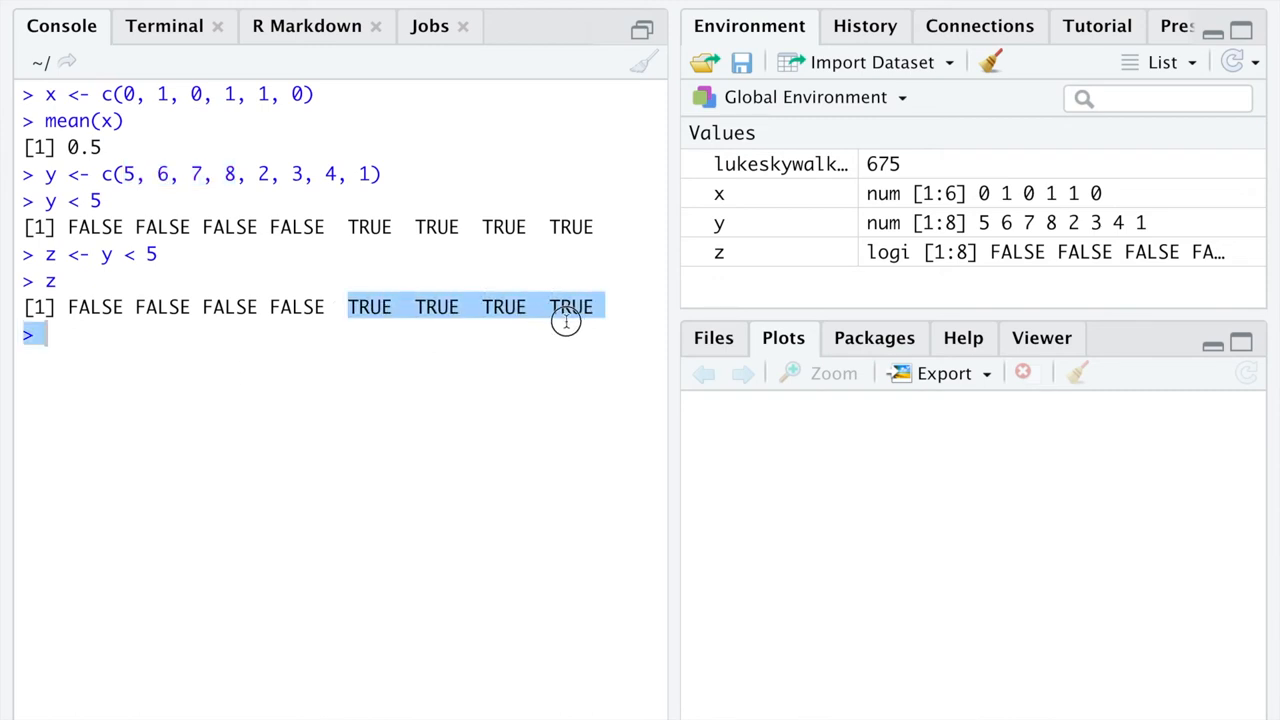
{"action": "mouse_move", "coordinate": [547, 352]}
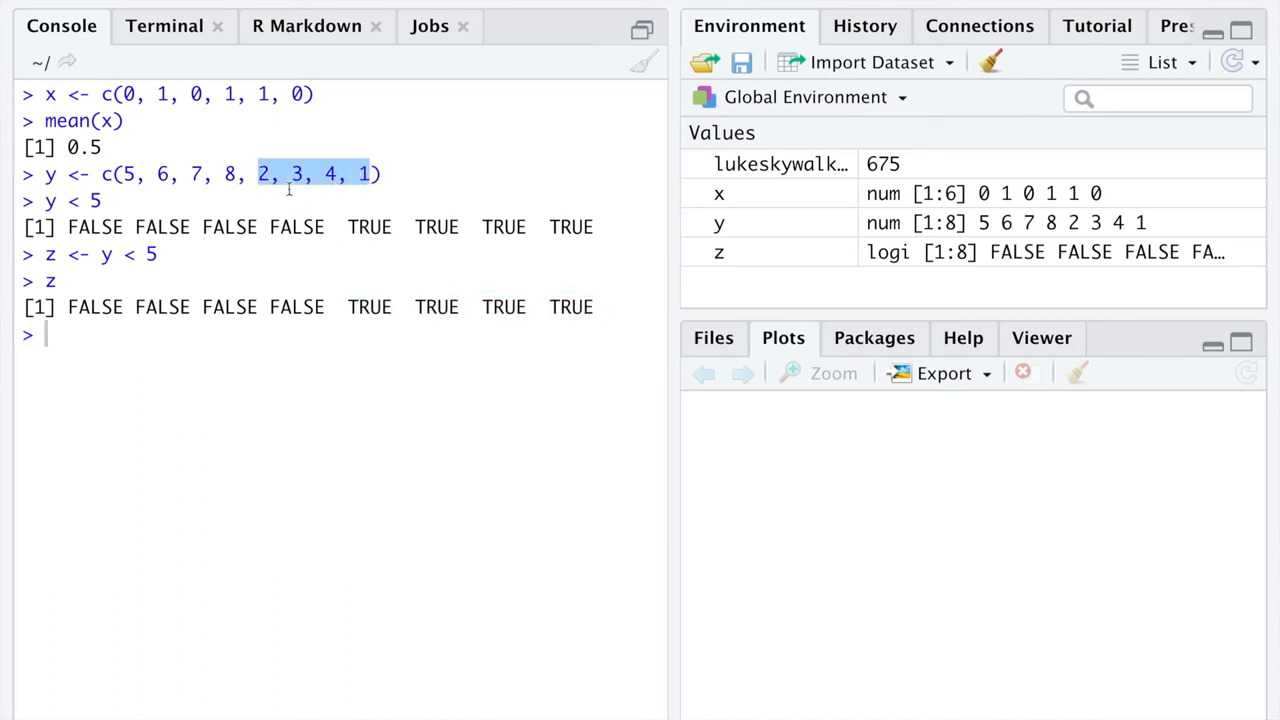
{"action": "mouse_move", "coordinate": [290, 210]}
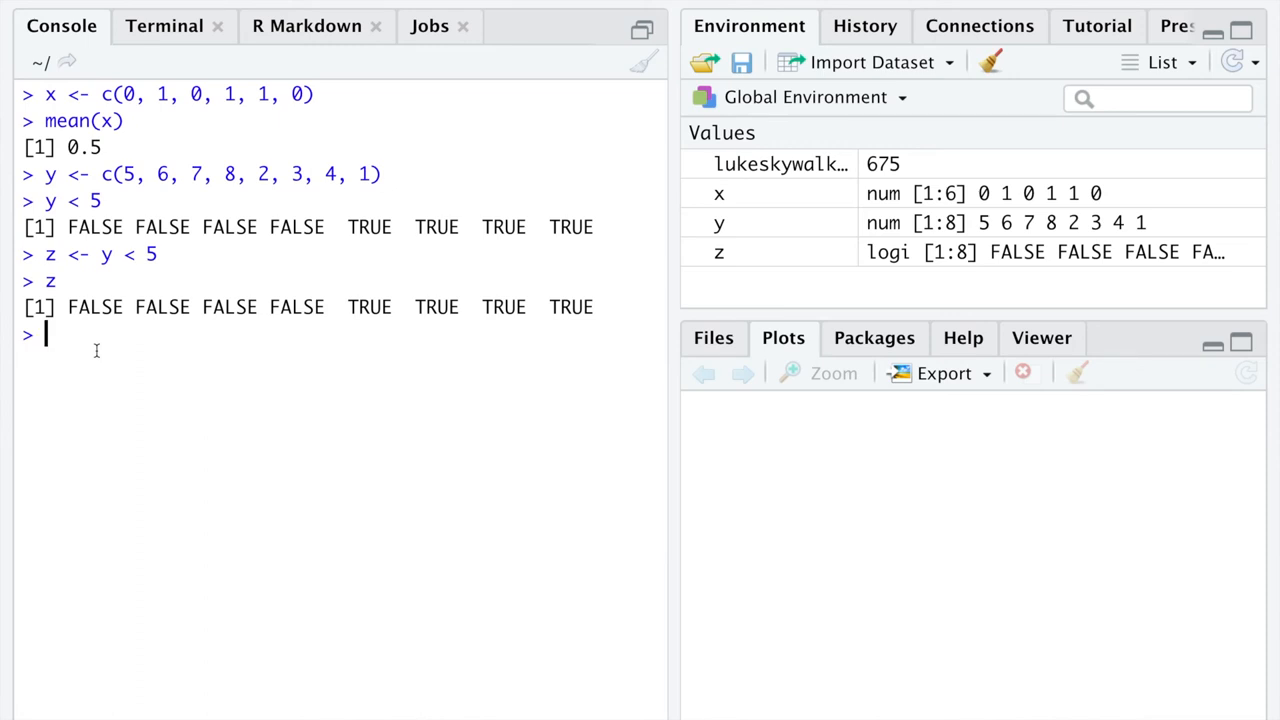
Step: Run mean(z) to get 0.5, the proportion of TRUE values
{"action": "type", "text": "z"}
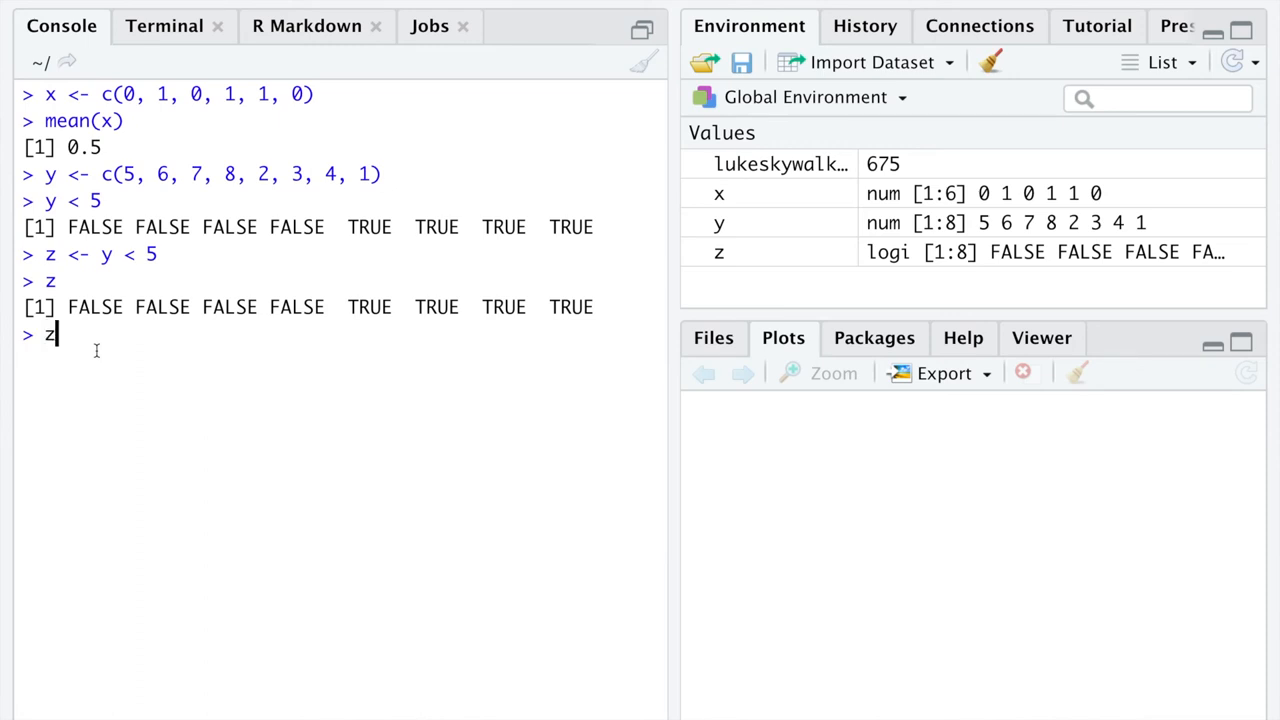
{"action": "type", "text": "mean(z"}
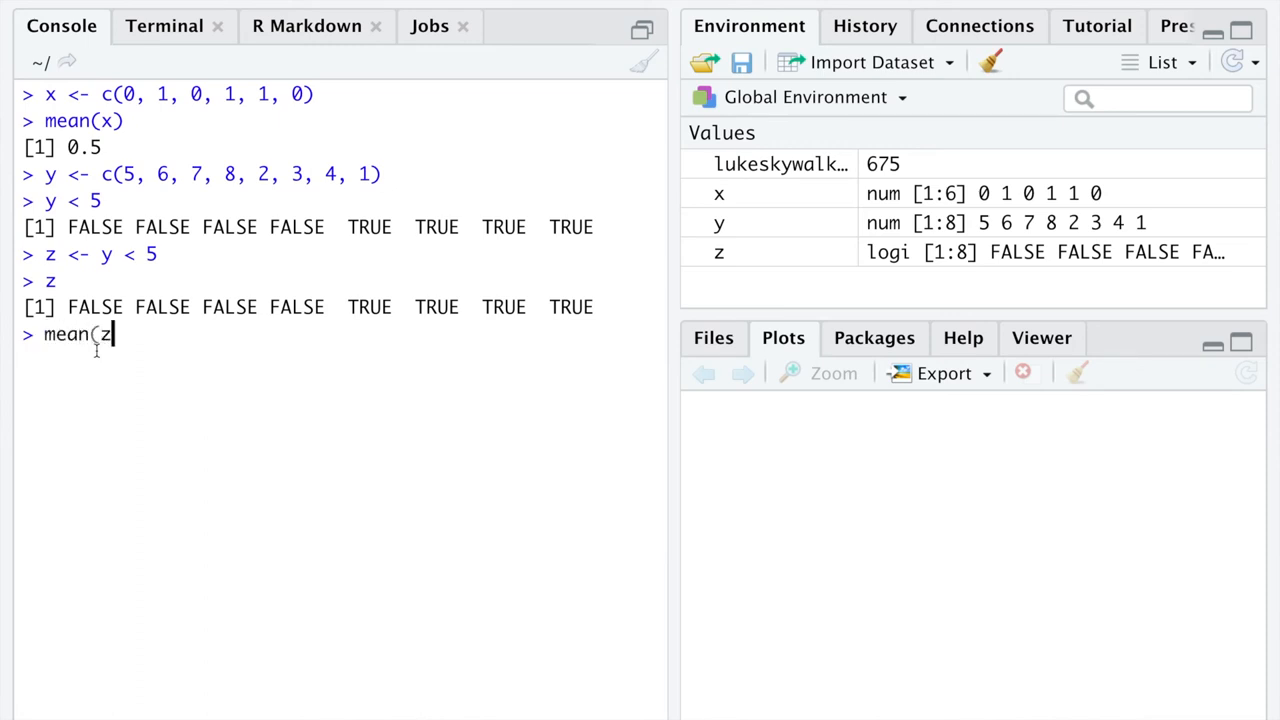
{"action": "key", "text": "Return"}
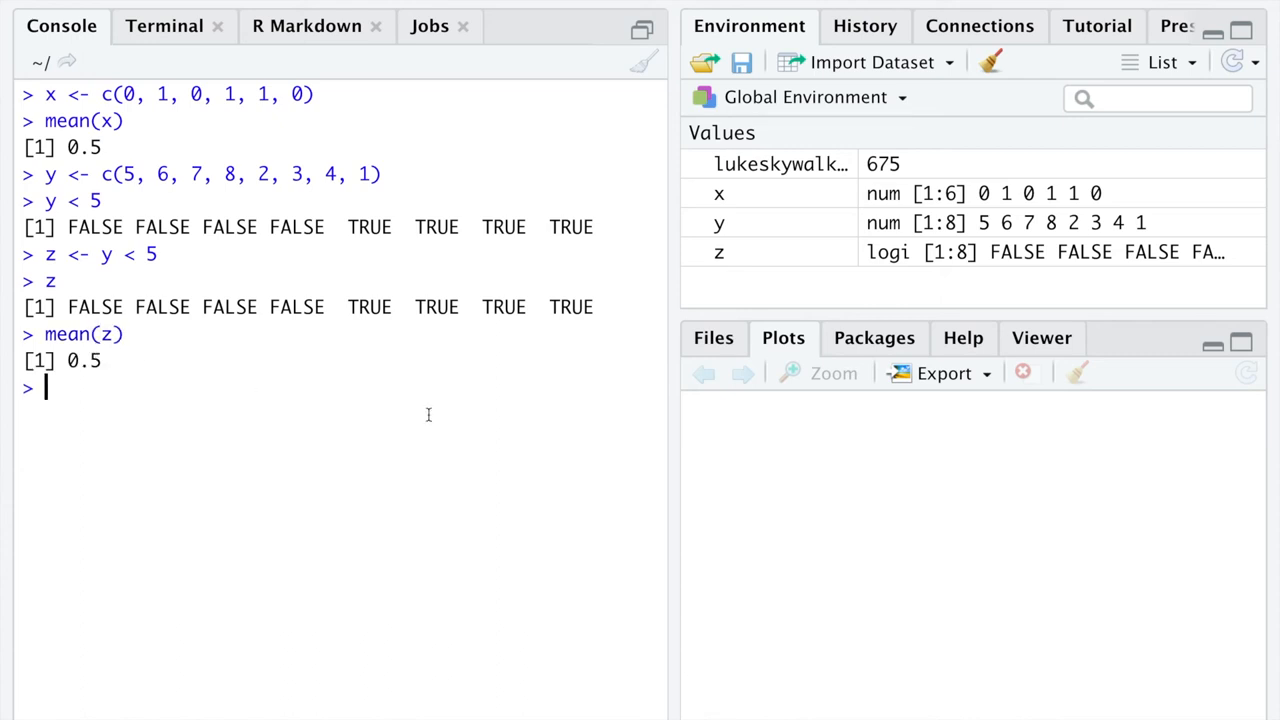
{"action": "mouse_move", "coordinate": [474, 428]}
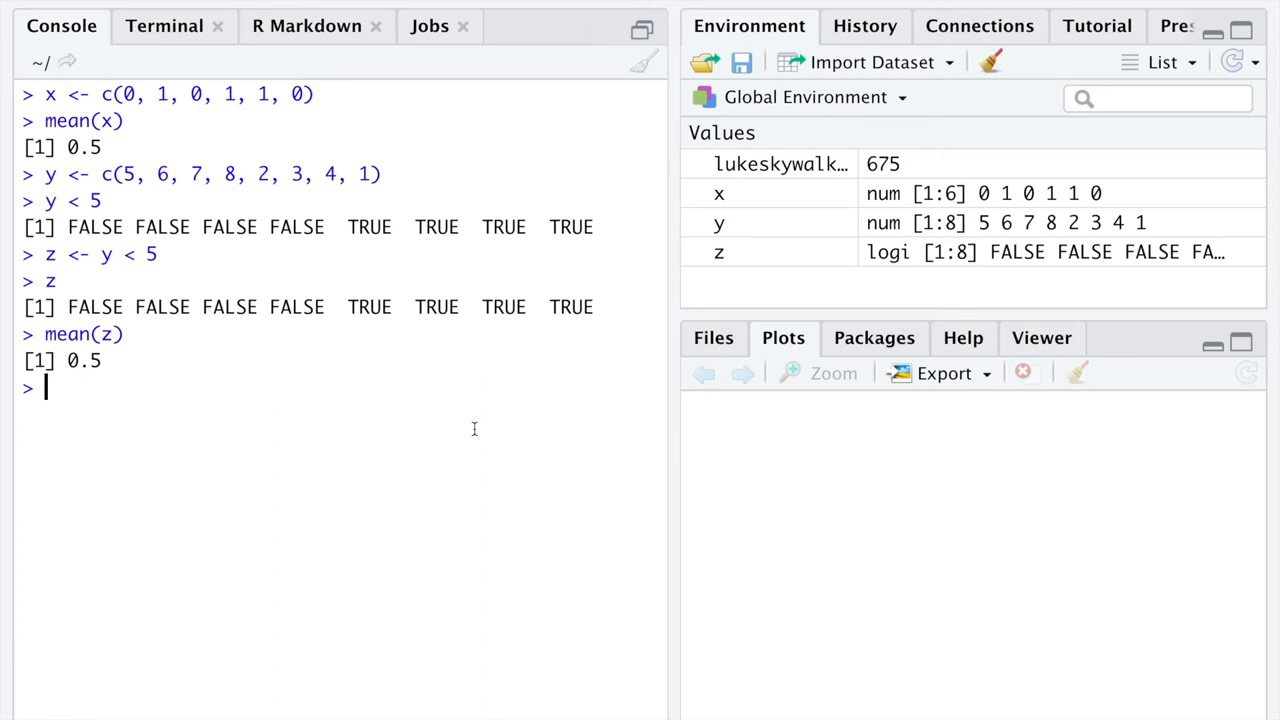
Step: Run is.vector(ChickWeight$Diet), picking Diet from autocomplete, which returns FALSE
{"action": "type", "text": "ChickWeight"}
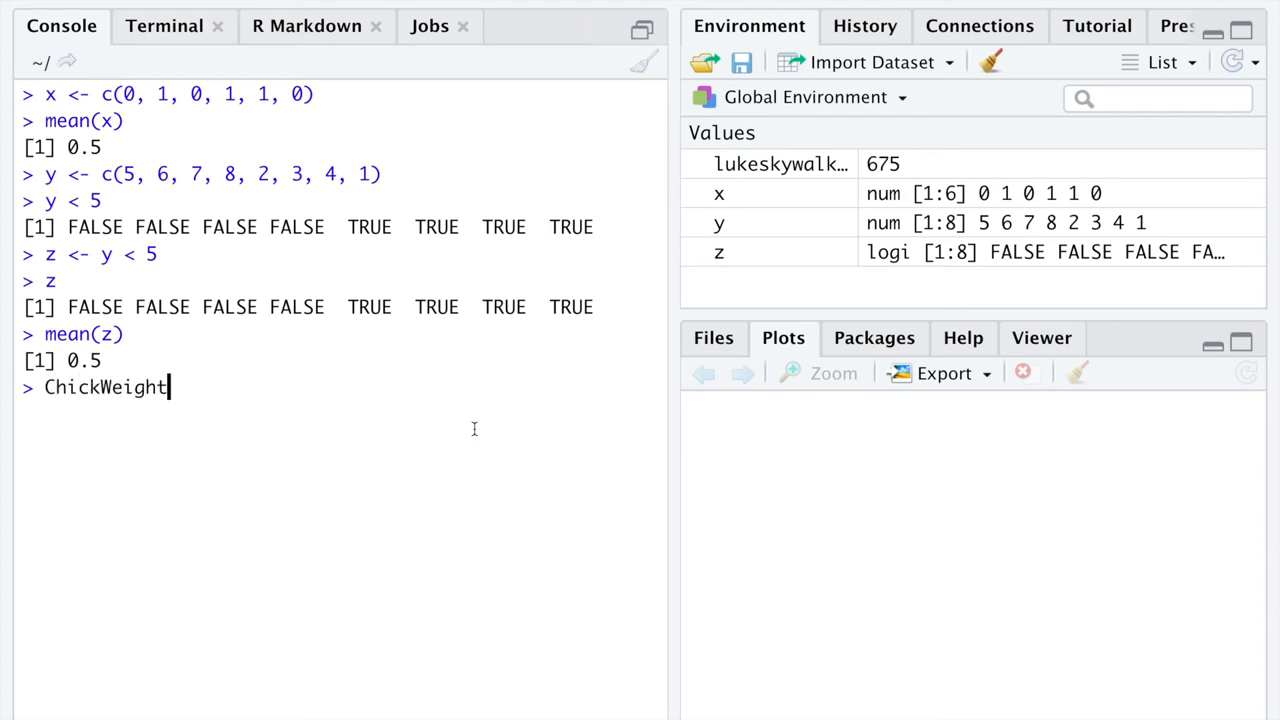
{"action": "type", "text": "$"}
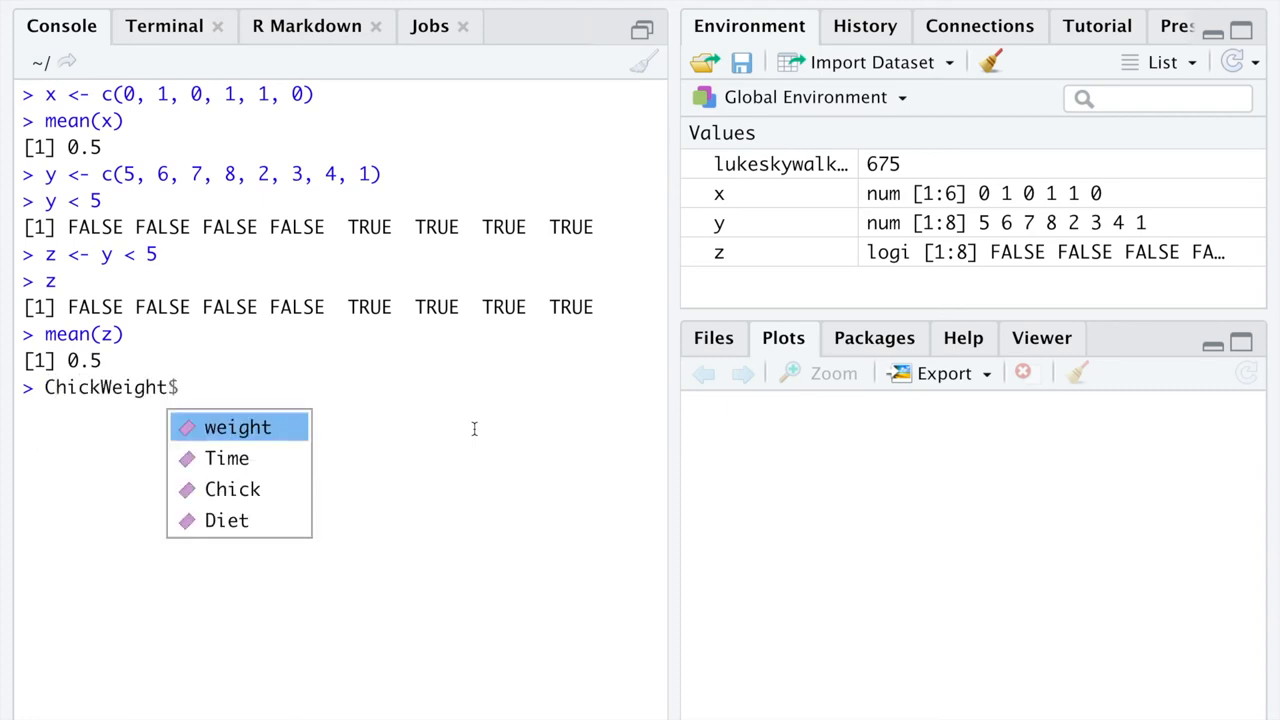
{"action": "left_click", "coordinate": [226, 519]}
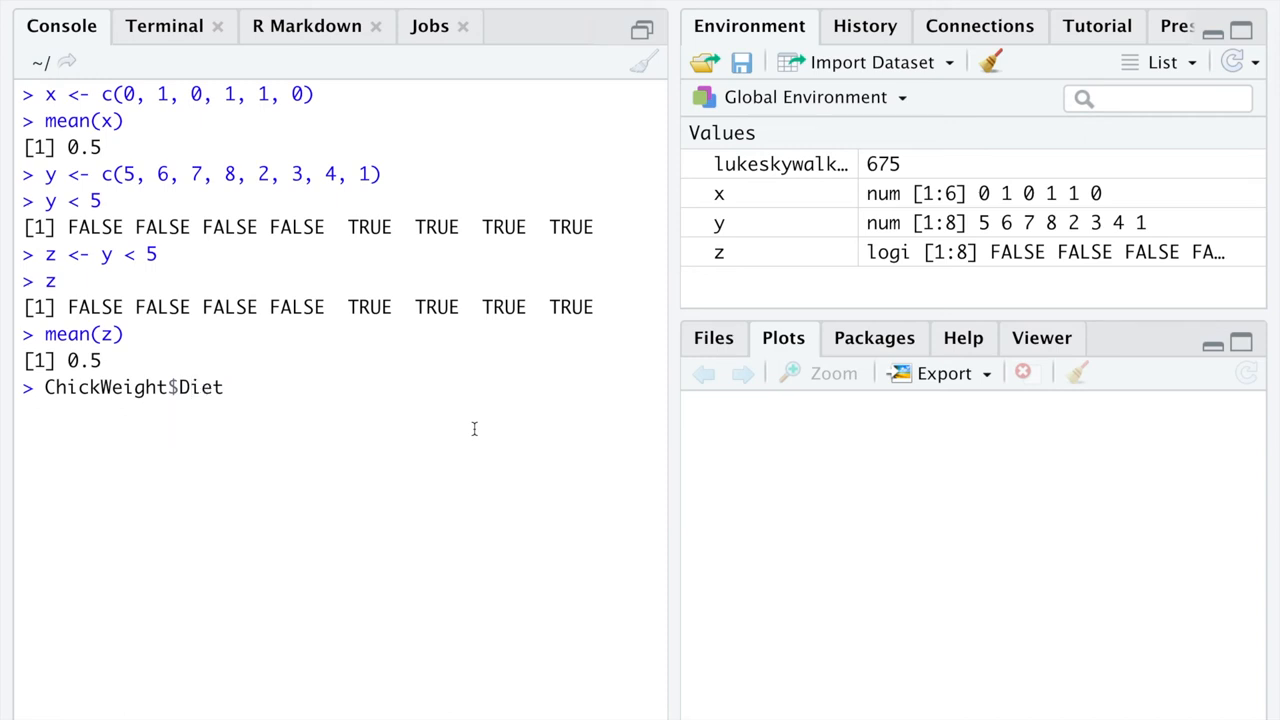
{"action": "type", "text": "i"}
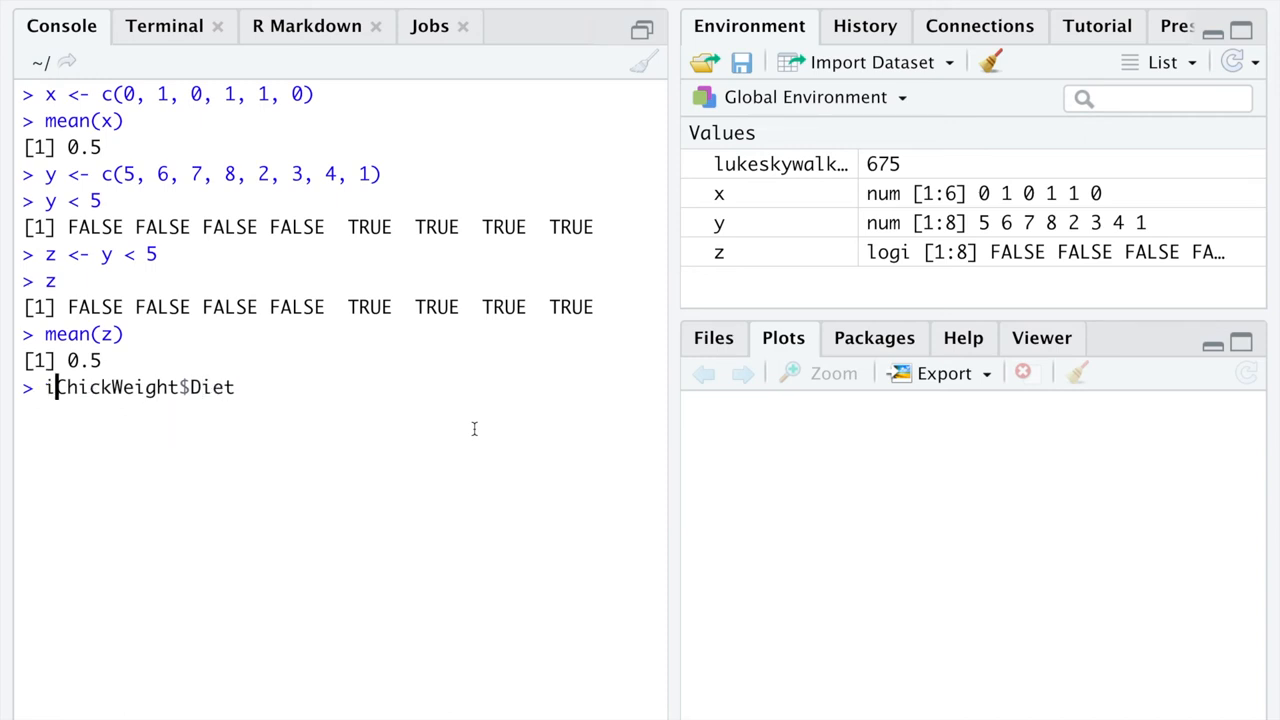
{"action": "key", "text": "Return"}
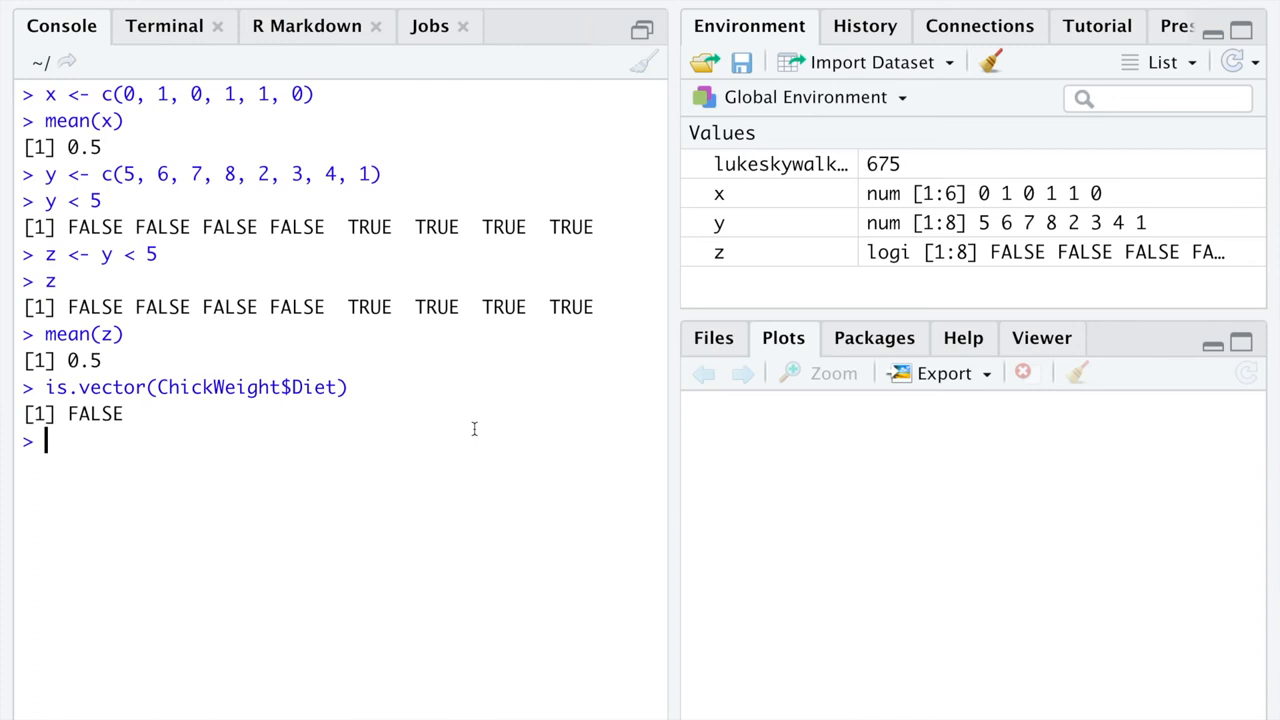
Step: Check is.vector(z) via history recall, then start a new Chick command
{"action": "key", "text": "Up"}
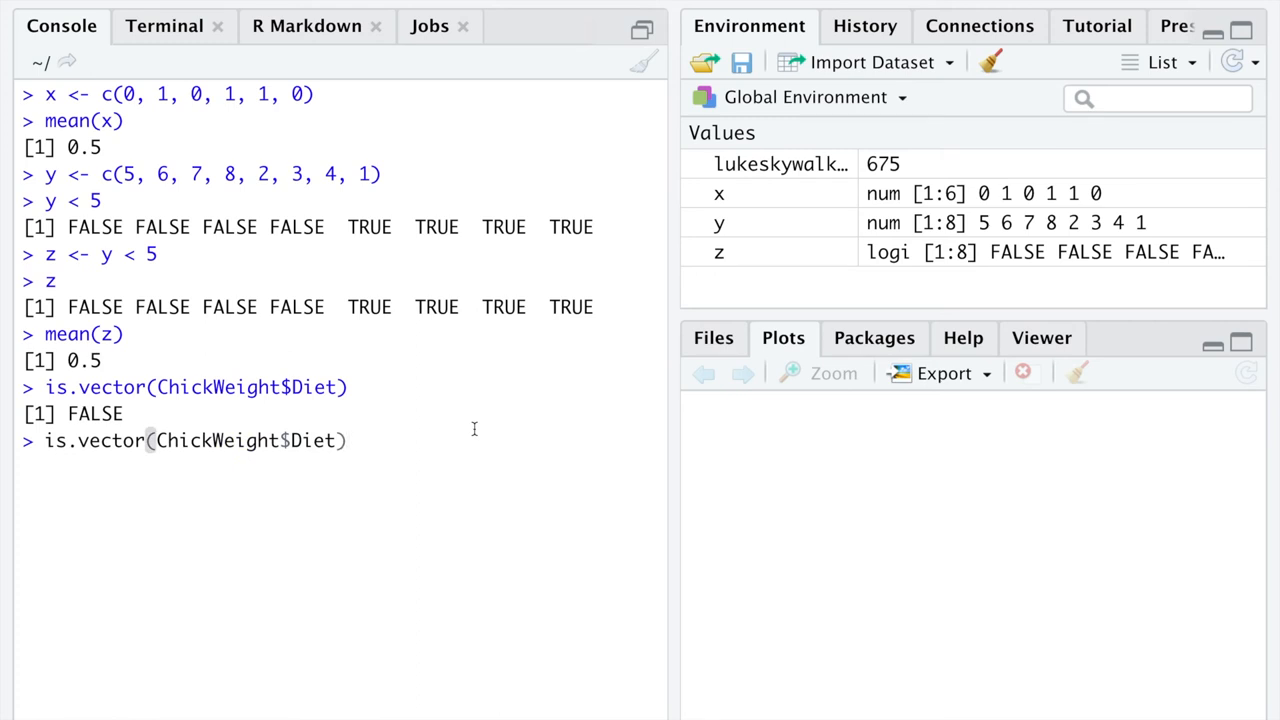
{"action": "type", "text": "x"}
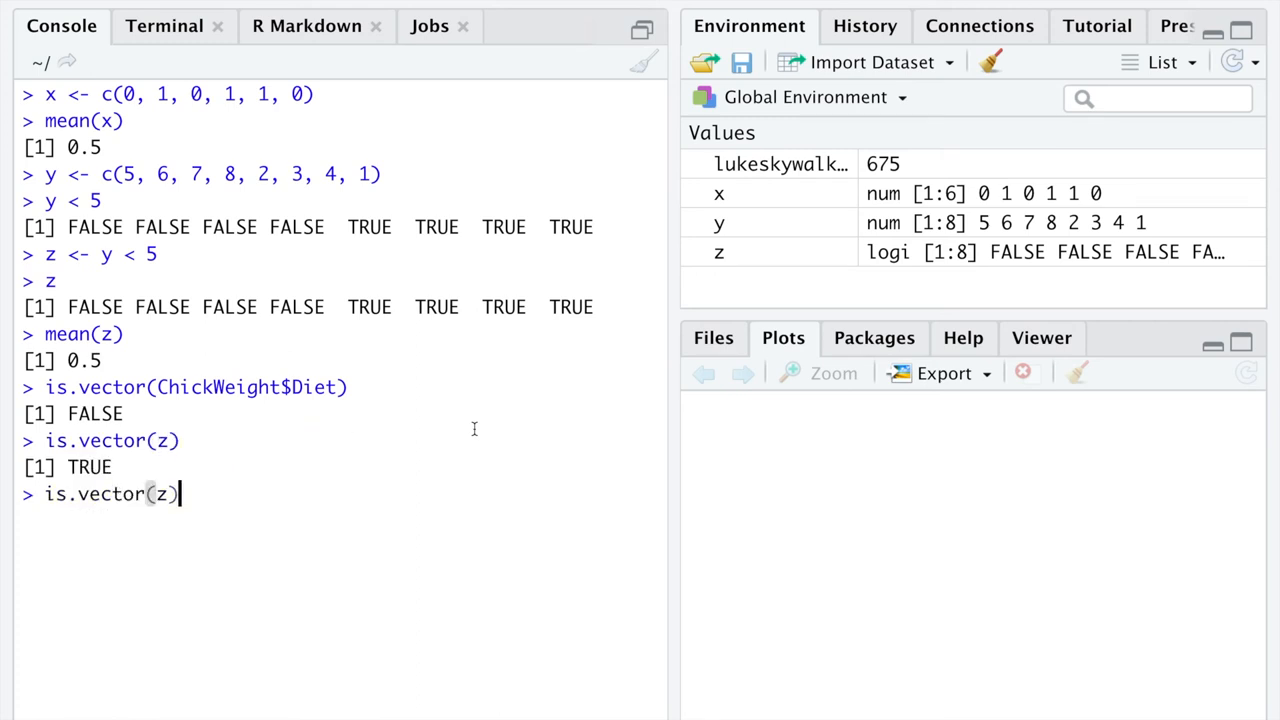
{"action": "type", "text": "mean(z)"}
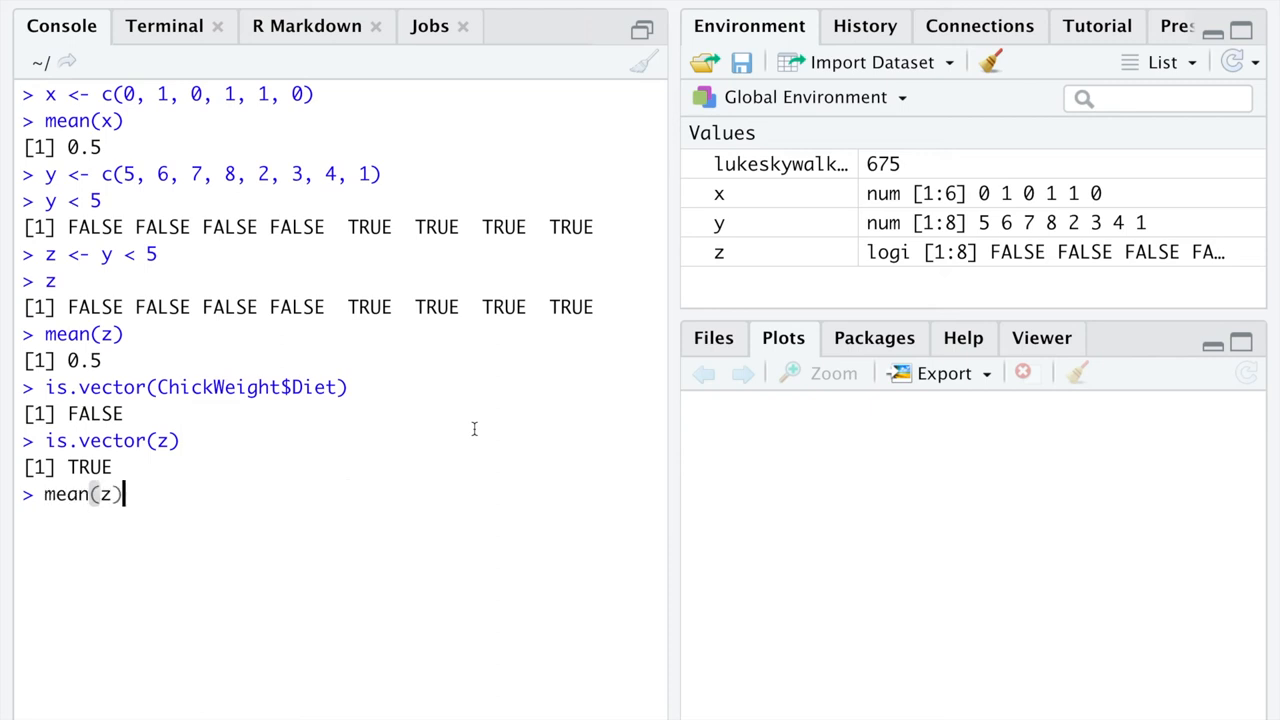
{"action": "key", "text": "ctrl+u"}
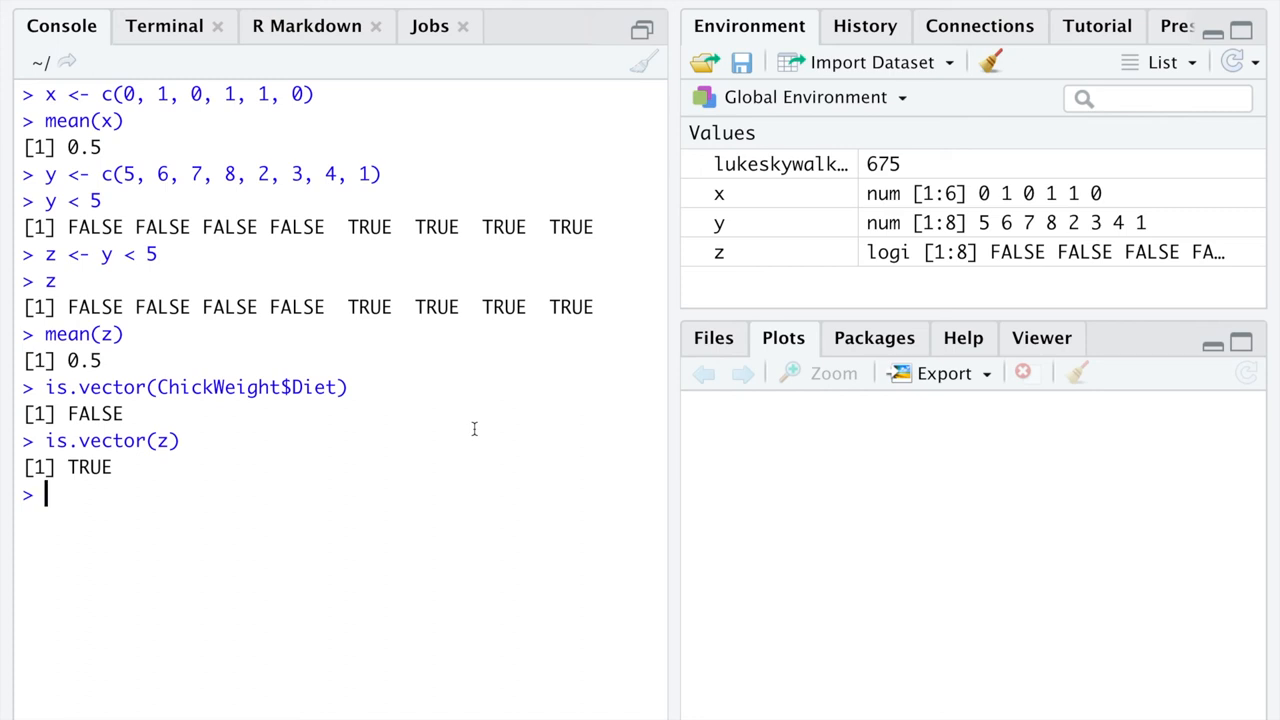
{"action": "type", "text": "Chick"}
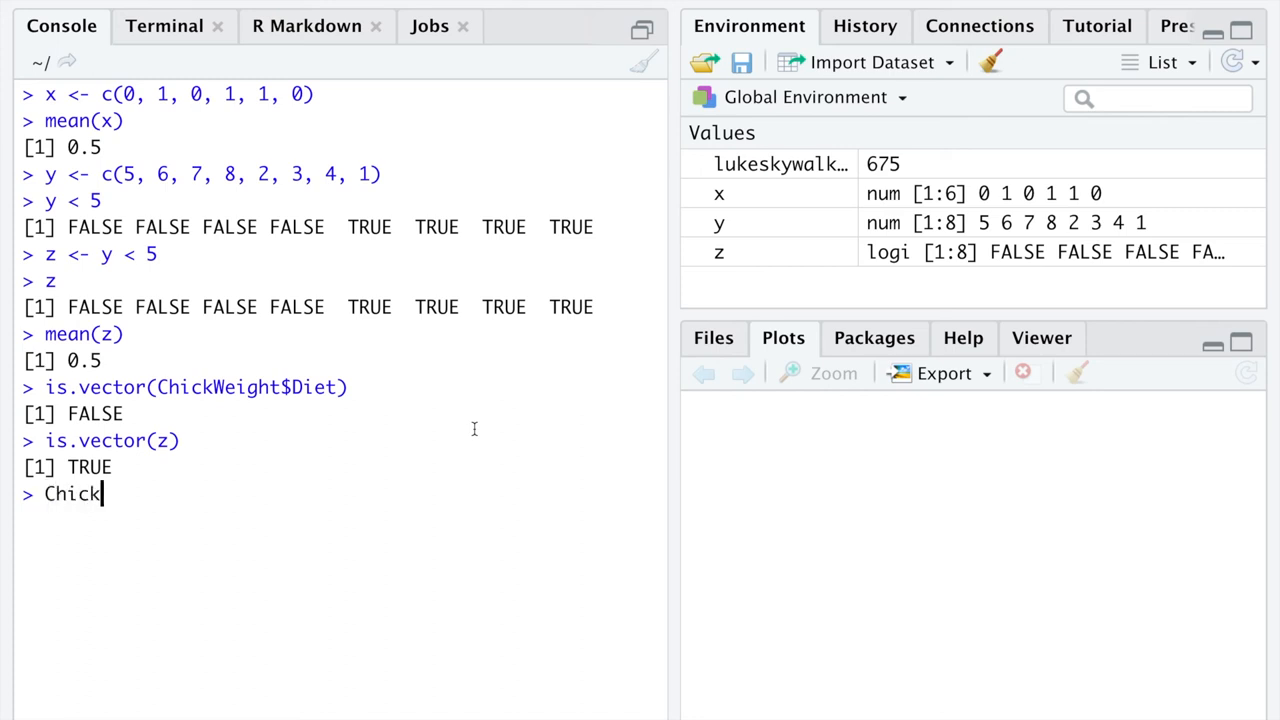
Step: Run head(ChickWeight$Diet) to see six 1s with levels 1–4, then type ChickWeight$Diet == 1
{"action": "type", "text": "Weight$Diet"}
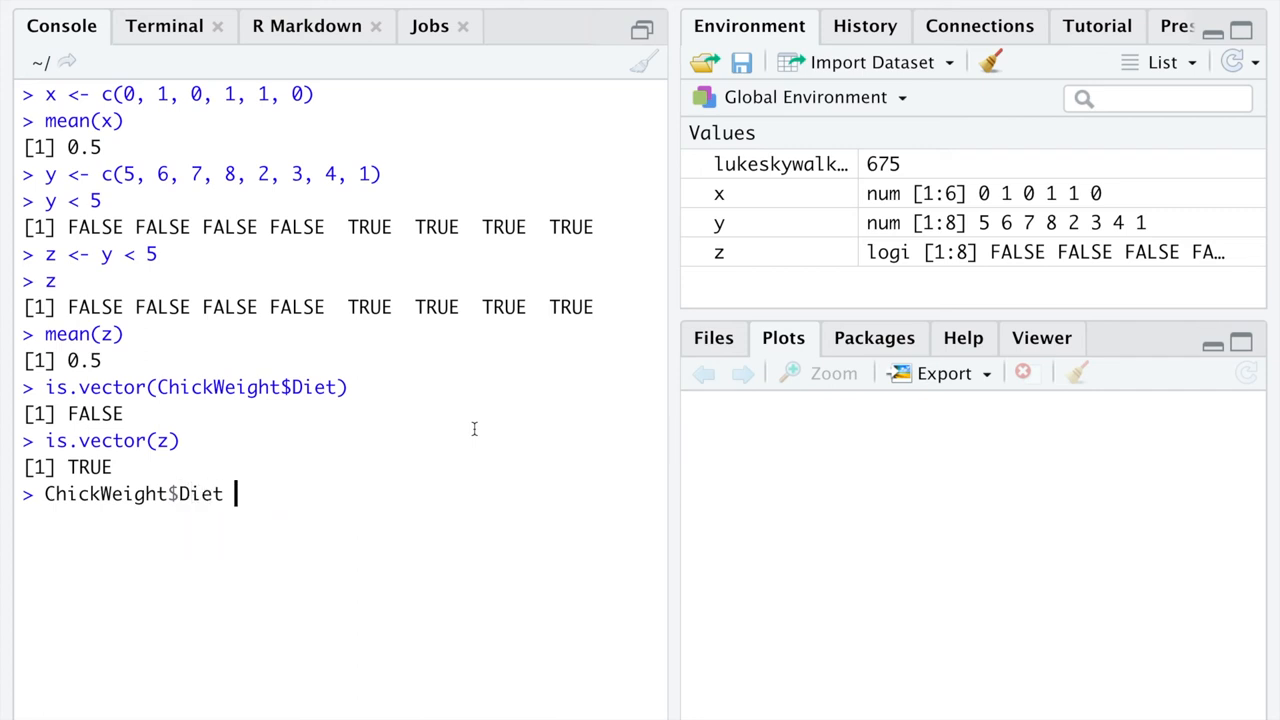
{"action": "type", "text": "head("}
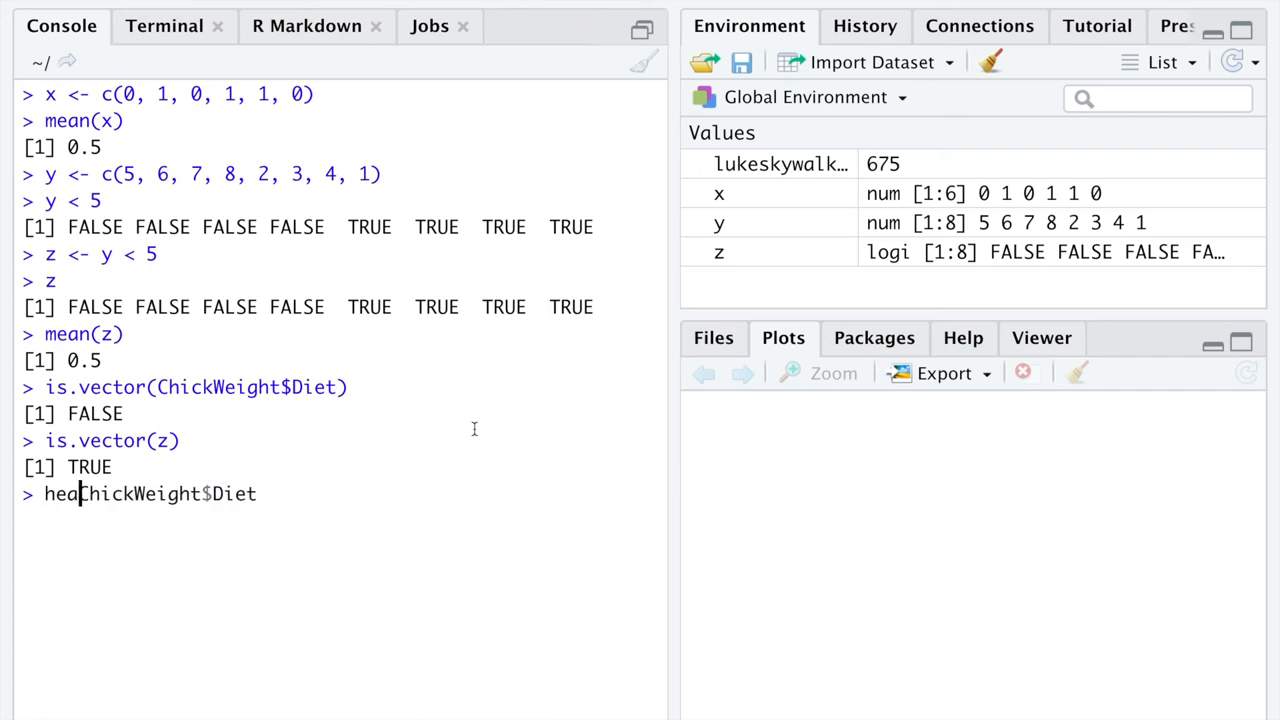
{"action": "key", "text": "Return"}
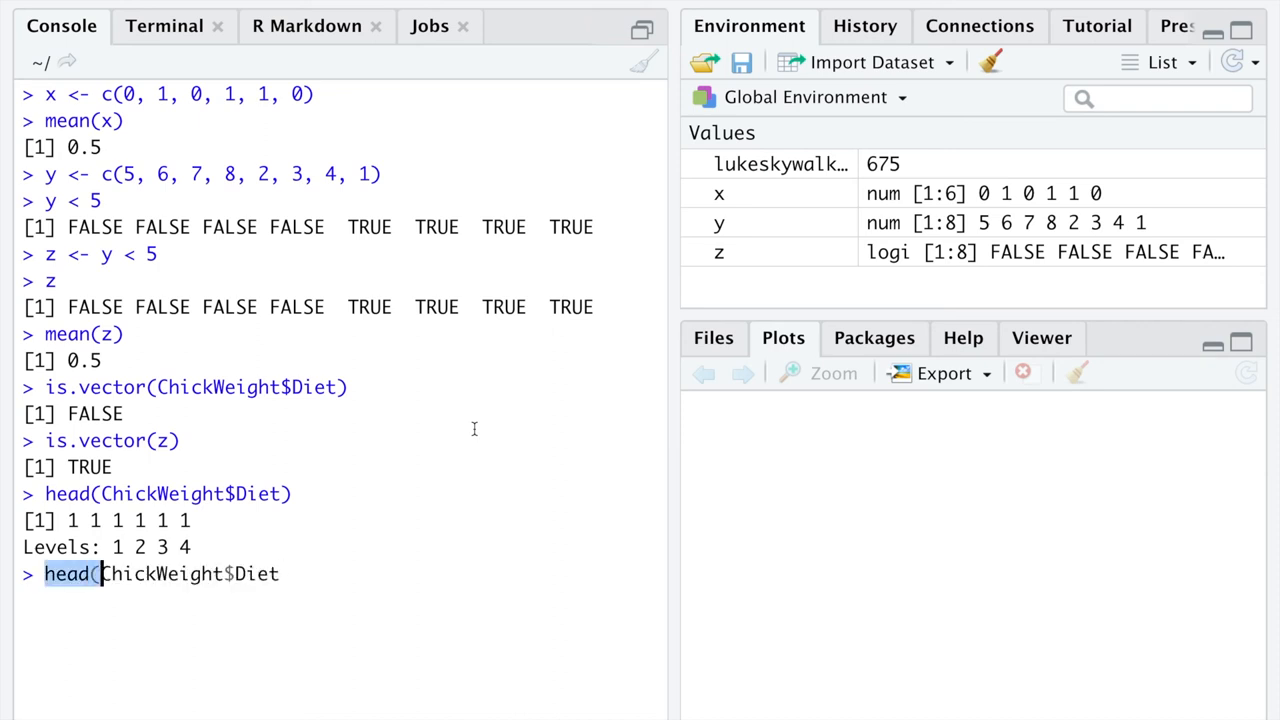
{"action": "type", "text": "ChickWeight$Diet == 1"}
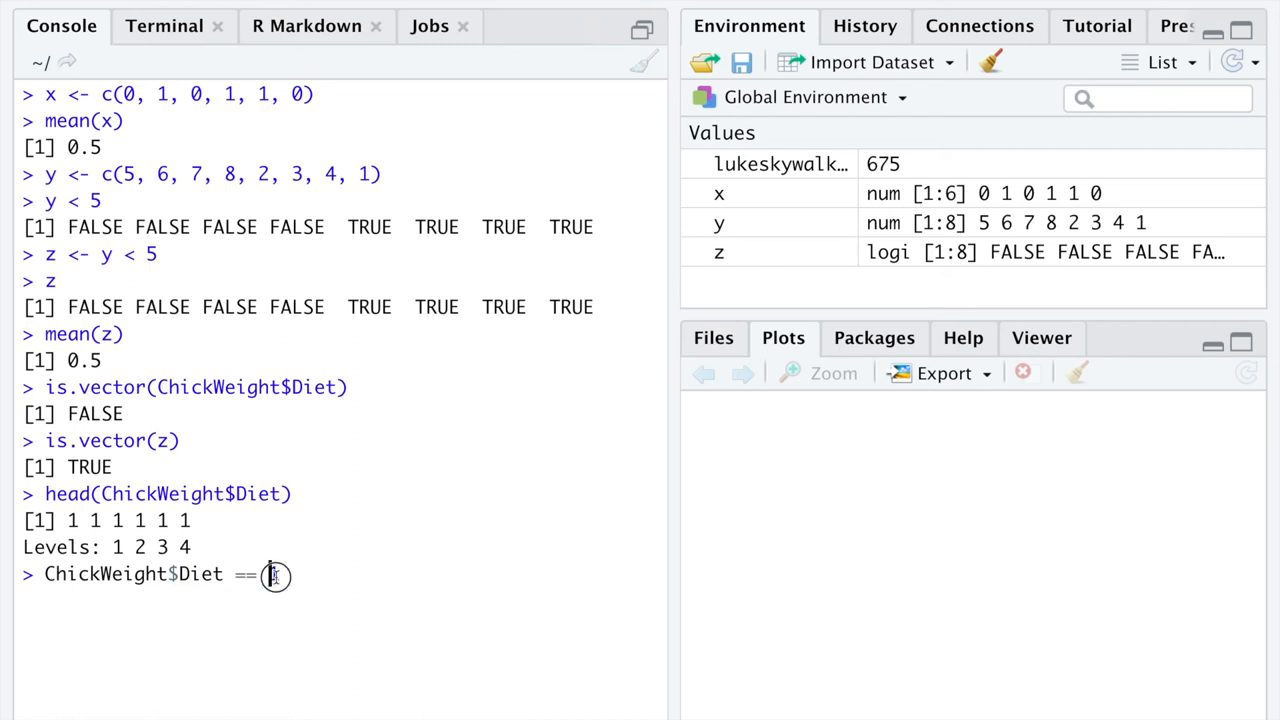
Step: Evaluate ChickWeight$Diet == 1 and scroll up through the printed TRUE/FALSE vector
{"action": "type", "text": "1"}
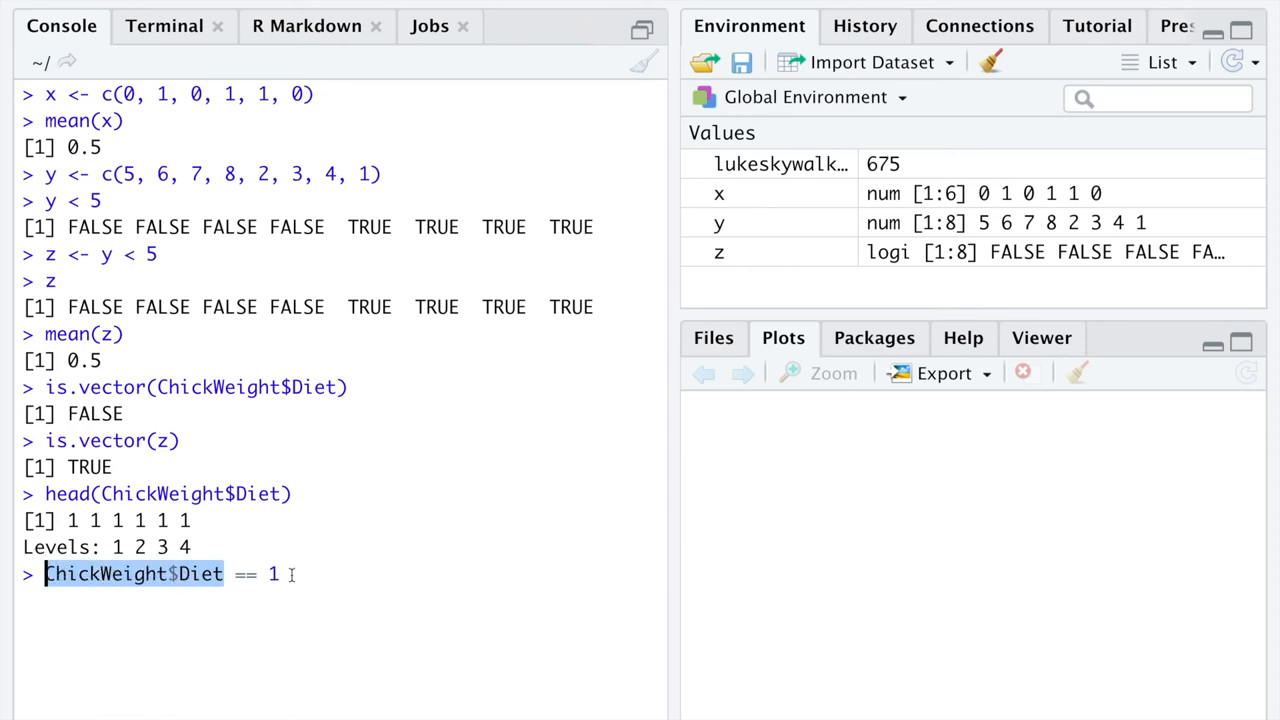
{"action": "key", "text": "Return"}
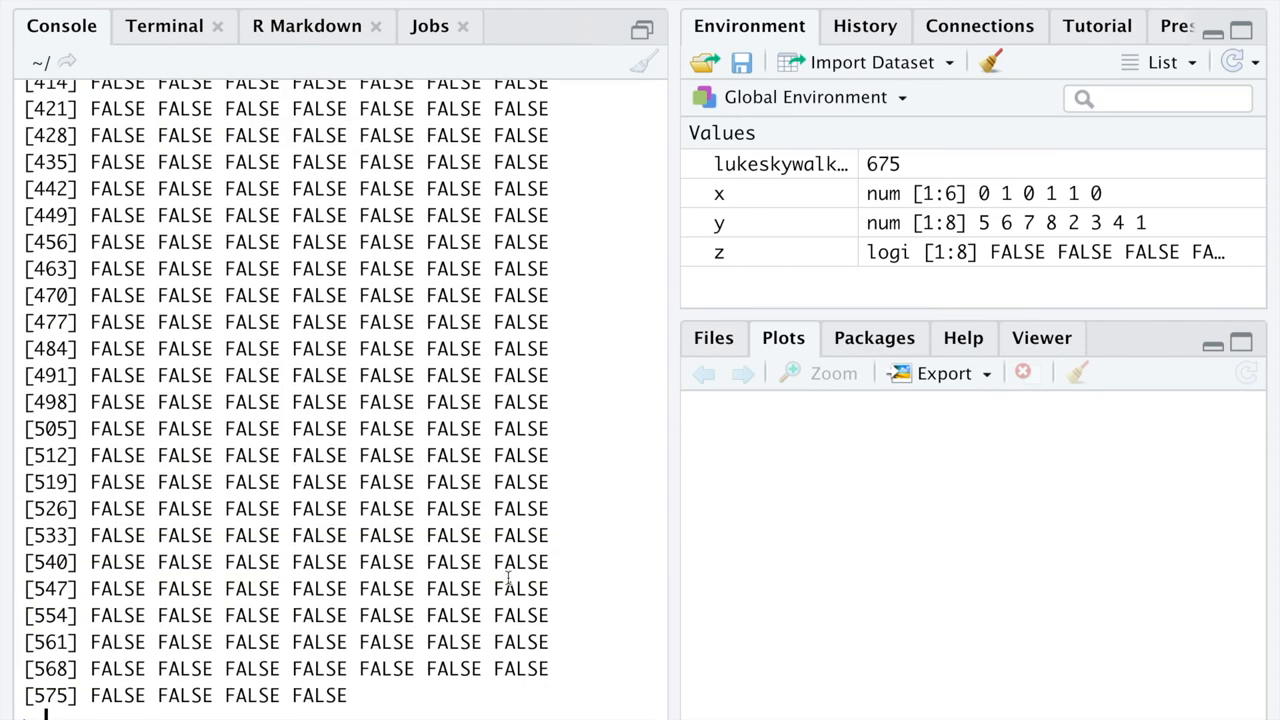
{"action": "scroll", "scroll_direction": "up", "scroll_amount": 3}
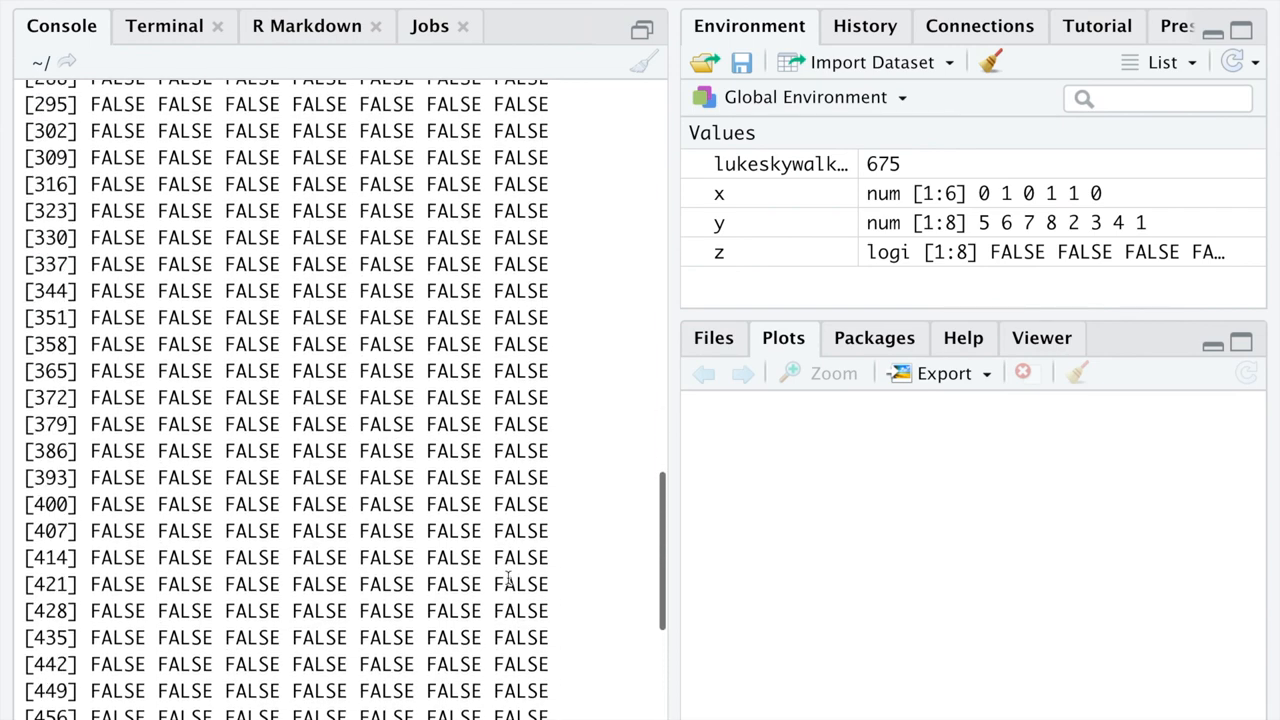
{"action": "scroll", "scroll_direction": "up", "scroll_amount": 3}
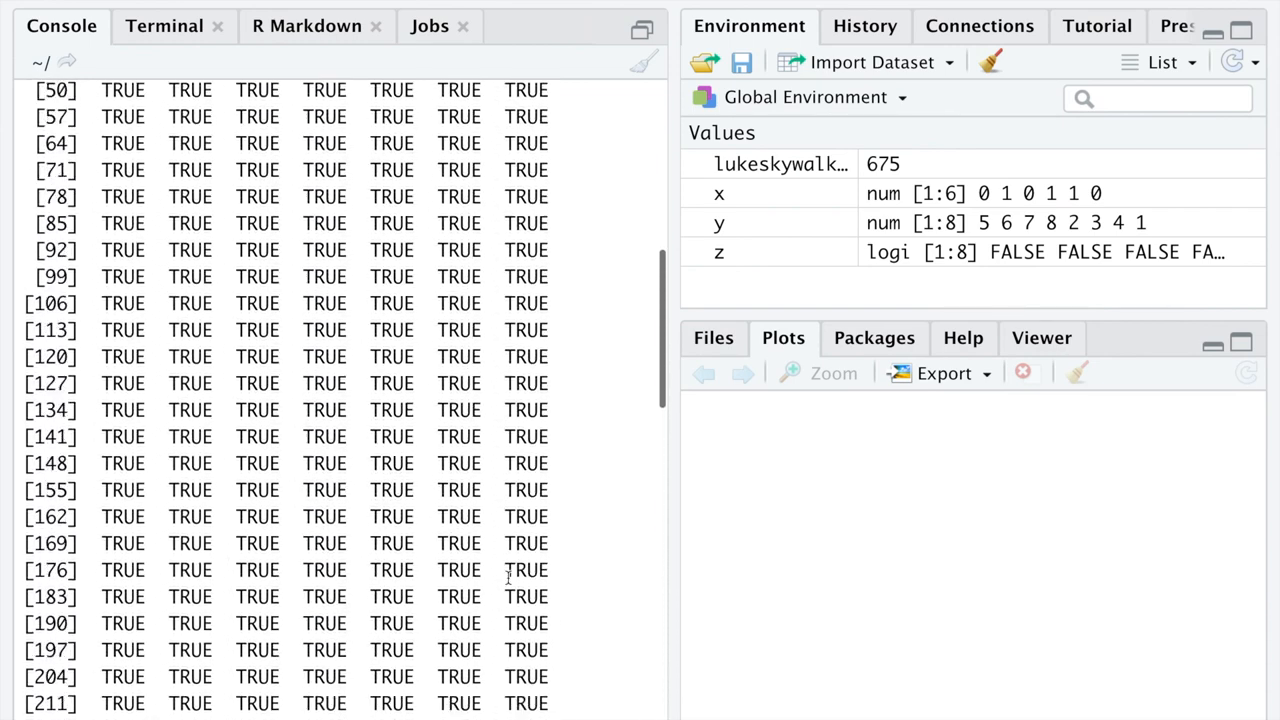
{"action": "scroll", "scroll_direction": "up", "scroll_amount": 3}
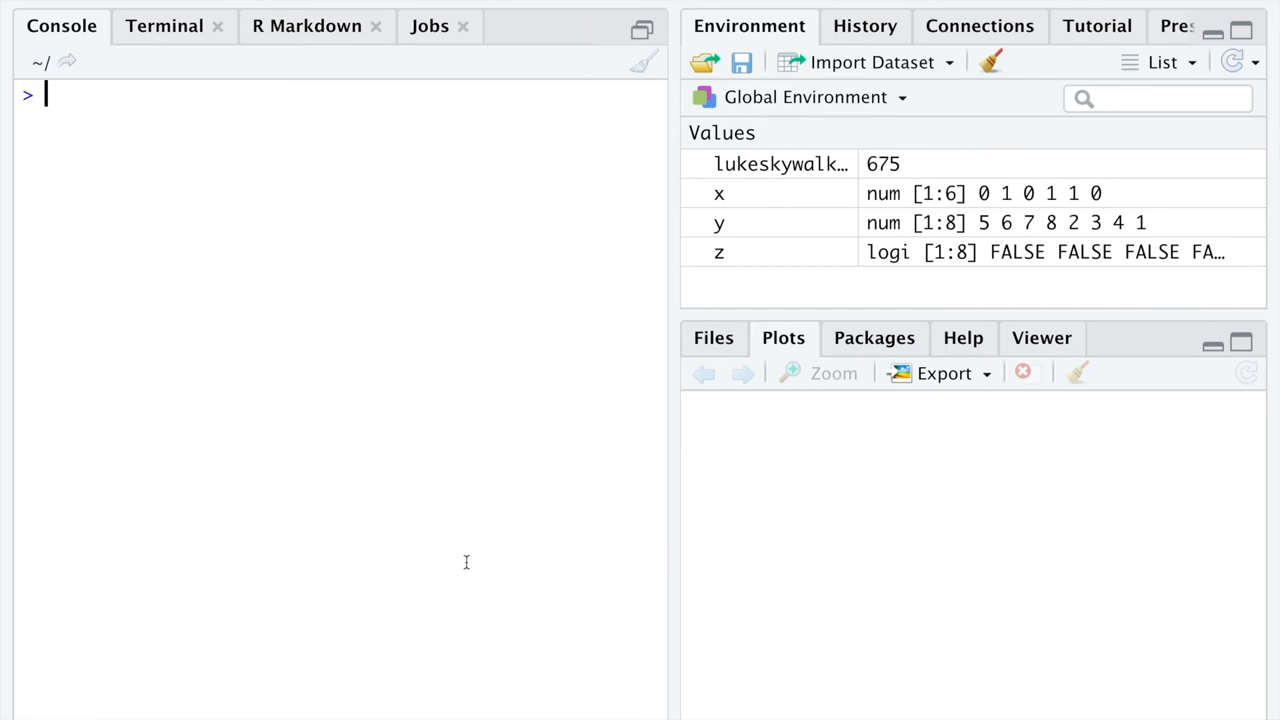
Step: Compute mean(ChickWeight$Diet == 1) and the same for diet 2 (0.381, 0.208)
{"action": "type", "text": "mean(ChickWeight$Diet == 1"}
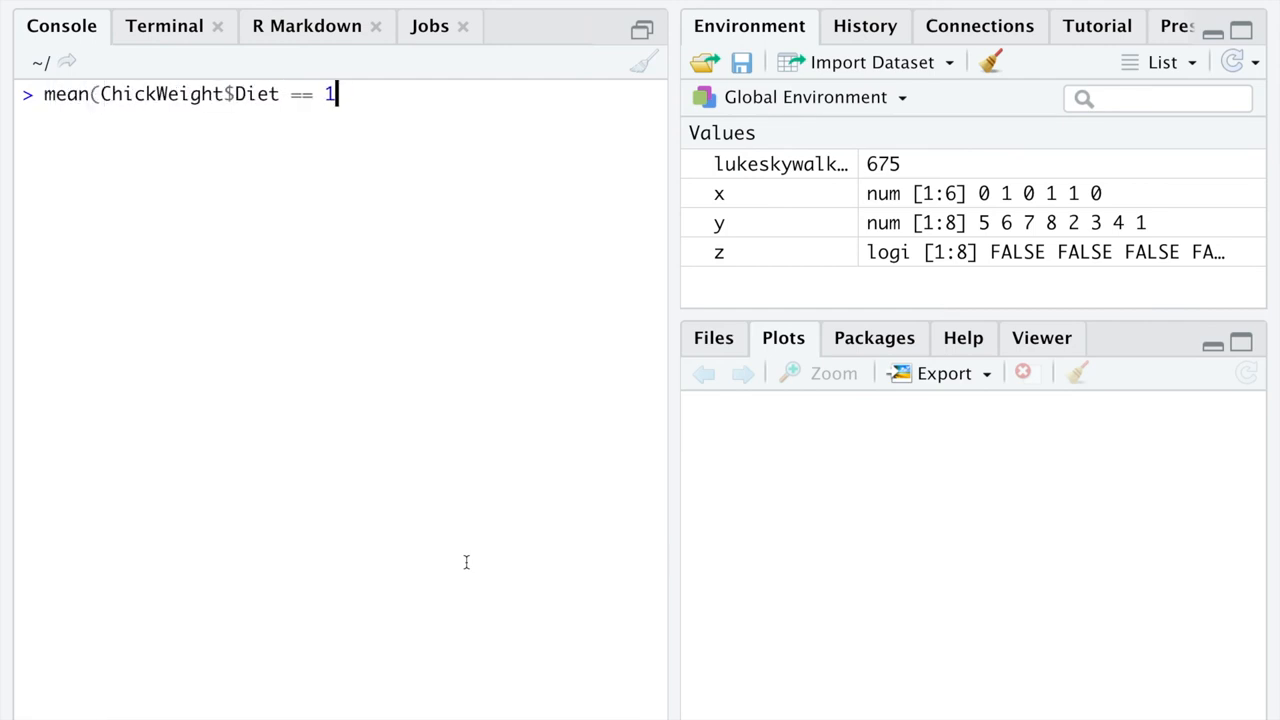
{"action": "key", "text": "Return"}
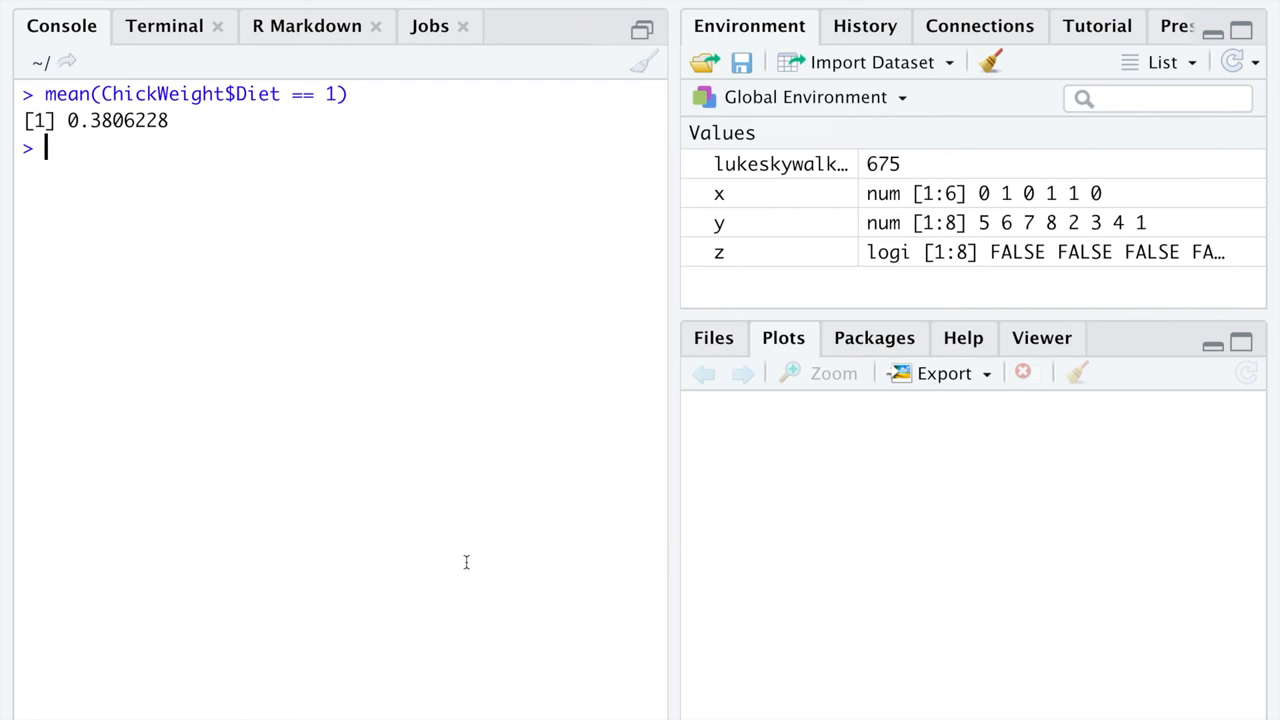
{"action": "key", "text": "Up"}
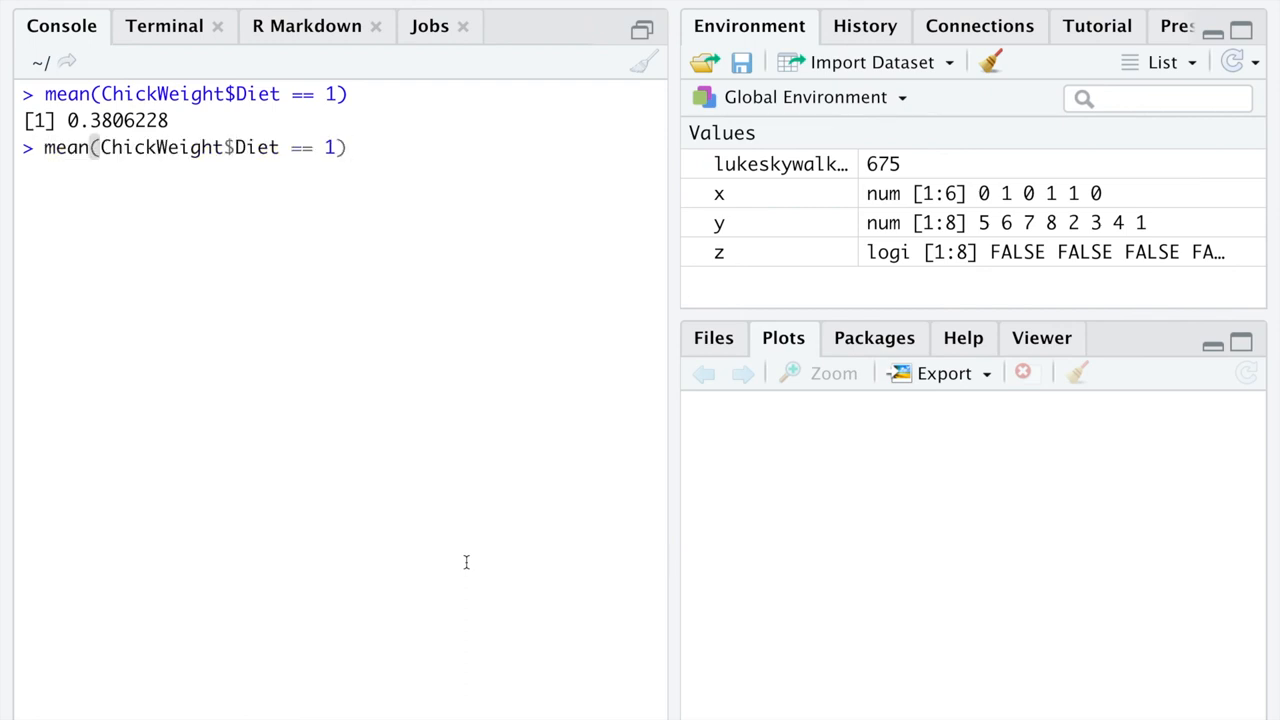
{"action": "type", "text": "2"}
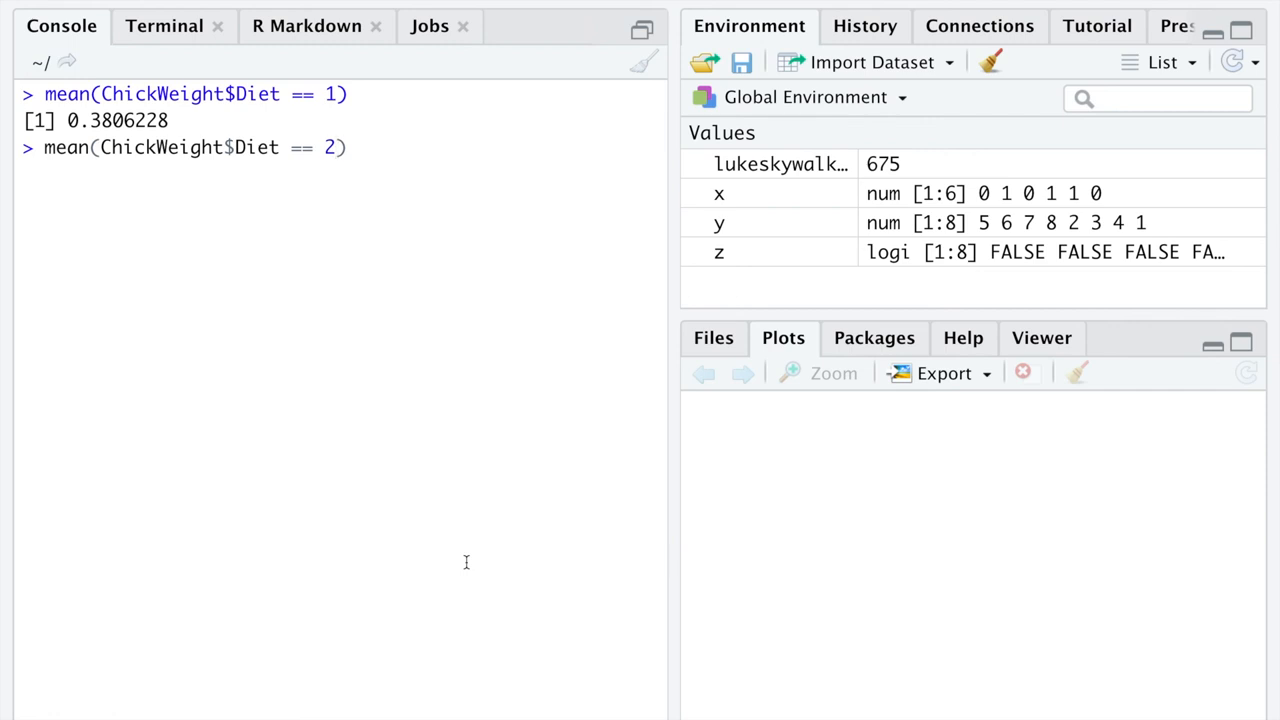
{"action": "key", "text": "Return"}
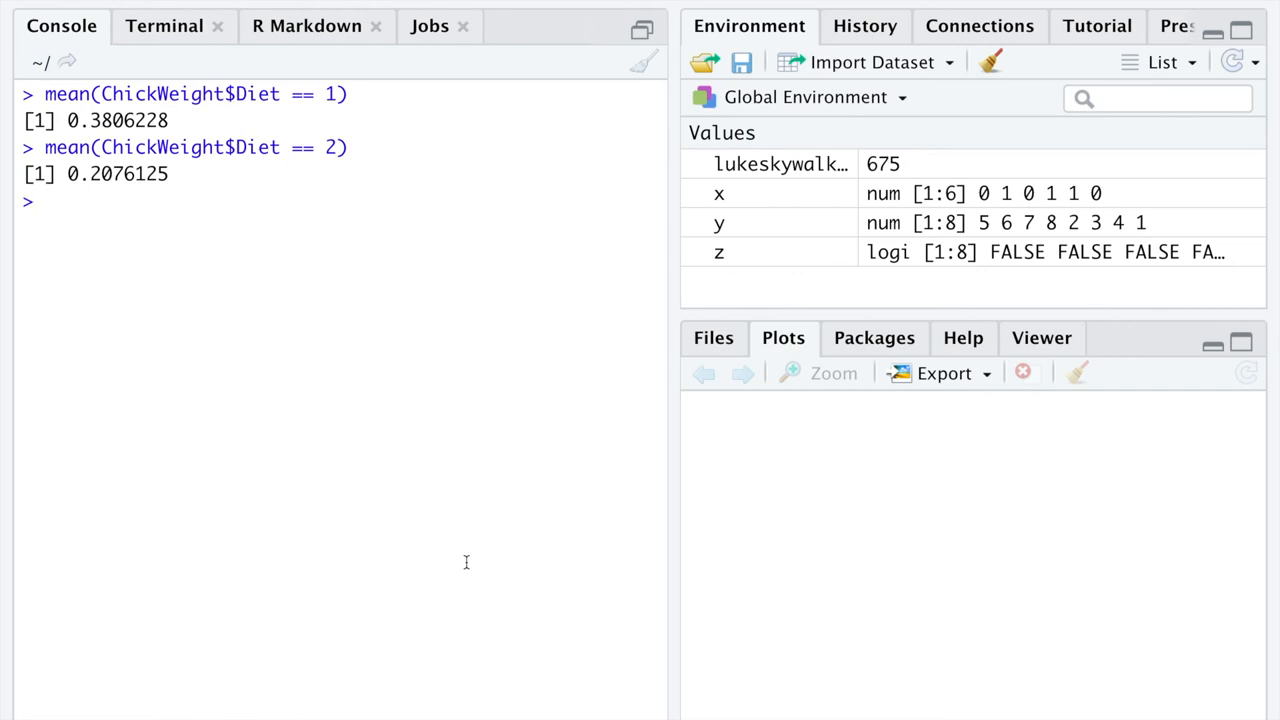
Step: Compute the diet 3 and diet 4 proportions (0.208, 0.204) by editing the recalled command
{"action": "key", "text": "Return"}
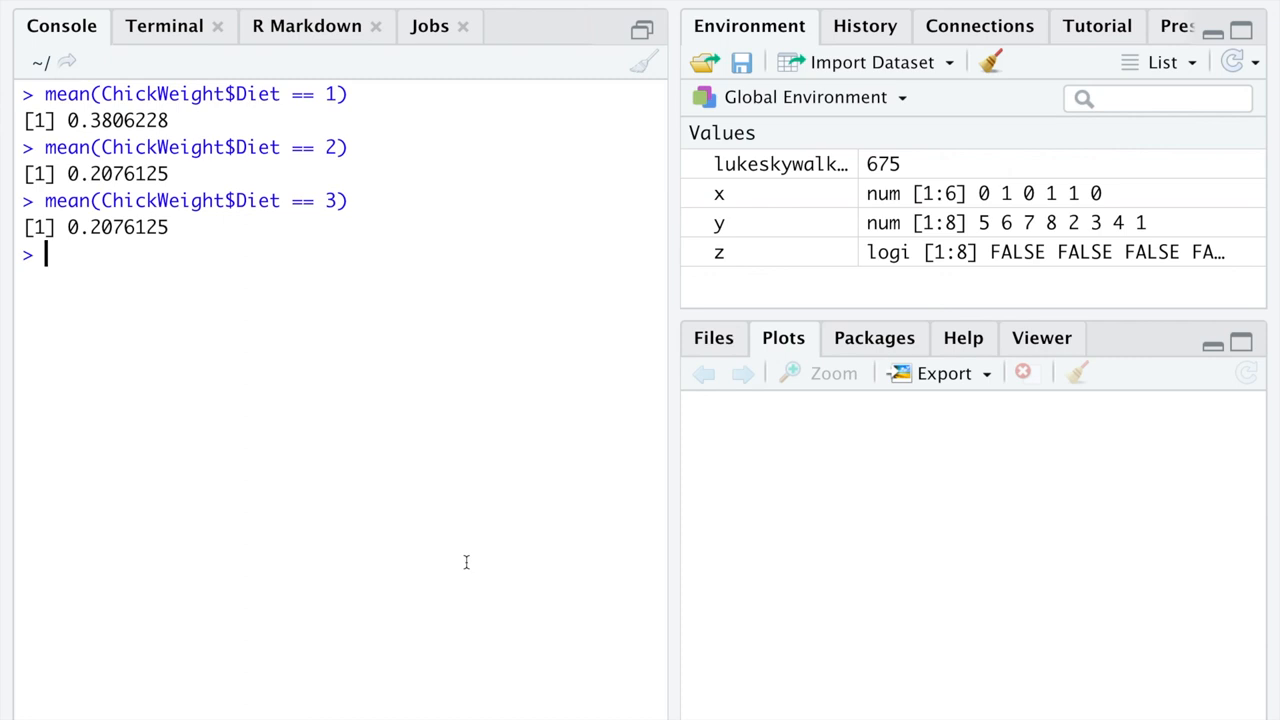
{"action": "key", "text": "Up"}
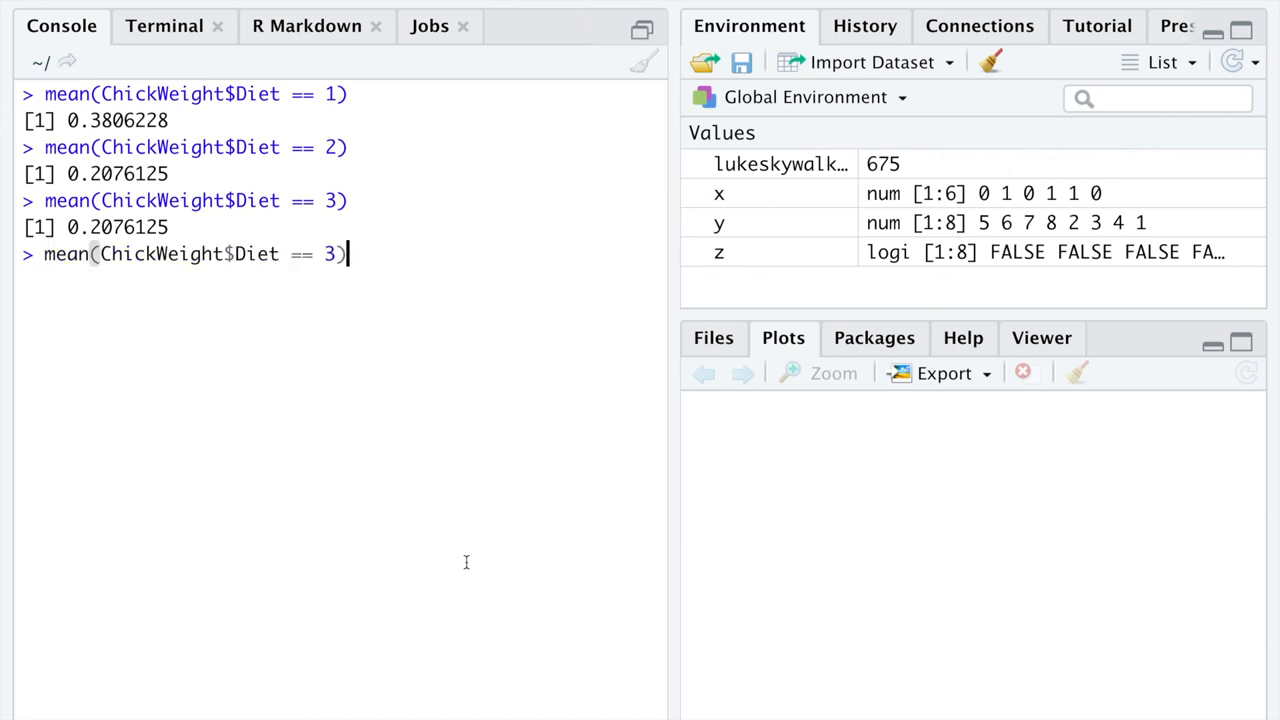
{"action": "key", "text": "BackSpace"}
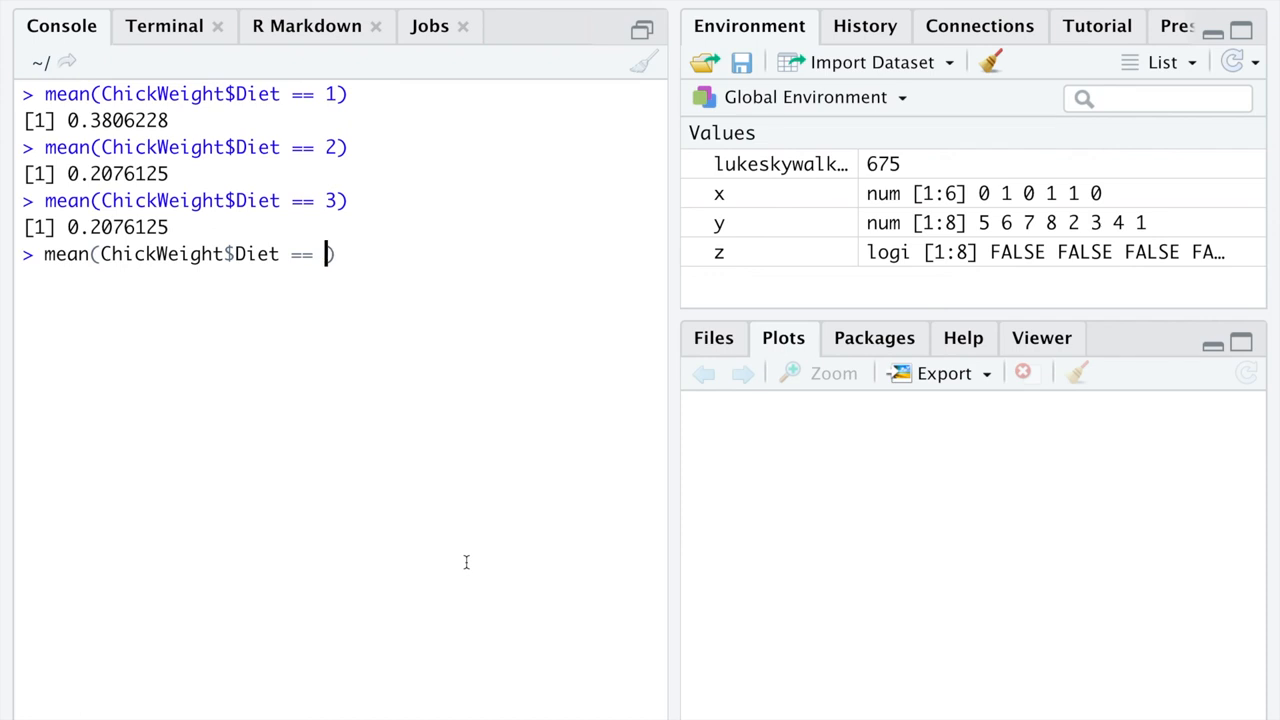
{"action": "key", "text": "Return"}
{"action": "type", "text": "head(Chci"}
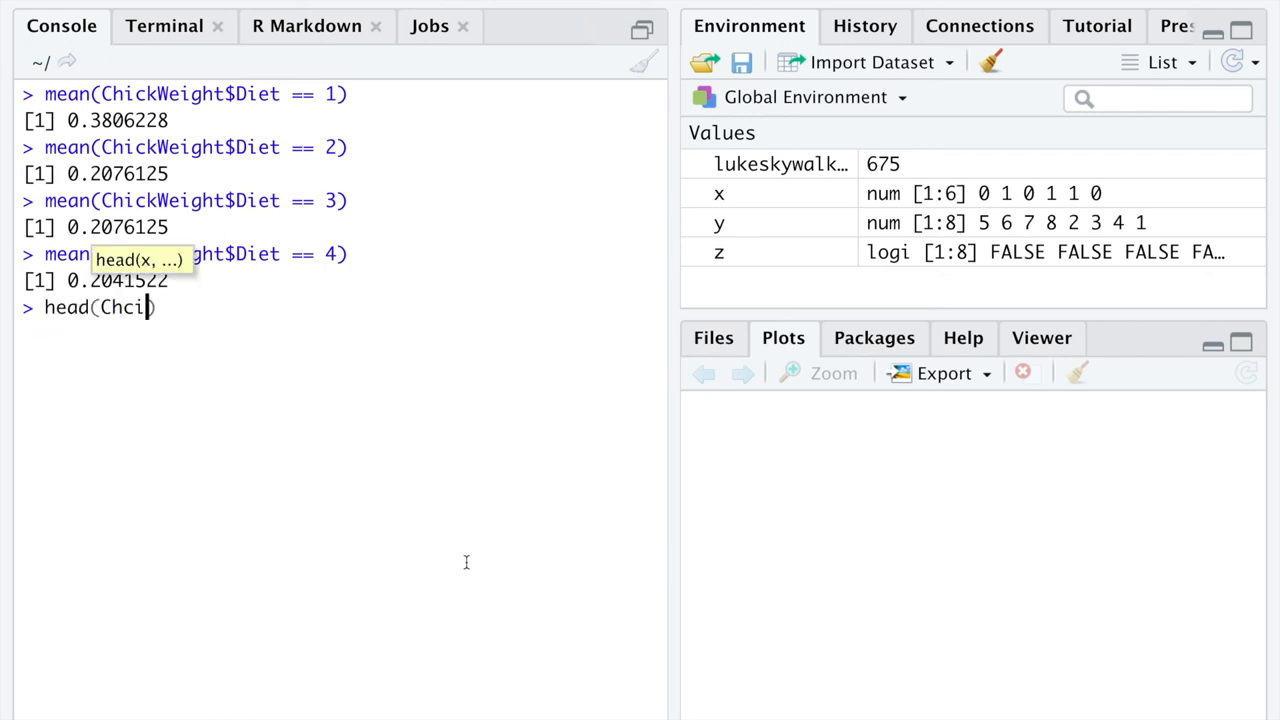
Step: Run head(ChickWeight$Diet), printing six 1s with levels 1 2 3 4, and select the word Diet
{"action": "type", "text": "ckWeight"}
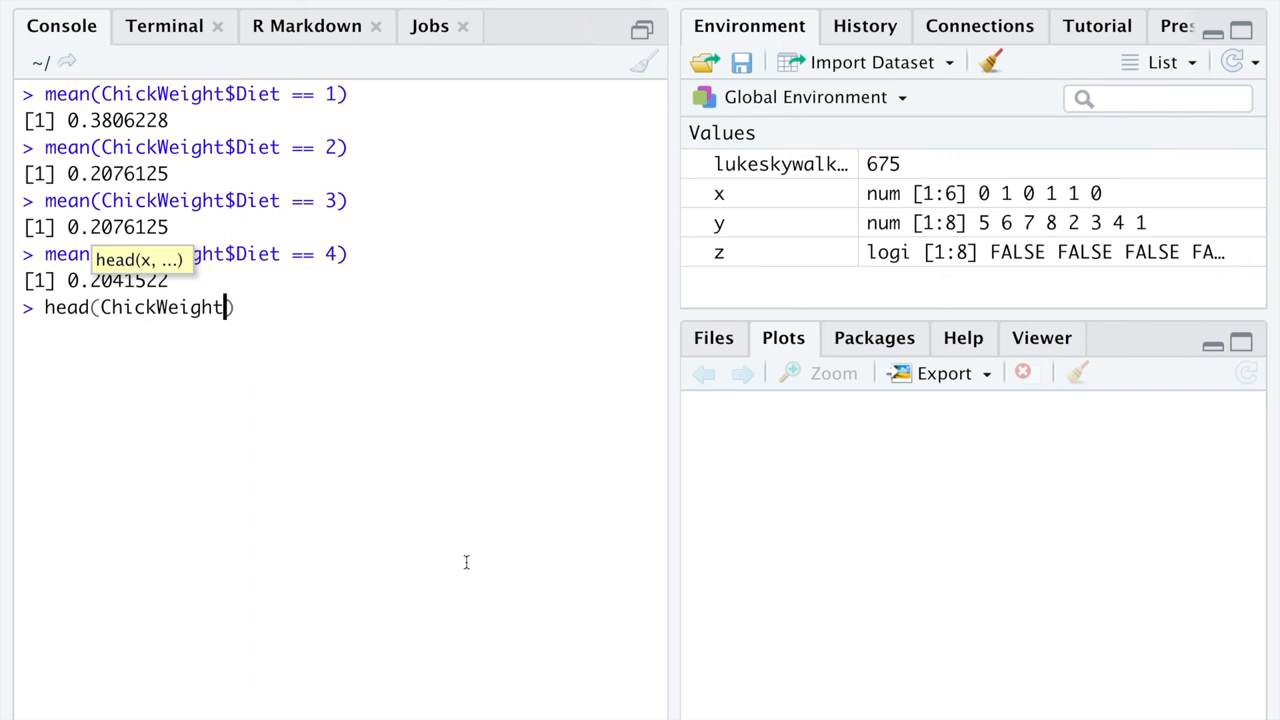
{"action": "type", "text": "$Diet"}
{"action": "key", "text": "Return"}
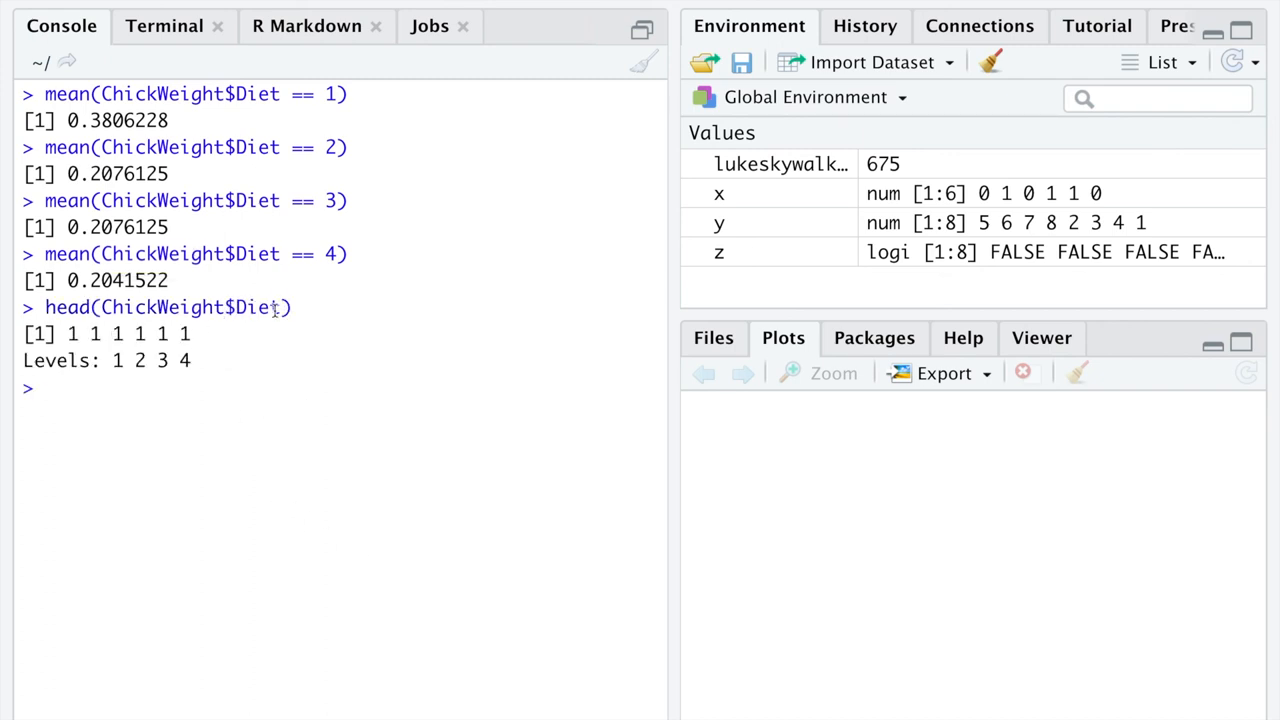
{"action": "double_click", "coordinate": [160, 307]}
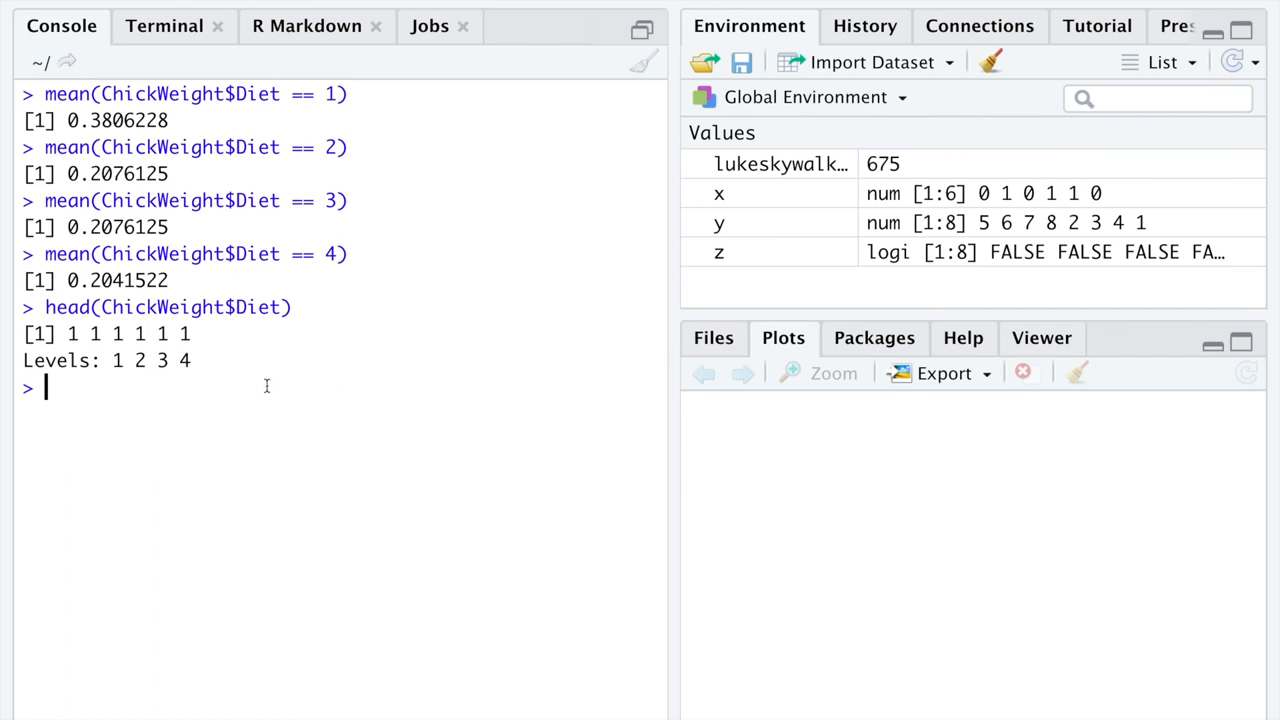
{"action": "mouse_move", "coordinate": [324, 211]}
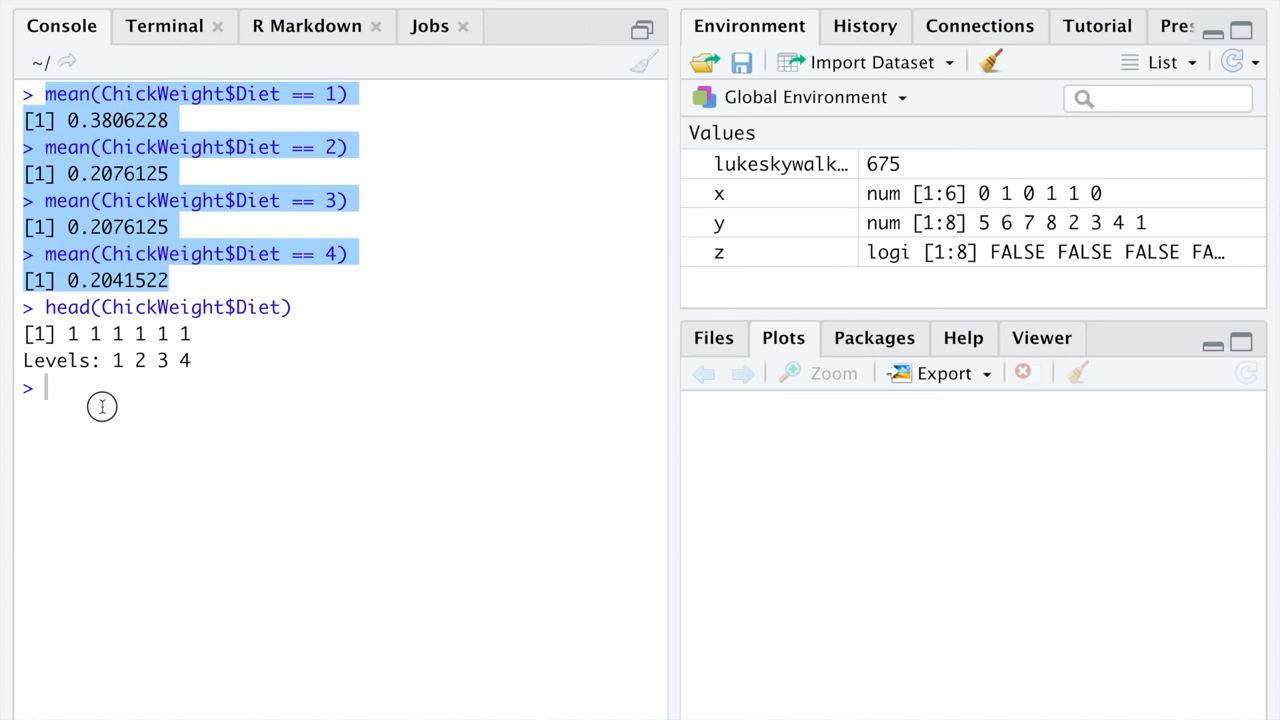
{"action": "mouse_move", "coordinate": [159, 417]}
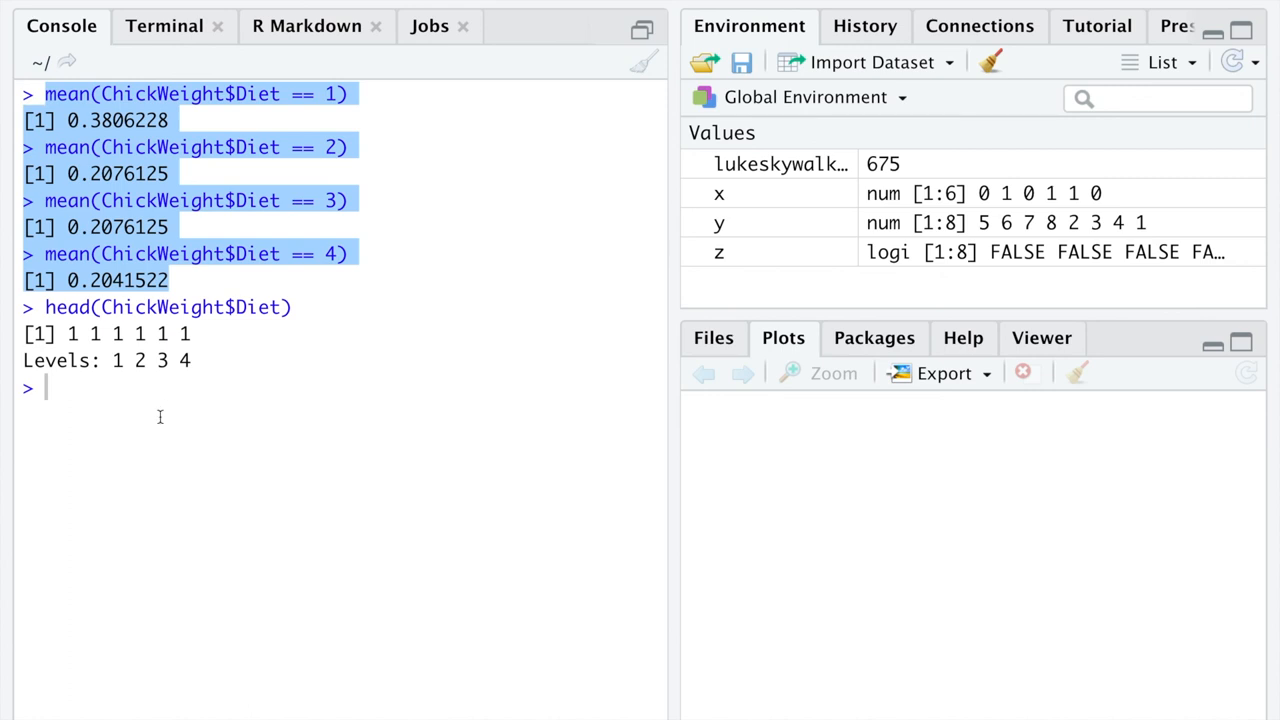
Step: Tabulate ChickWeight$Diet (220, 120, 120, 118) and convert the counts to proportions with prop.table
{"action": "type", "text": "ta"}
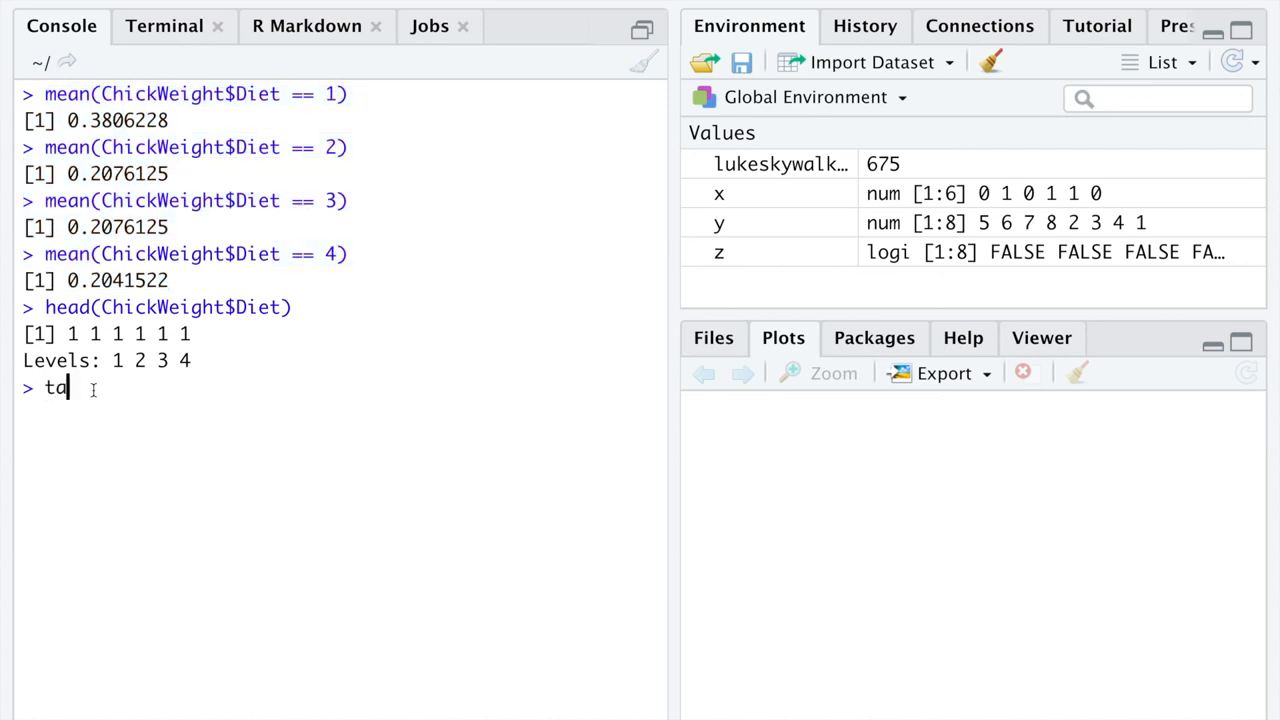
{"action": "type", "text": "ble(ChickWeight$Diet"}
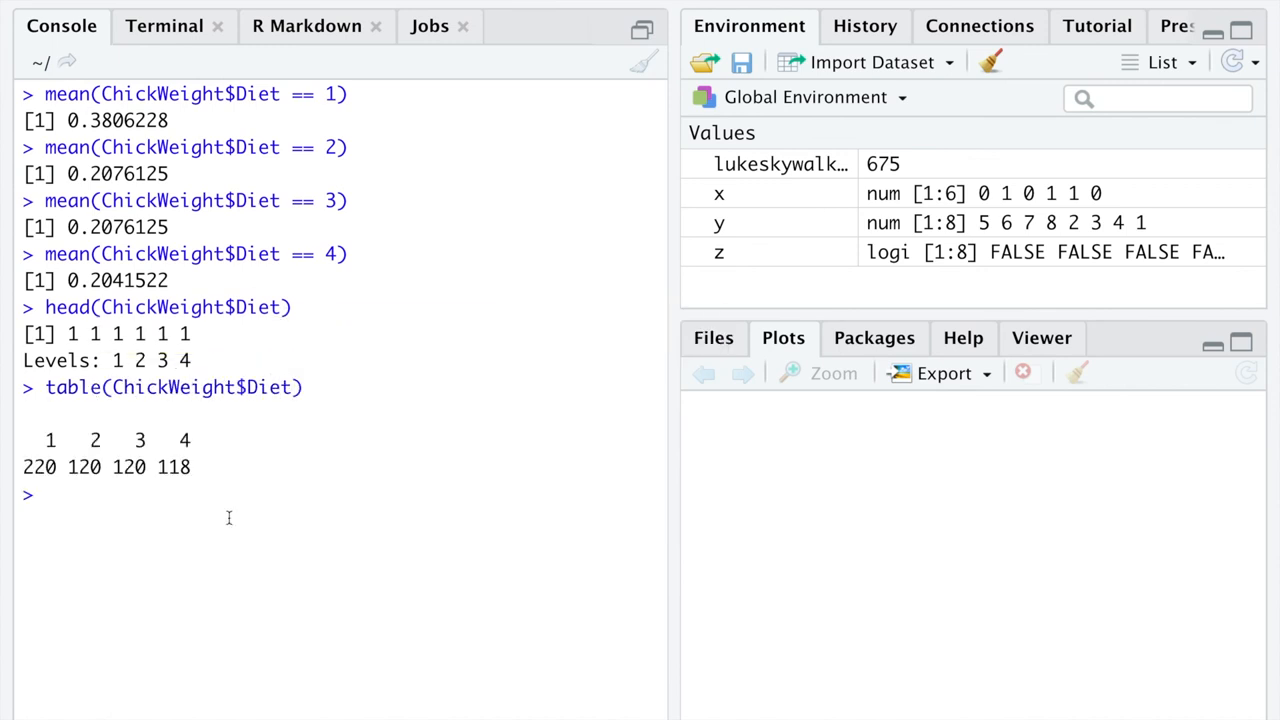
{"action": "mouse_move", "coordinate": [290, 604]}
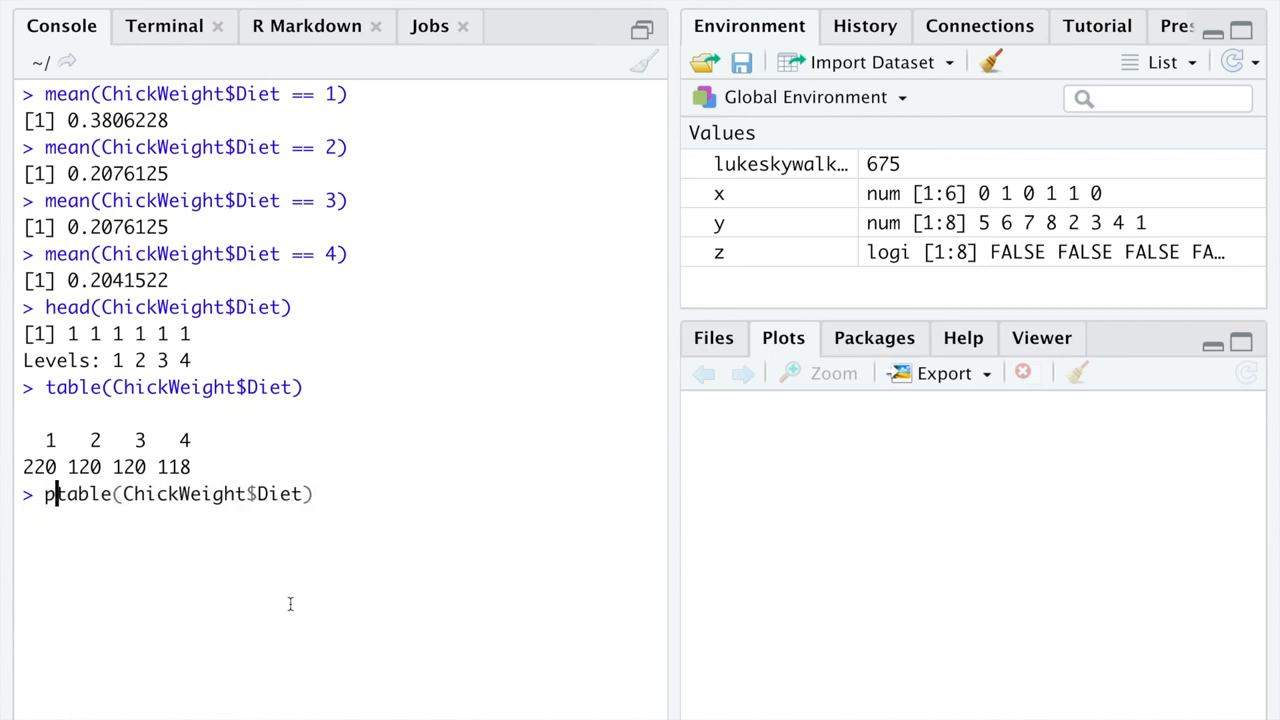
{"action": "type", "text": "rop.table("}
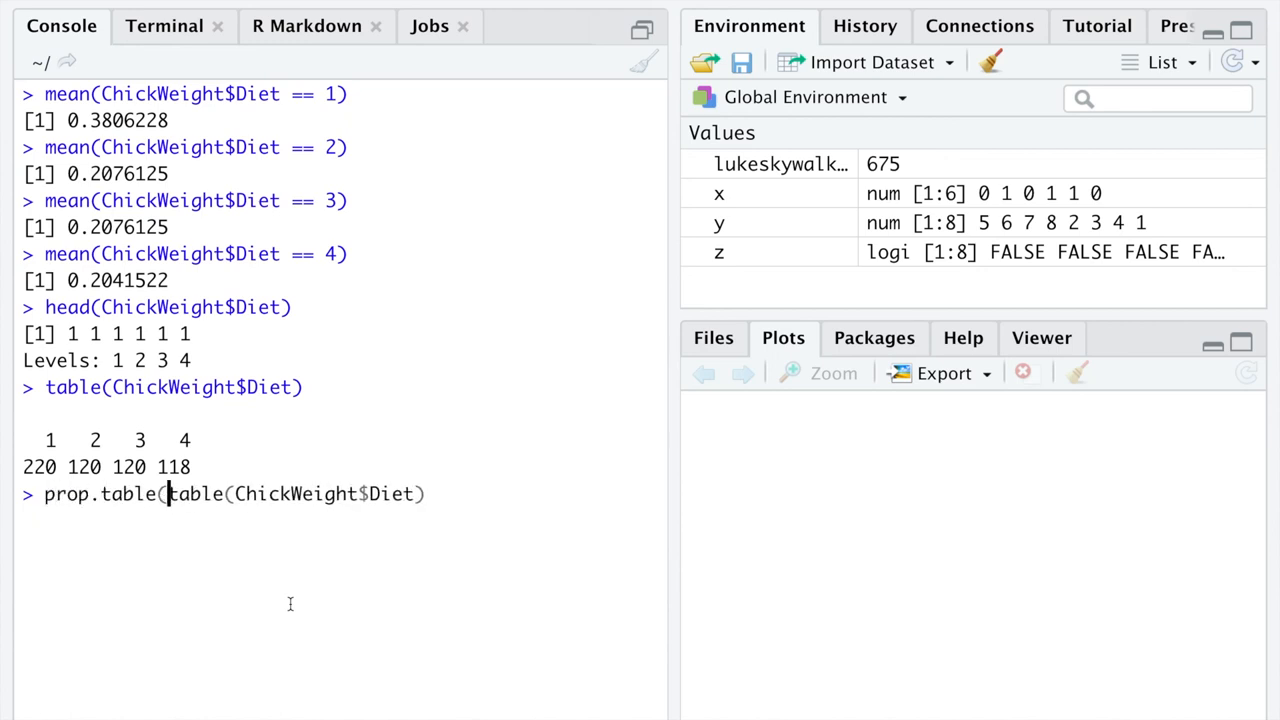
{"action": "type", "text": ")"}
{"action": "key", "text": "Return"}
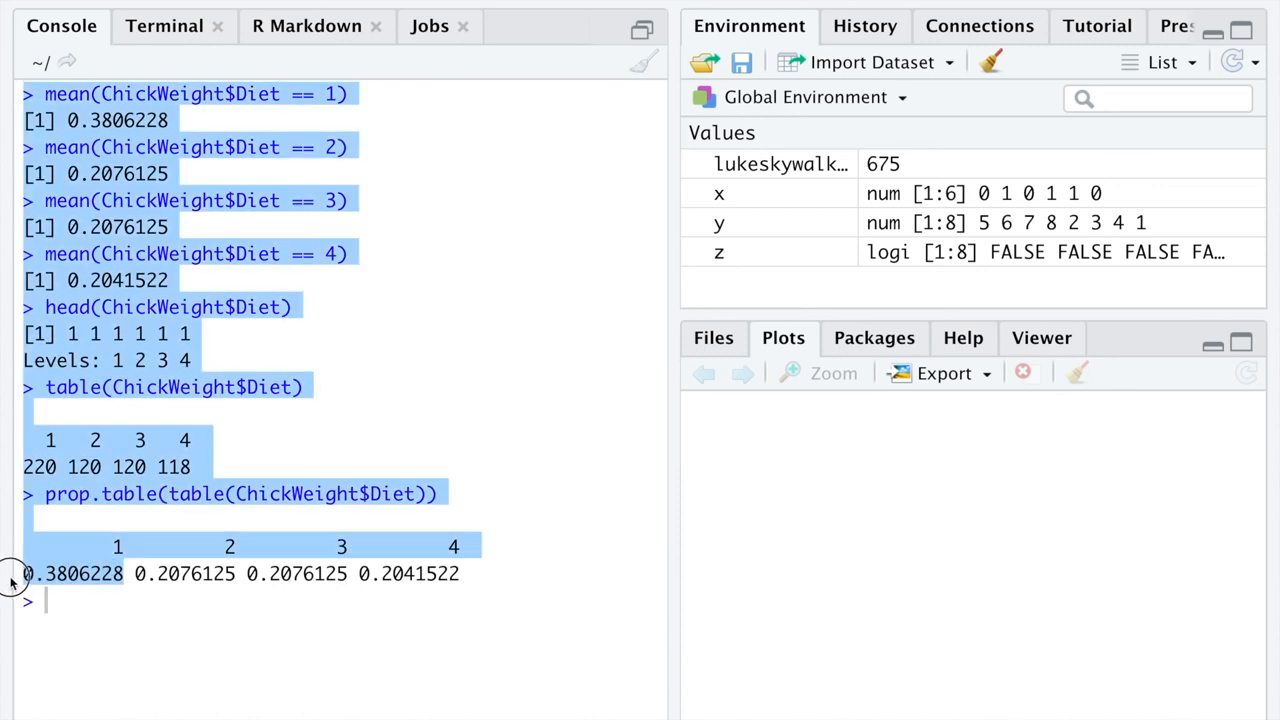
{"action": "left_click", "coordinate": [214, 131]}
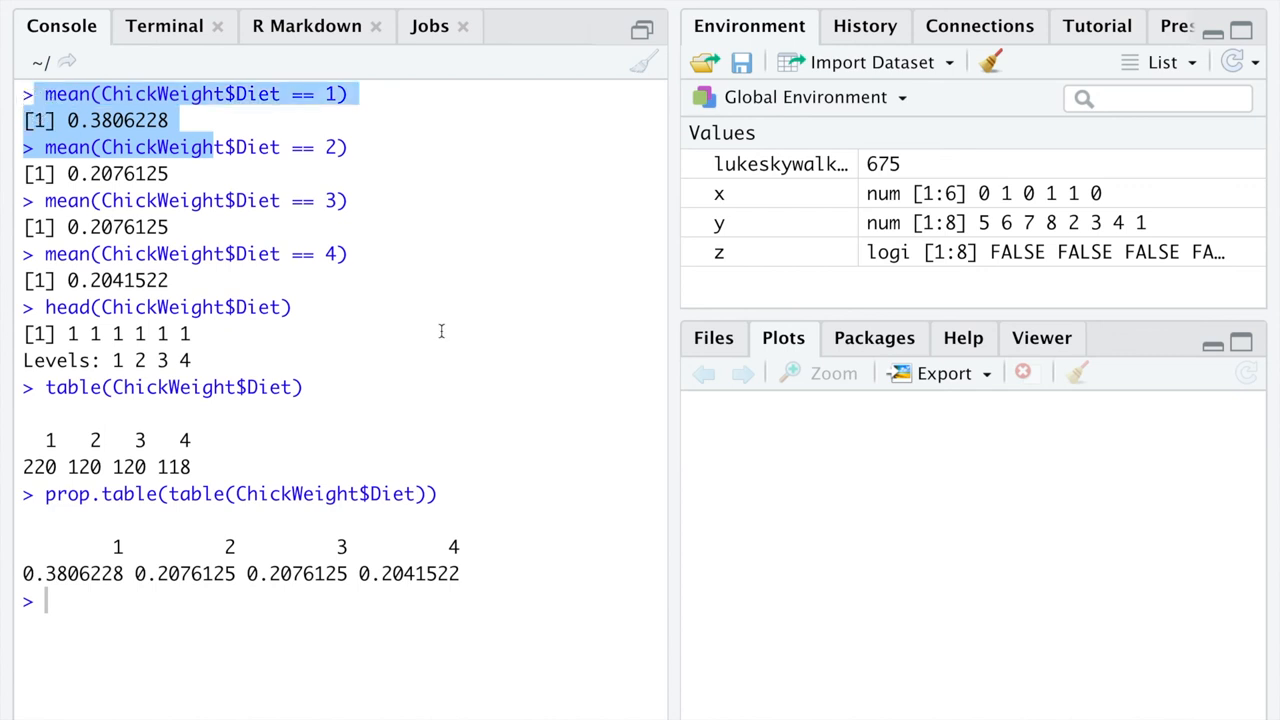
{"action": "mouse_move", "coordinate": [481, 494]}
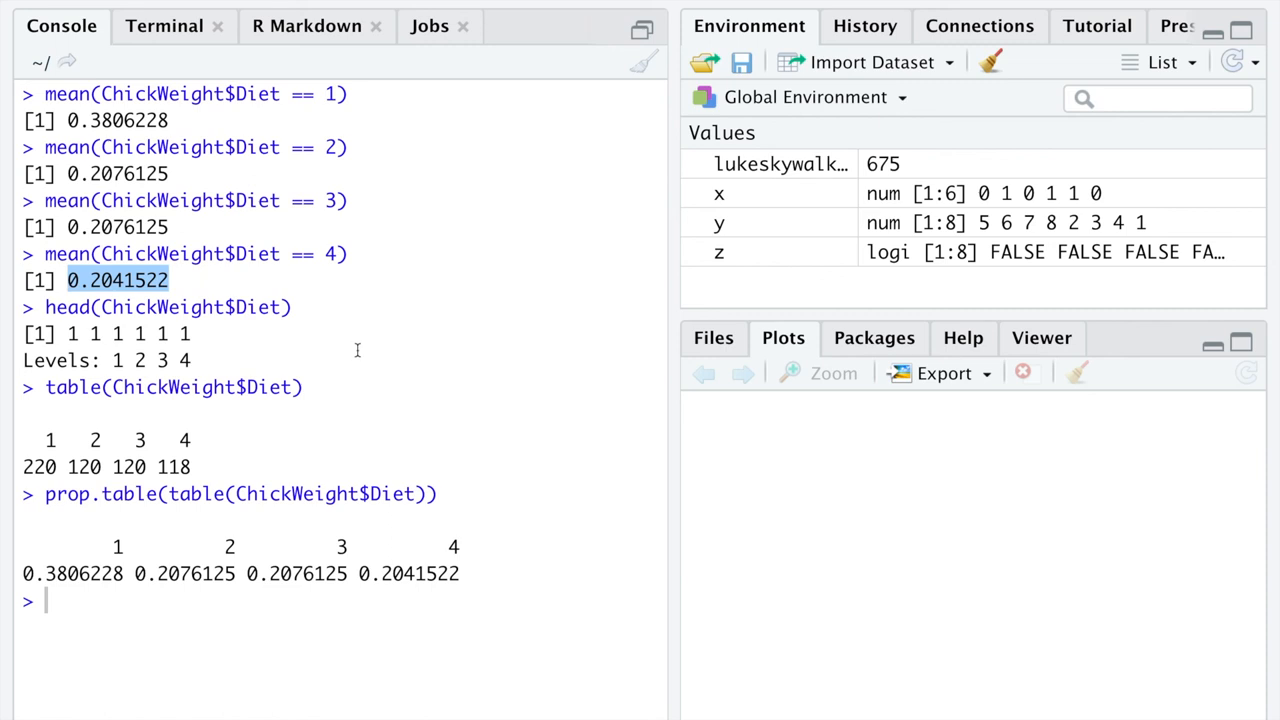
{"action": "mouse_move", "coordinate": [840, 37]}
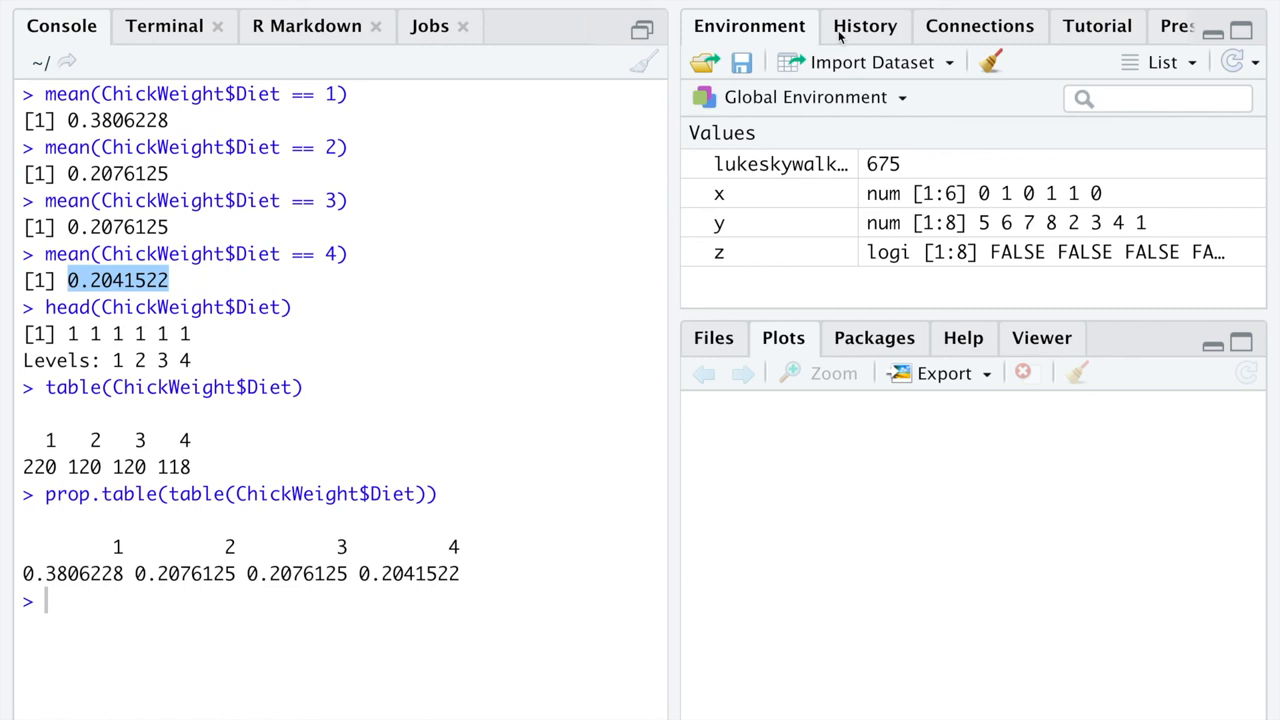